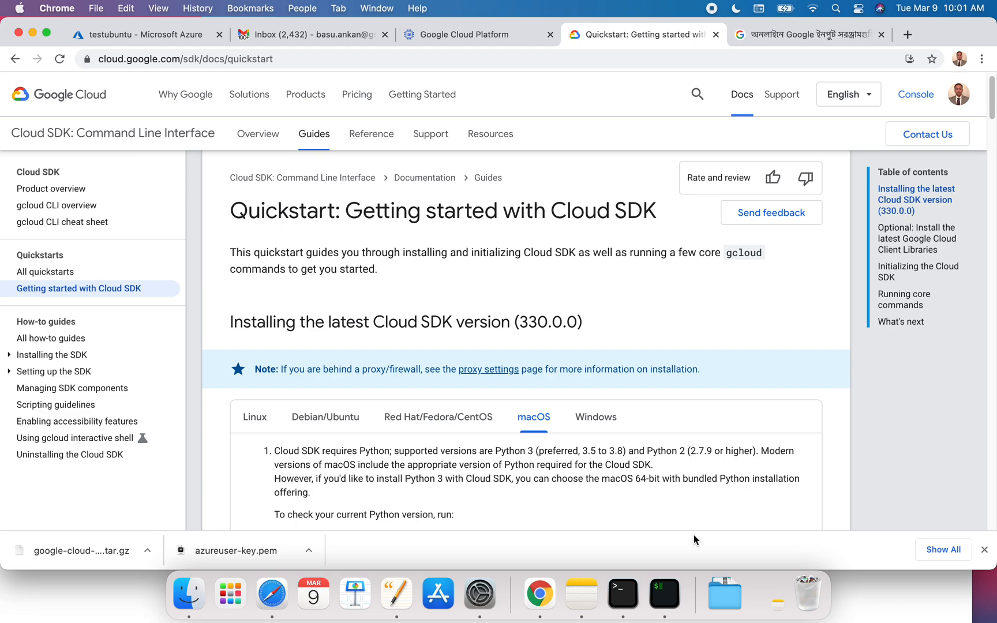
mouse_move(285, 180)
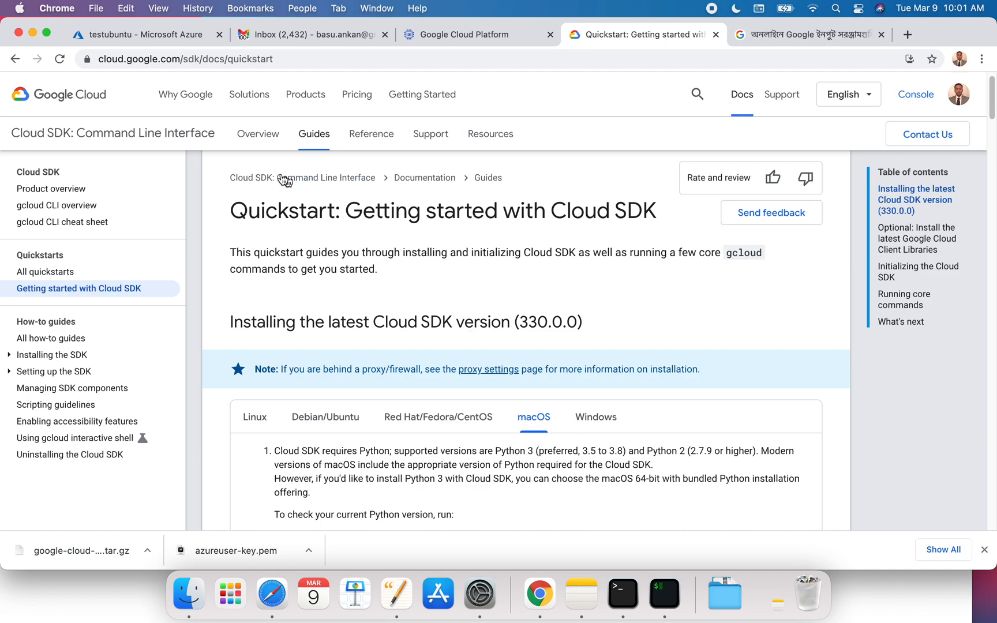
mouse_move(62, 94)
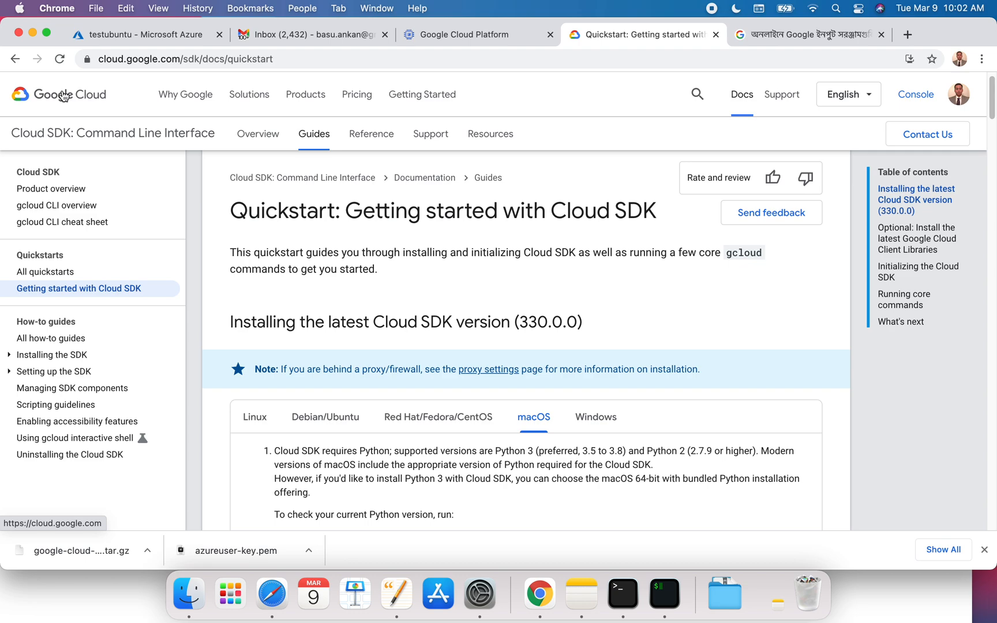
mouse_move(557, 213)
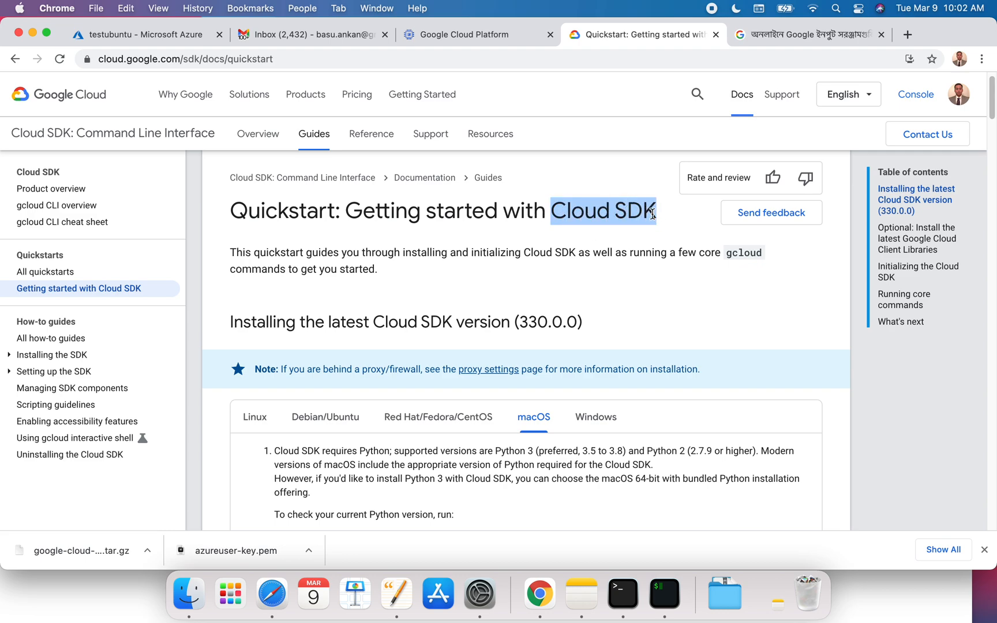
mouse_move(295, 425)
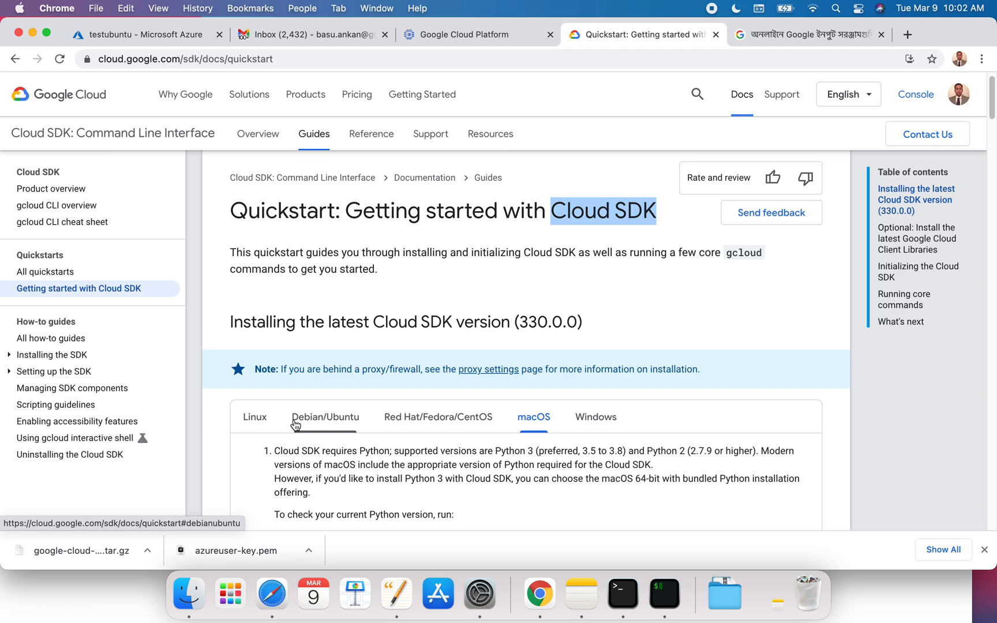
mouse_move(538, 272)
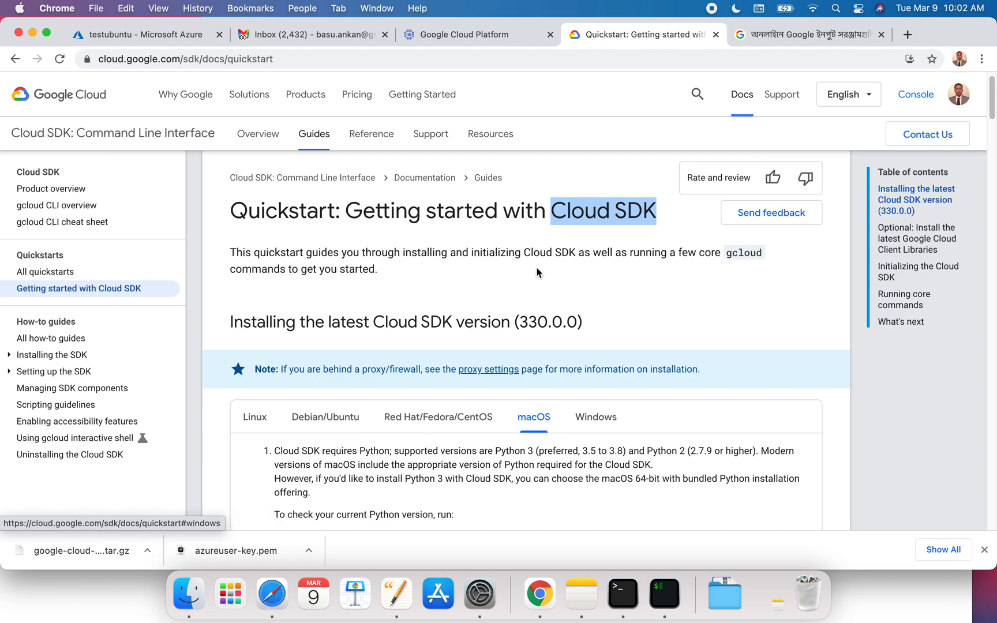
mouse_move(721, 341)
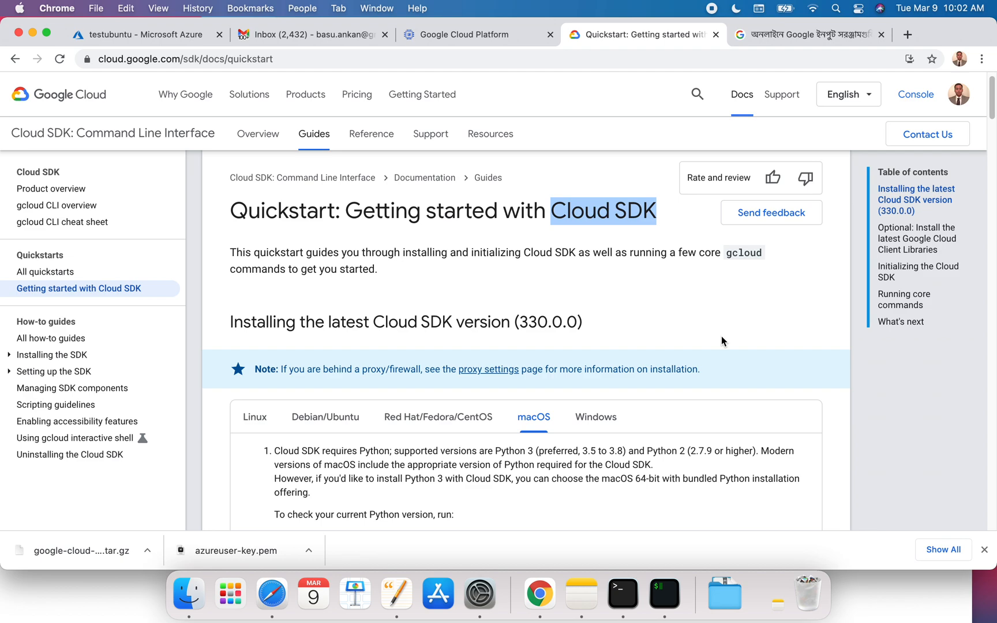
mouse_move(407, 244)
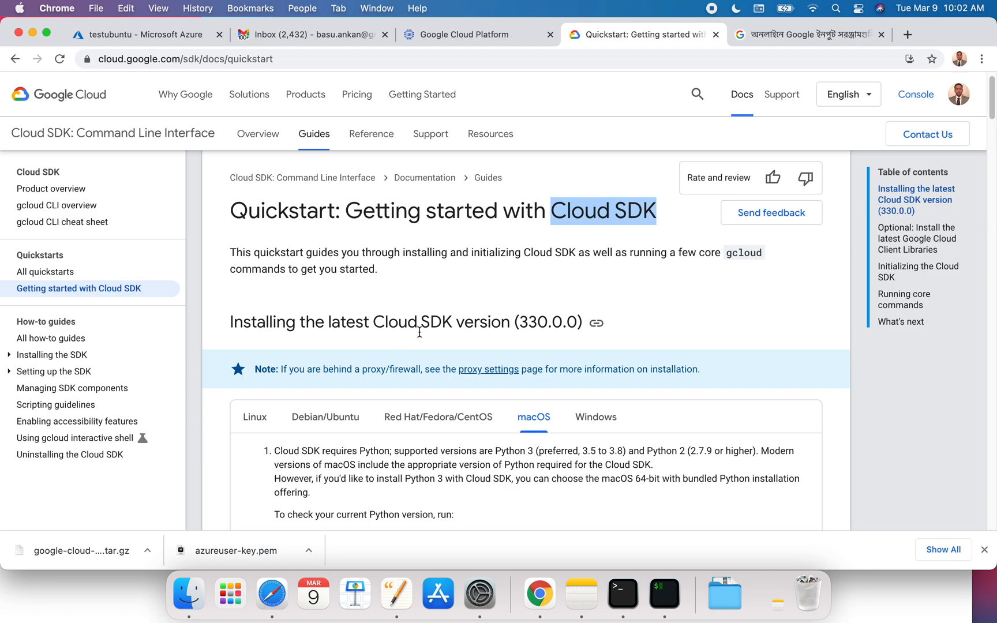
mouse_move(447, 326)
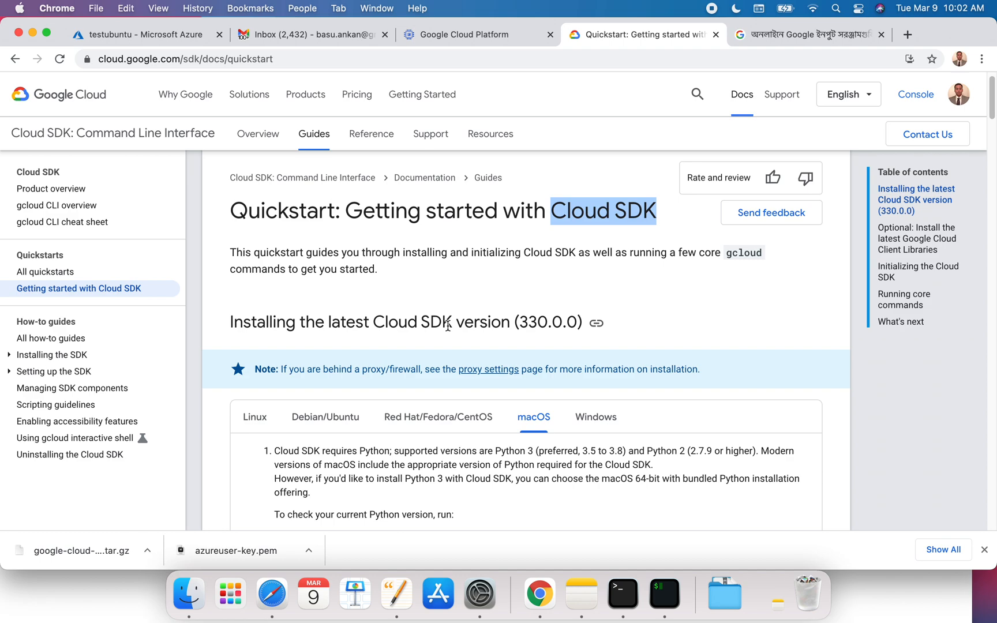
Copy the python -V command from the quickstart's macOS requirements.
scroll("down", 3)
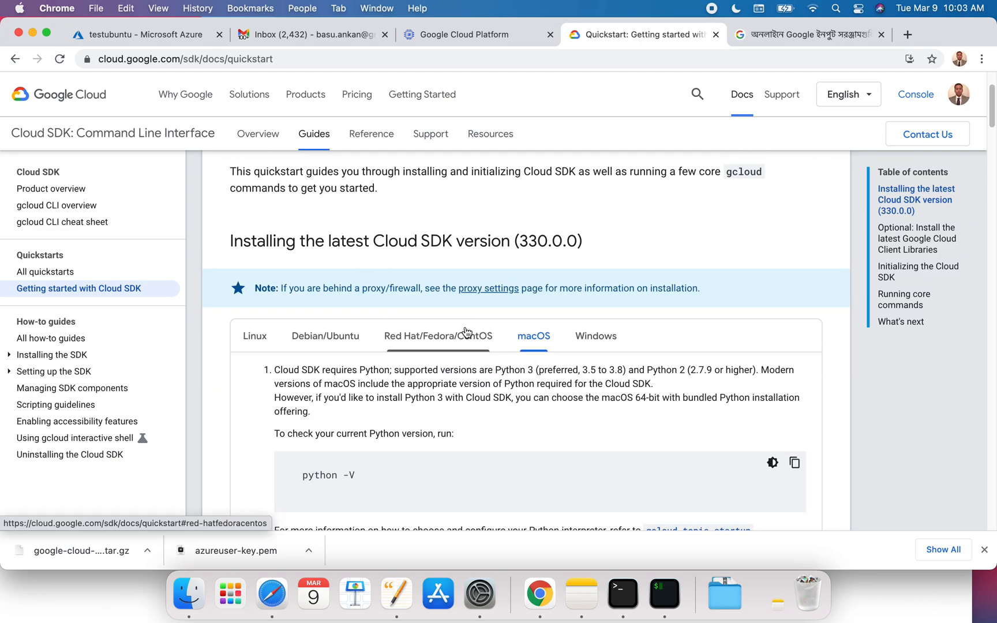
mouse_move(389, 350)
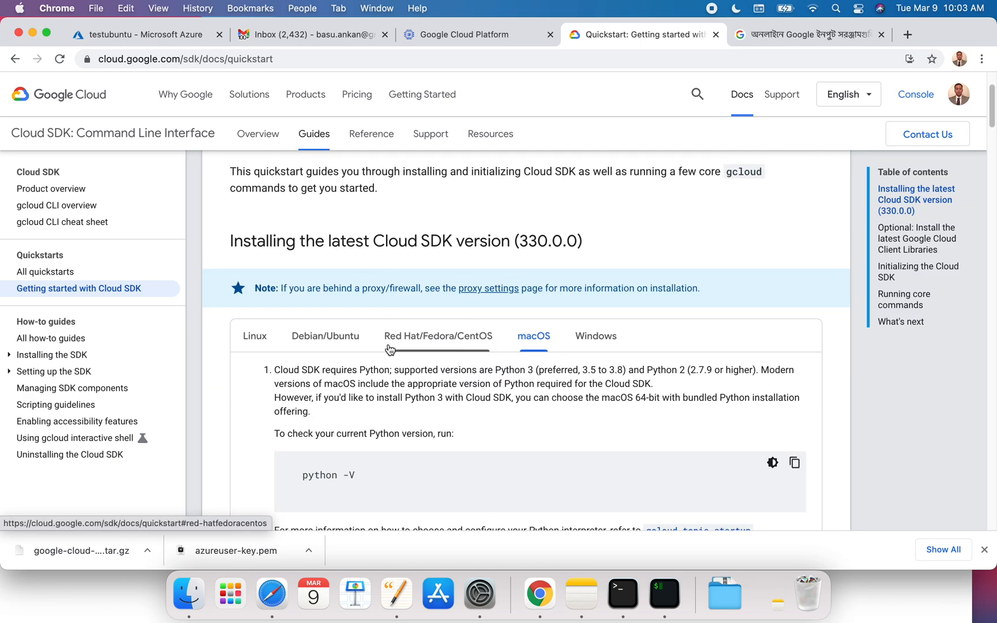
mouse_move(186, 73)
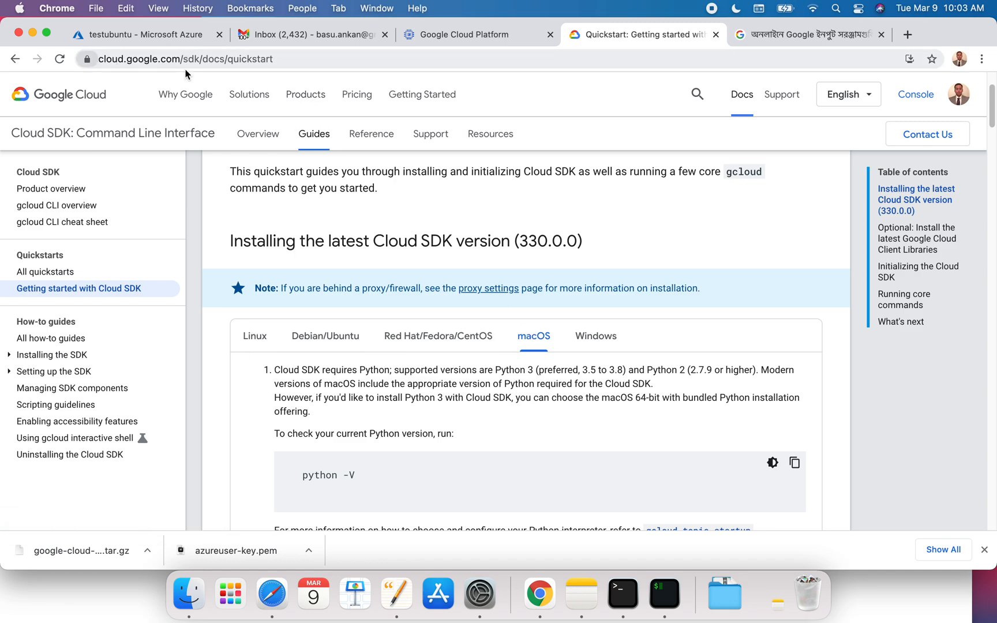
left_click(185, 59)
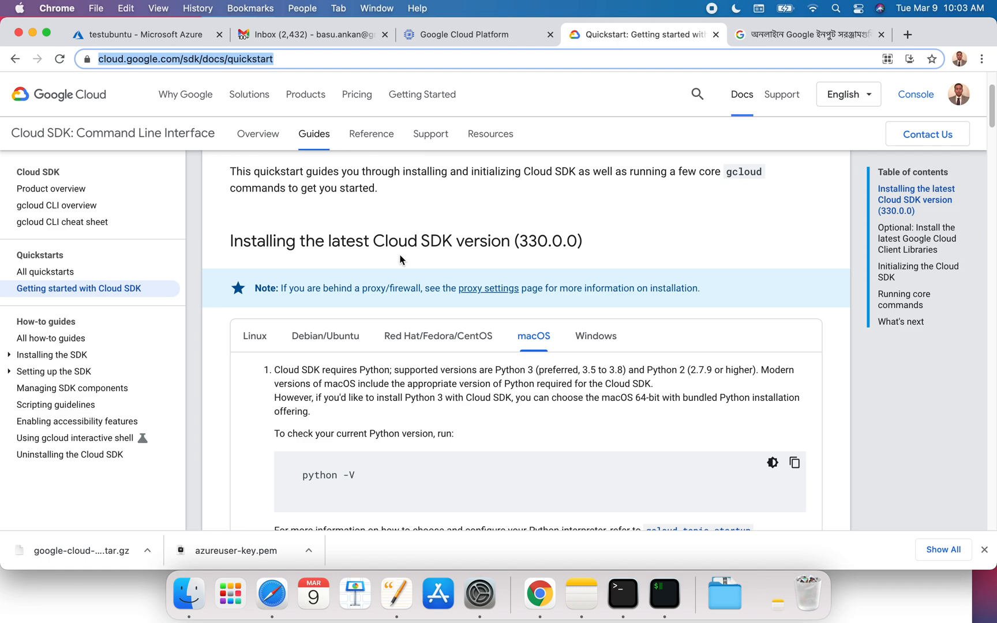
scroll("down", 3)
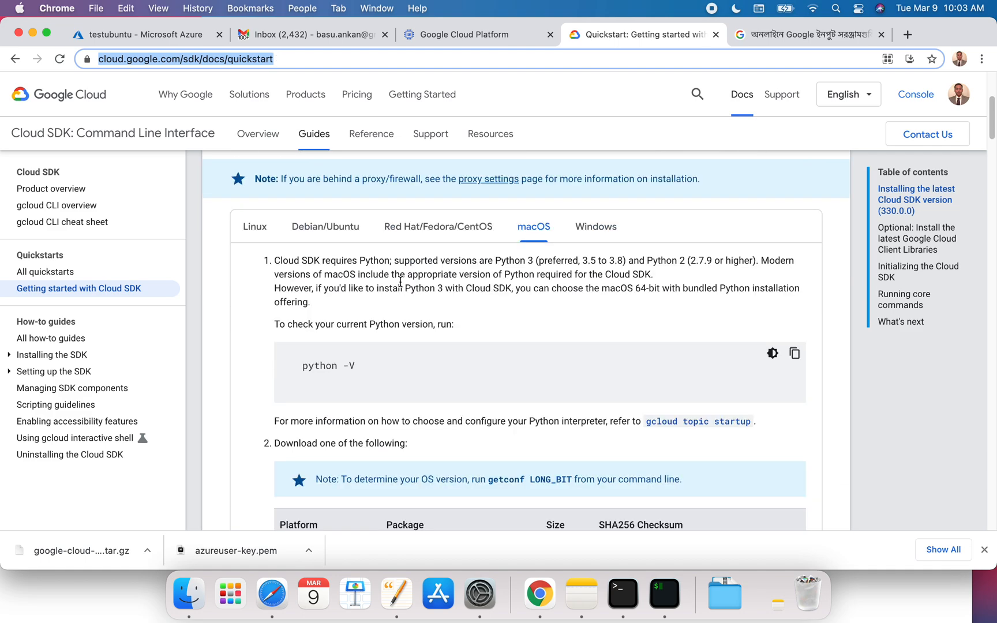
mouse_move(537, 260)
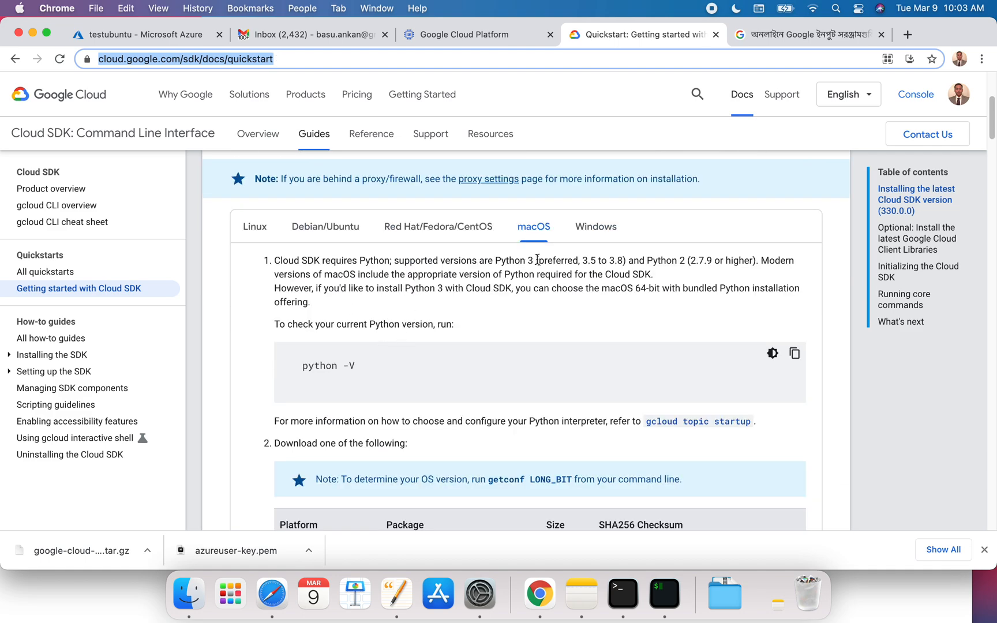
left_click_drag(541, 259, 625, 260)
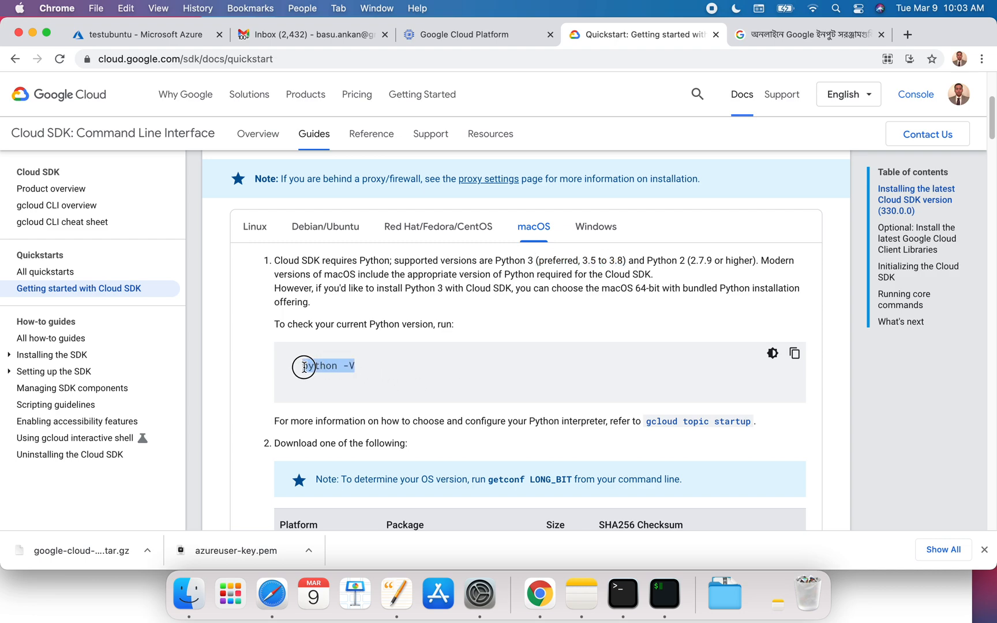
right_click(328, 365)
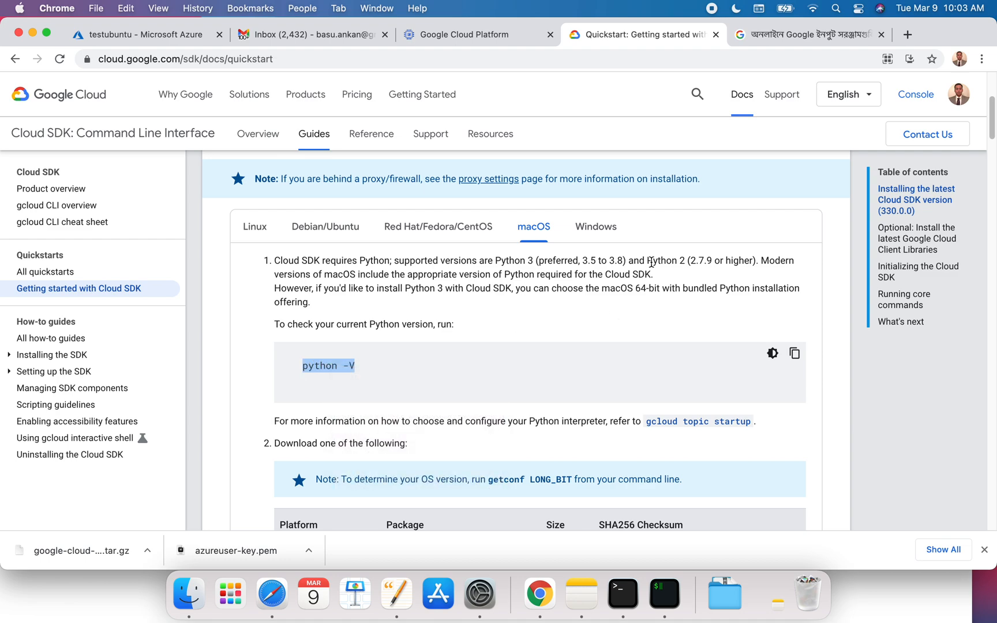
mouse_move(621, 594)
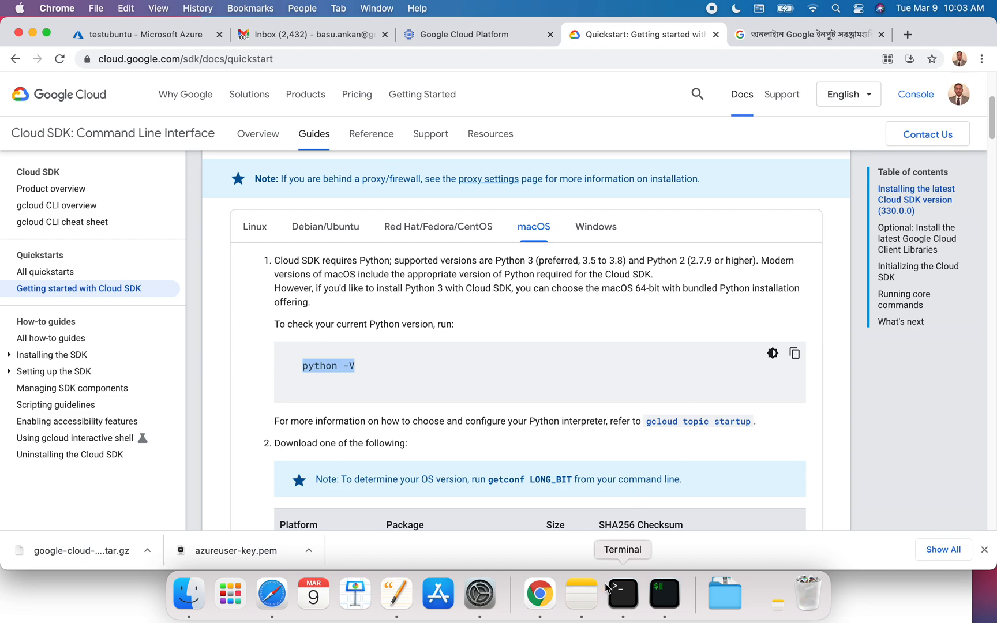
Run python -V in iTerm2, confirming Python 3.8.5.
right_click(286, 191)
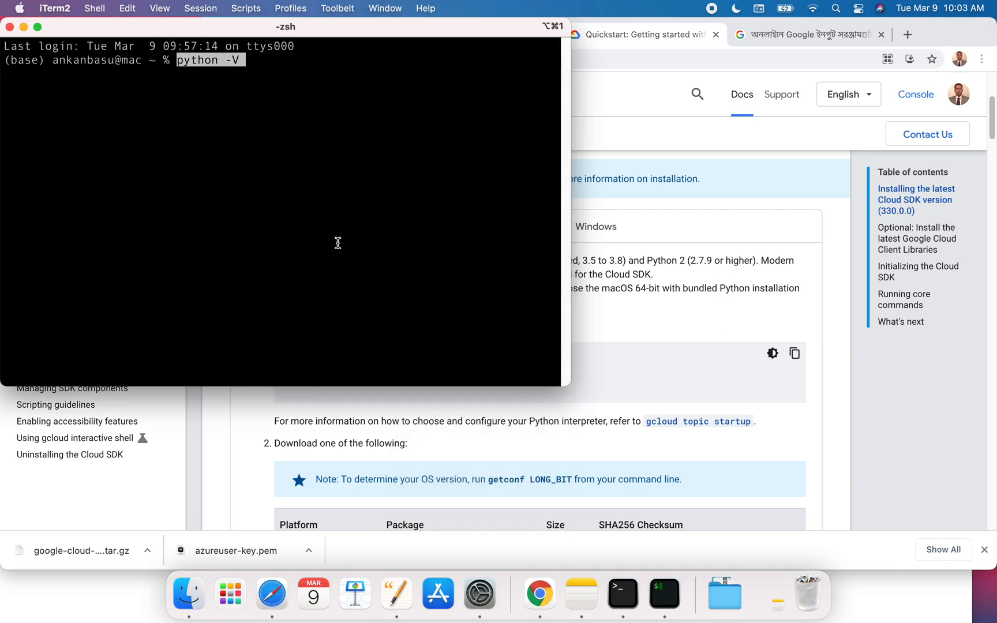
key("Return")
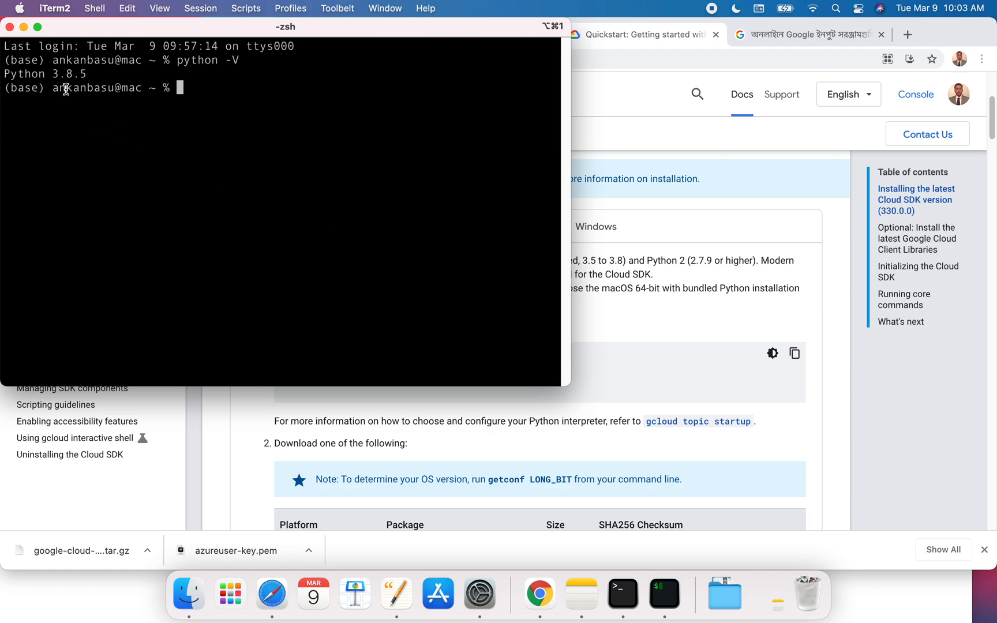
mouse_move(601, 266)
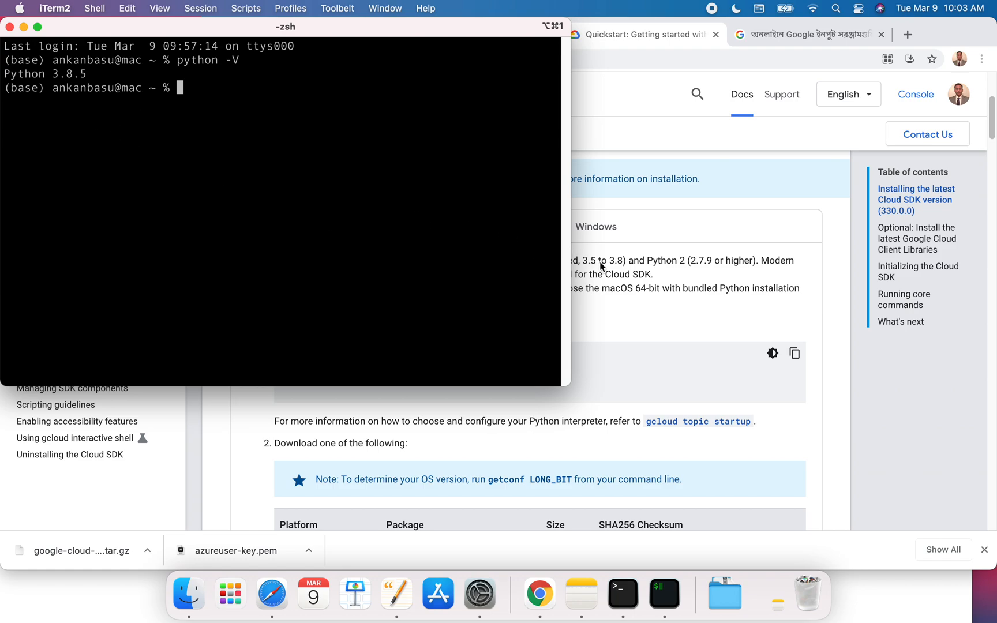
mouse_move(627, 267)
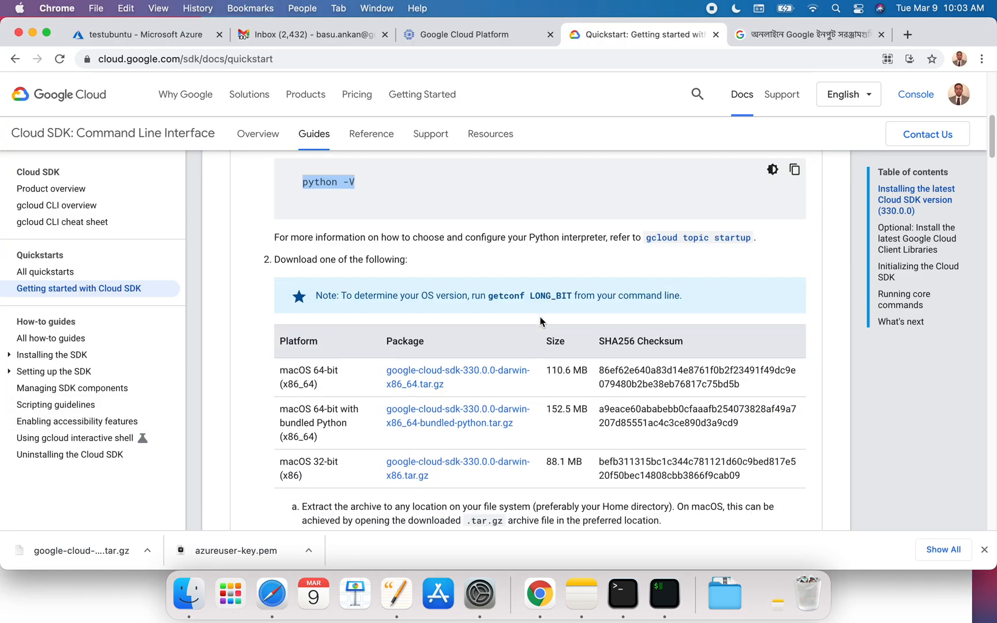
Copy the getconf LONG_BIT command, then download google-cloud-sdk-330.0.0-darwin-x86_64.tar.gz.
scroll("down", 3)
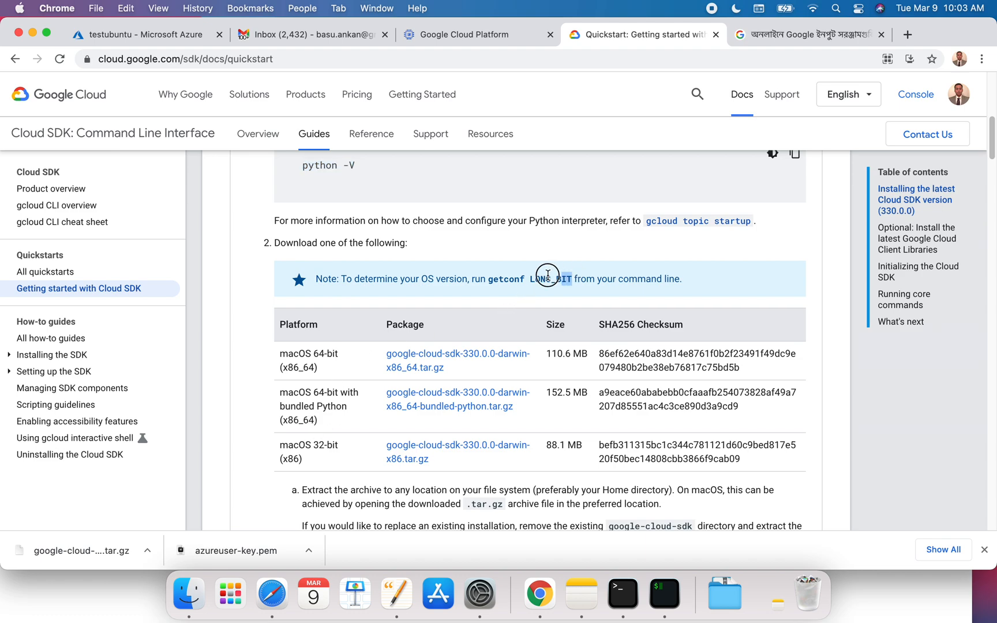
right_click(548, 276)
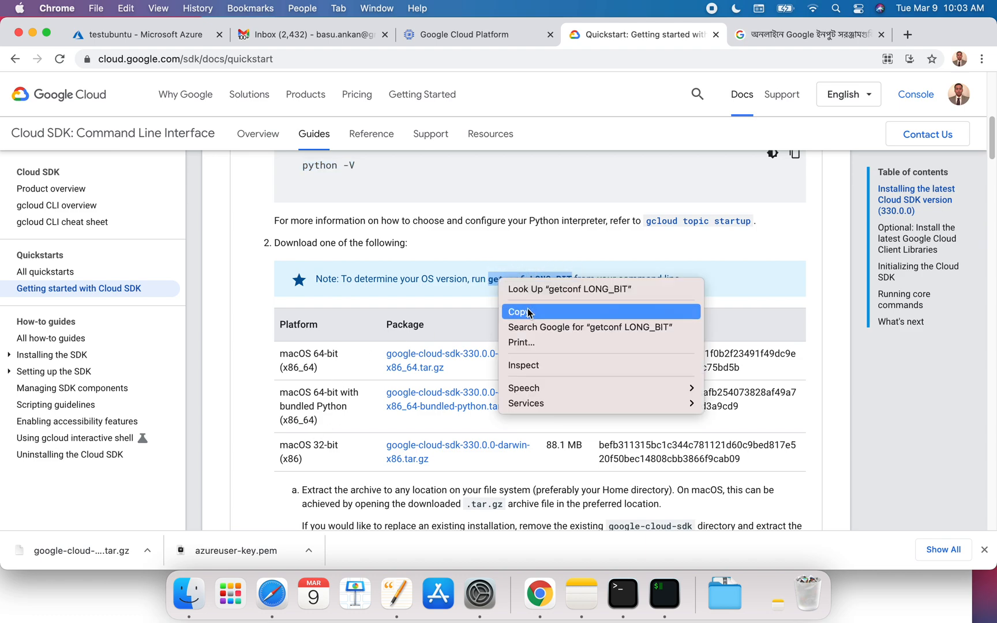
left_click(521, 312)
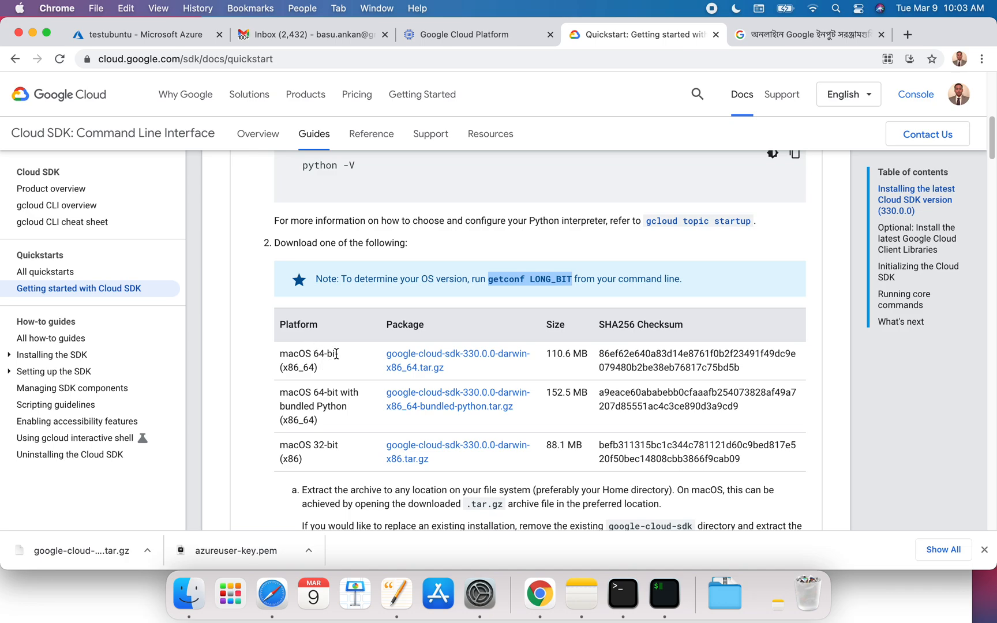
left_click(663, 595)
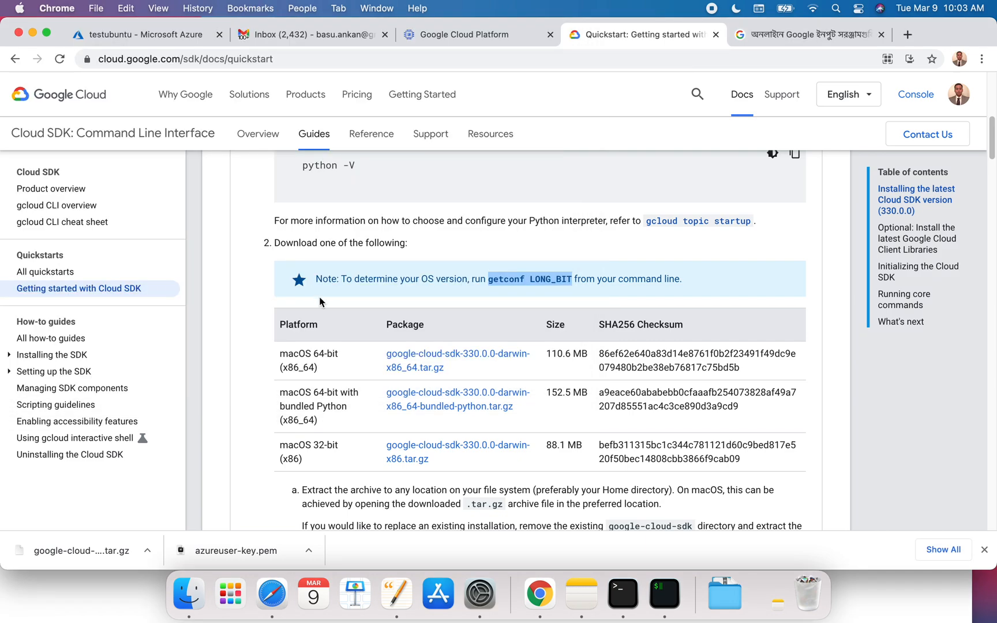
mouse_move(344, 371)
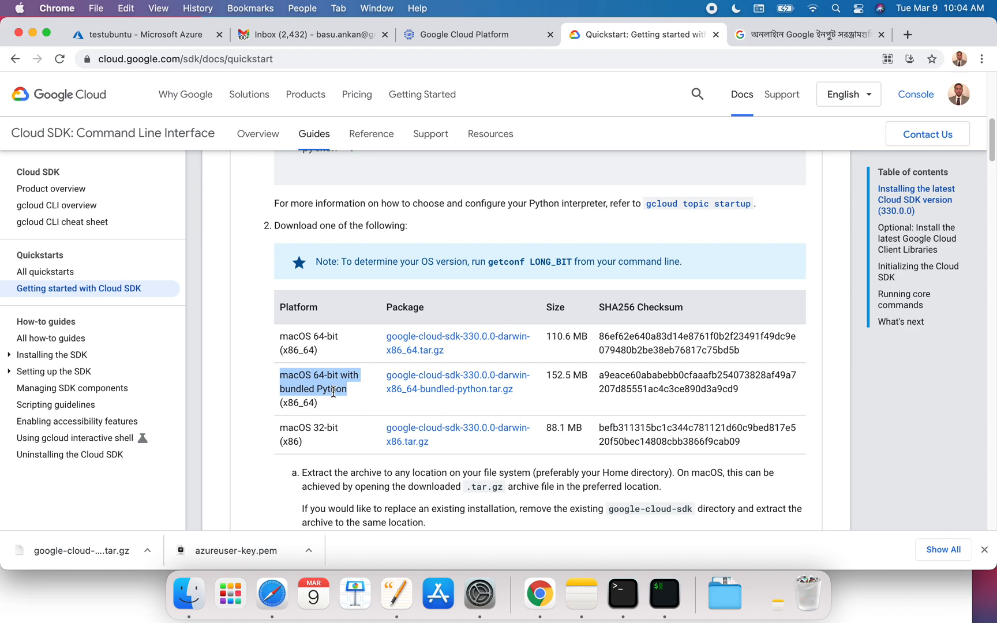
mouse_move(348, 354)
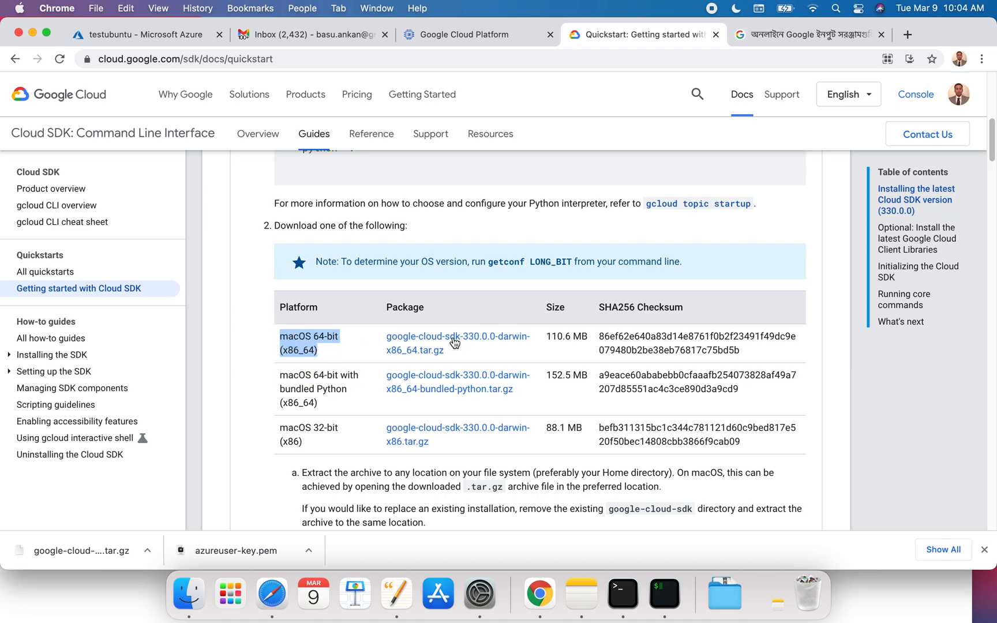
left_click(447, 381)
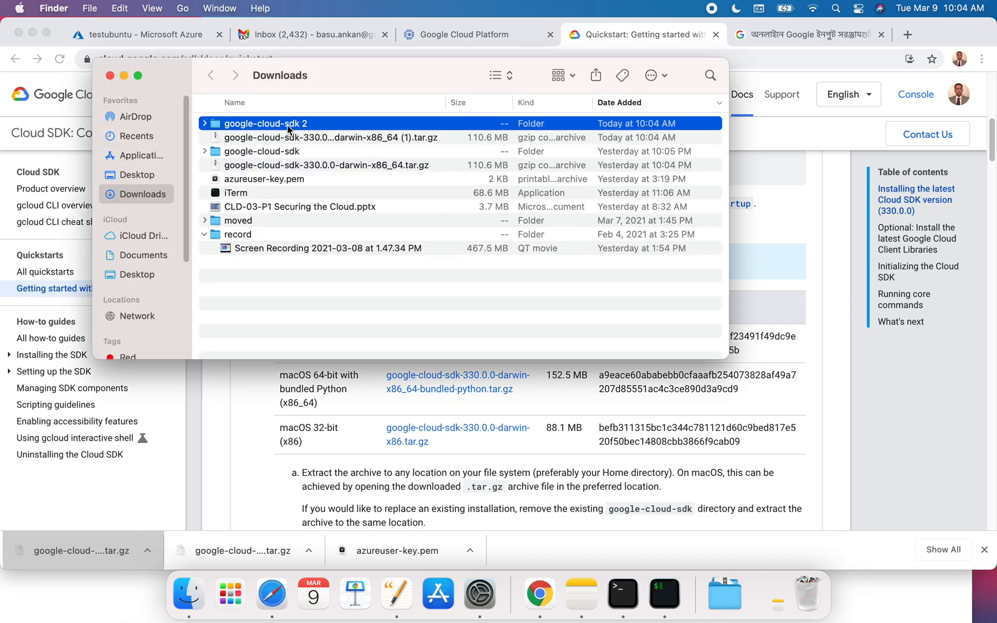
mouse_move(407, 157)
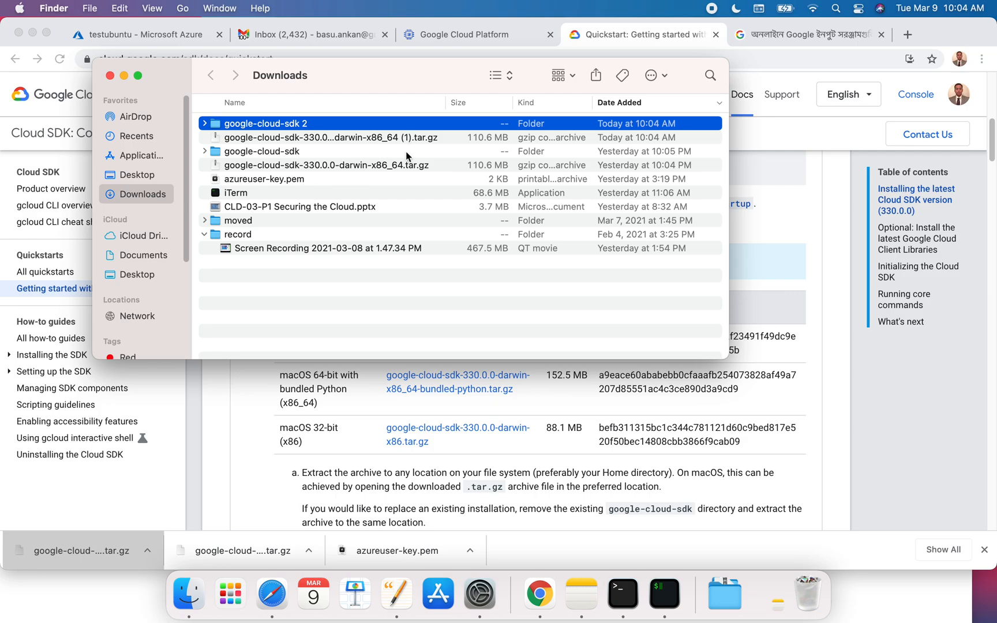
left_click(326, 165)
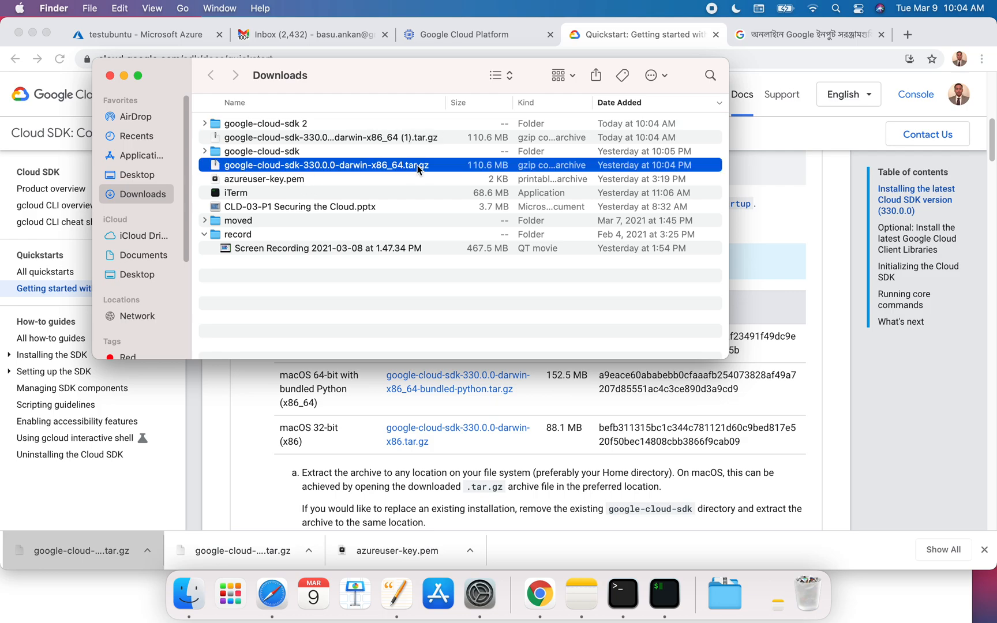
mouse_move(429, 140)
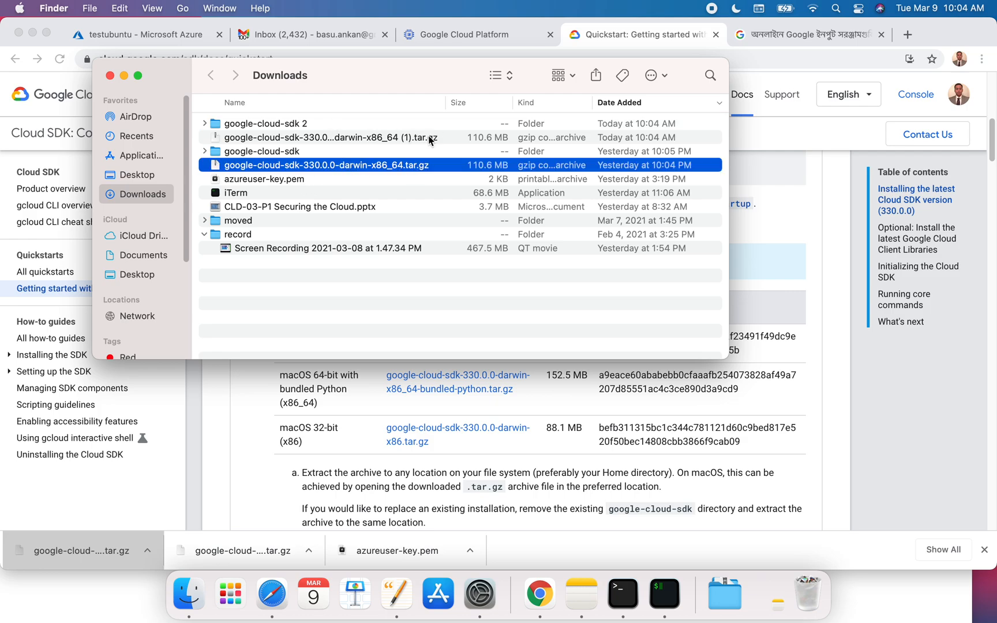
left_click(331, 138)
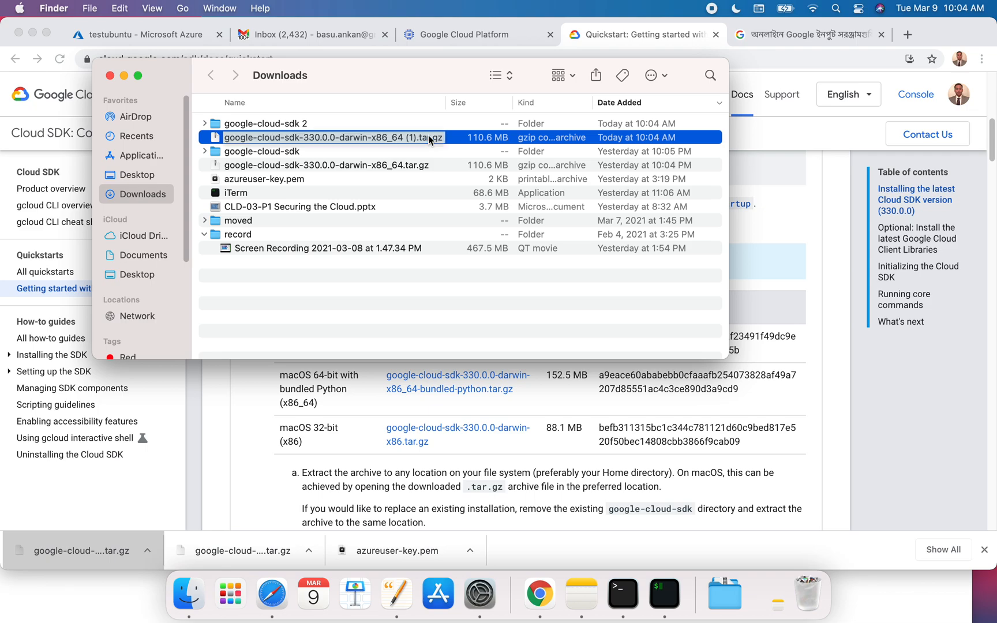
double_click(261, 151)
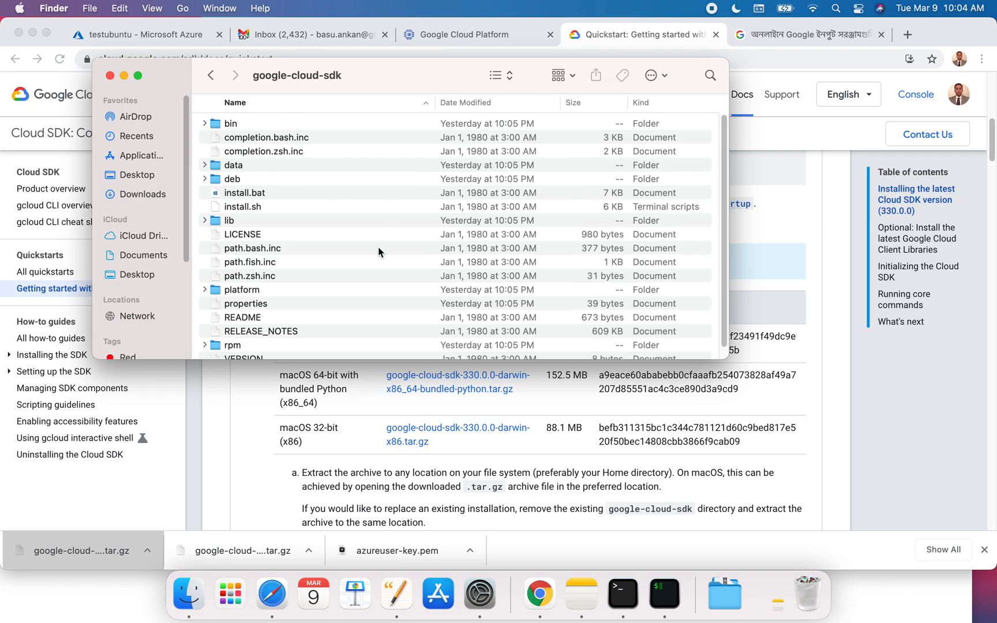
scroll("down", 3)
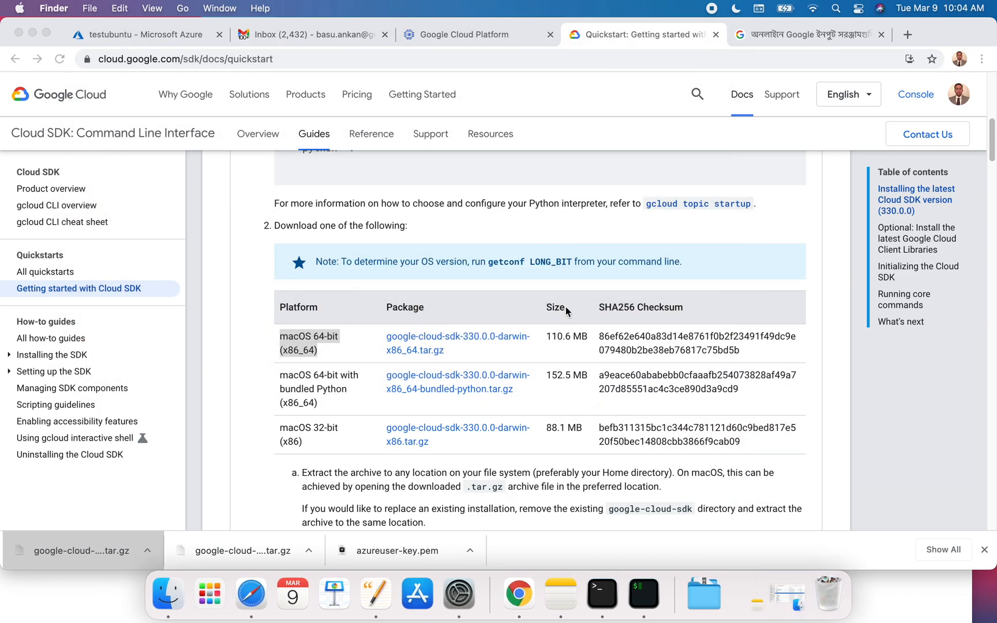
Copy ./google-cloud-sdk/install.sh from the guide and bring the terminal forward.
scroll("down", 3)
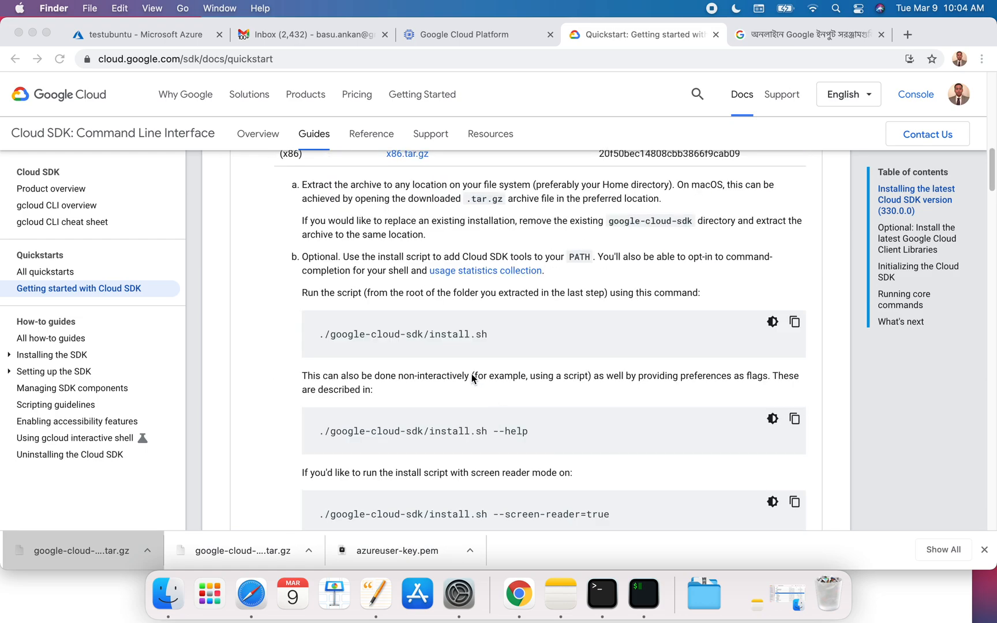
double_click(451, 333)
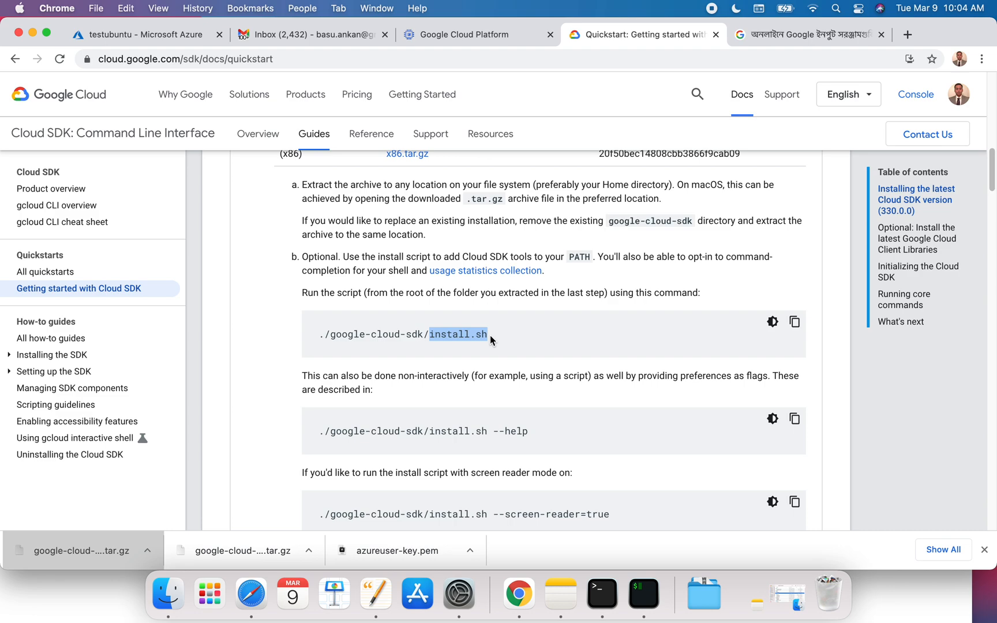
mouse_move(381, 347)
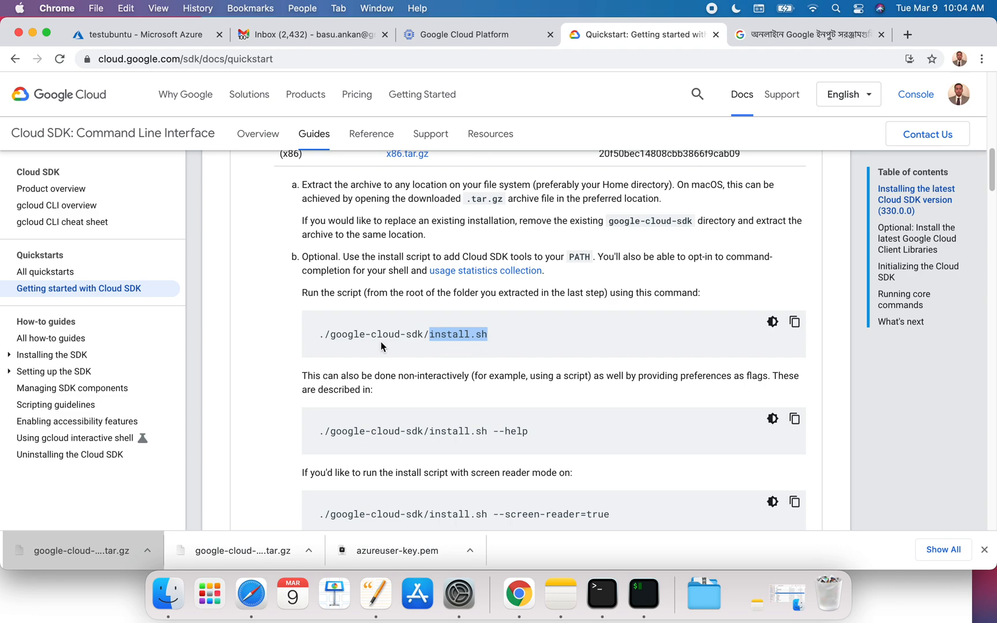
left_click(794, 321)
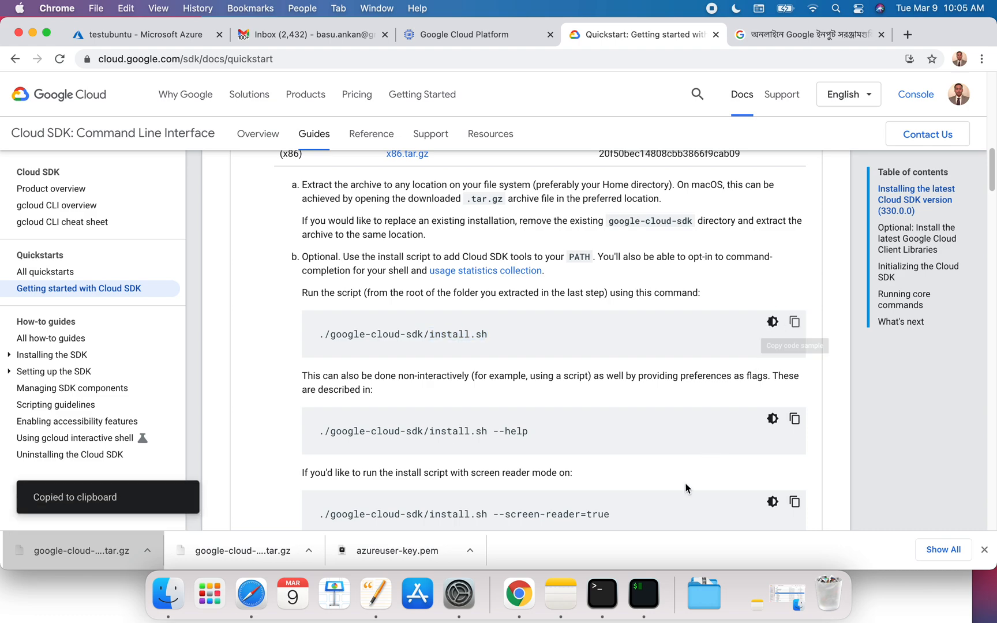
left_click(601, 593)
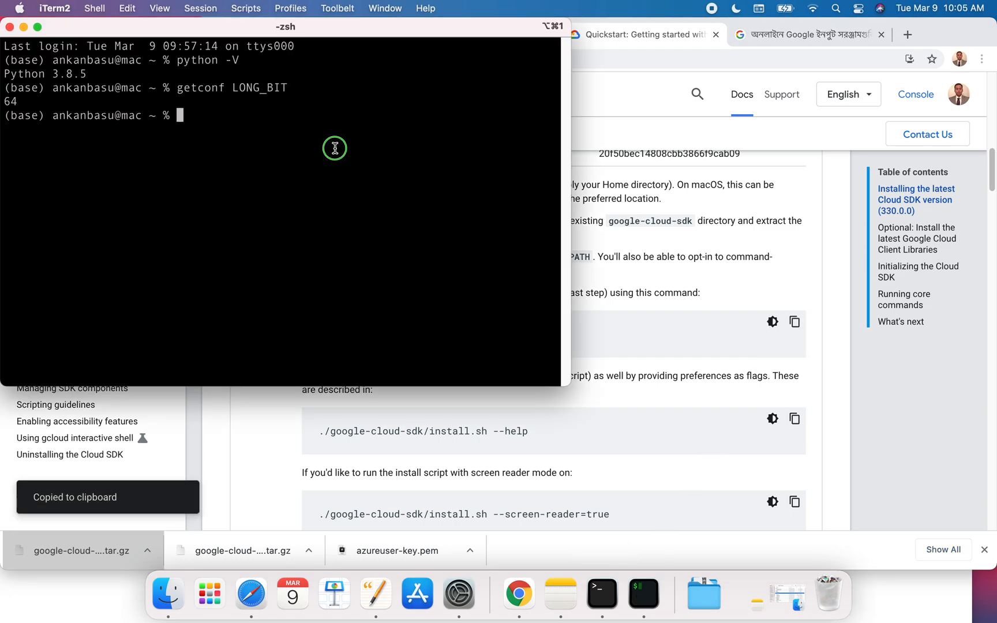
Run ./google-cloud-sdk/install.sh again after changing into Downloads.
type("./google-cloud-sdk/install.sh")
type("cd")
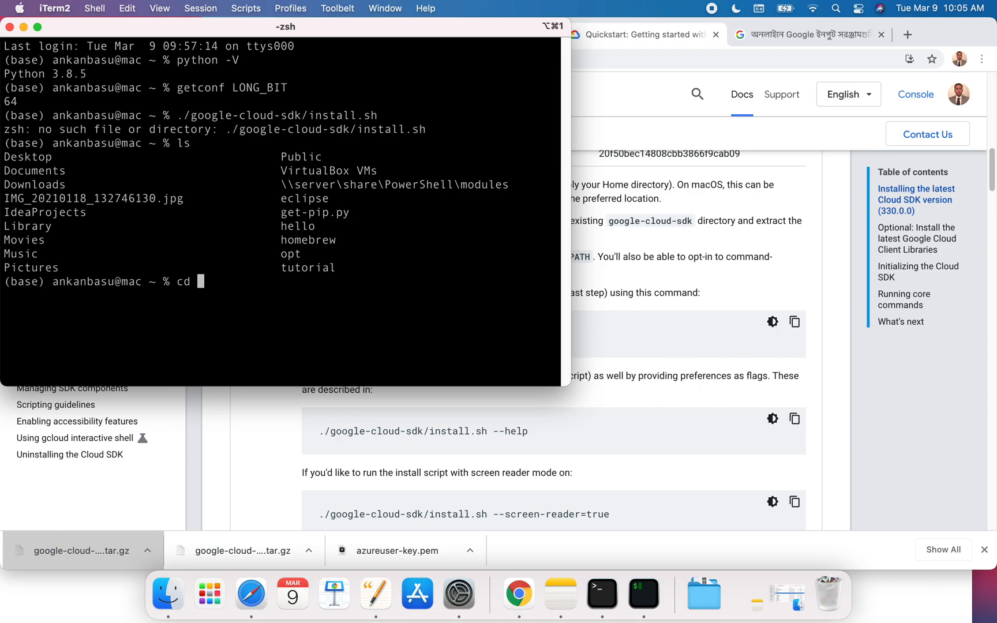
type("Downloads")
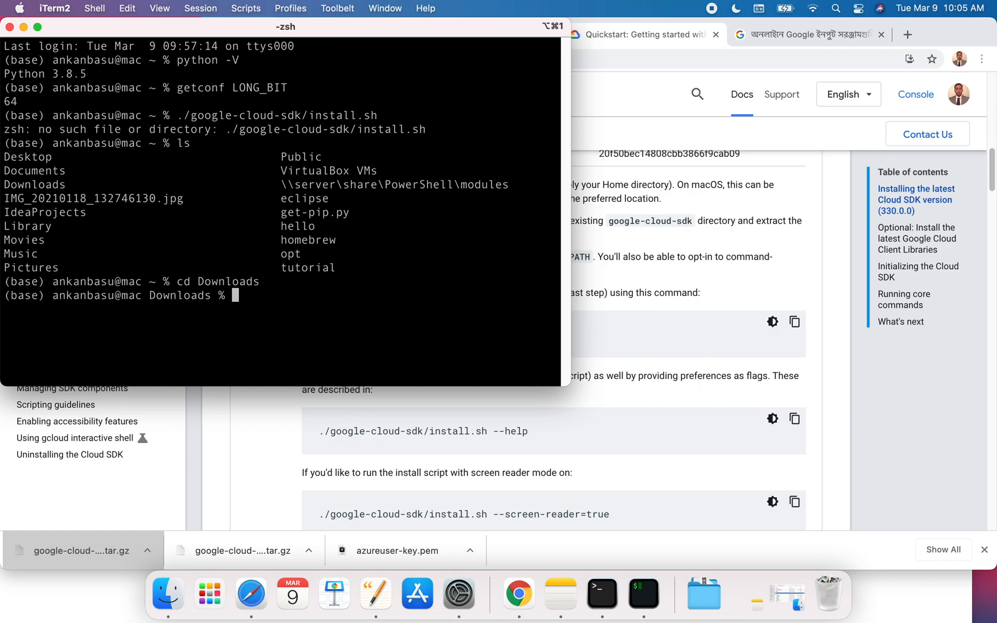
type("./google-cloud-sdk/install.sh")
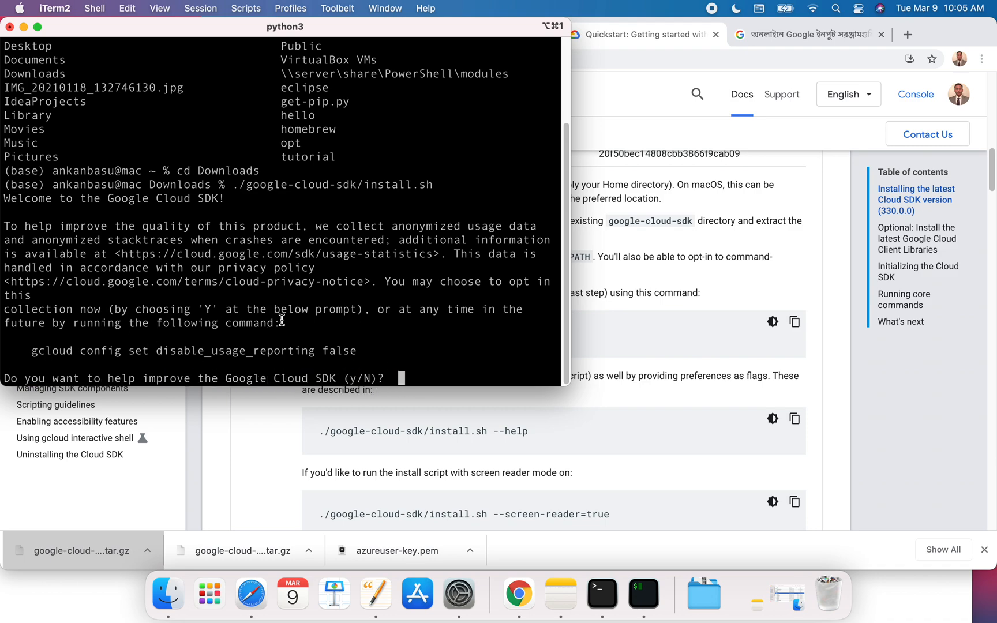
mouse_move(418, 366)
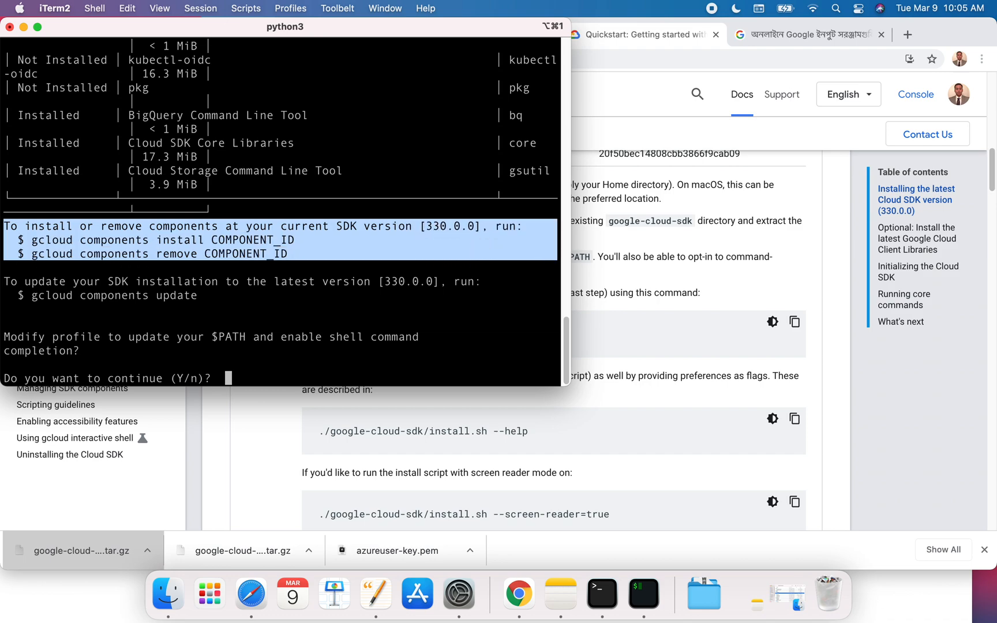
mouse_move(235, 291)
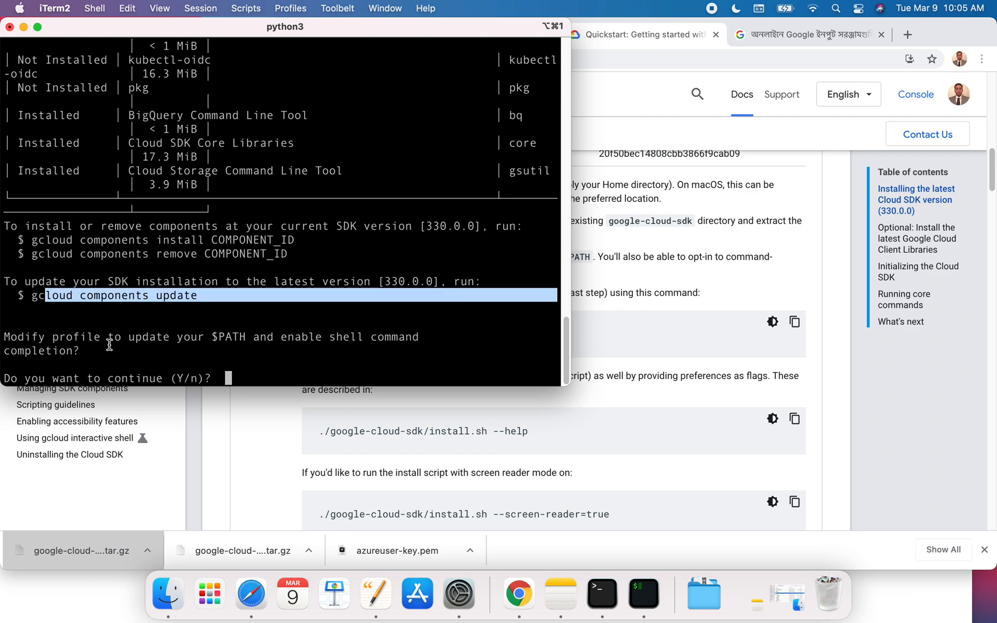
mouse_move(412, 350)
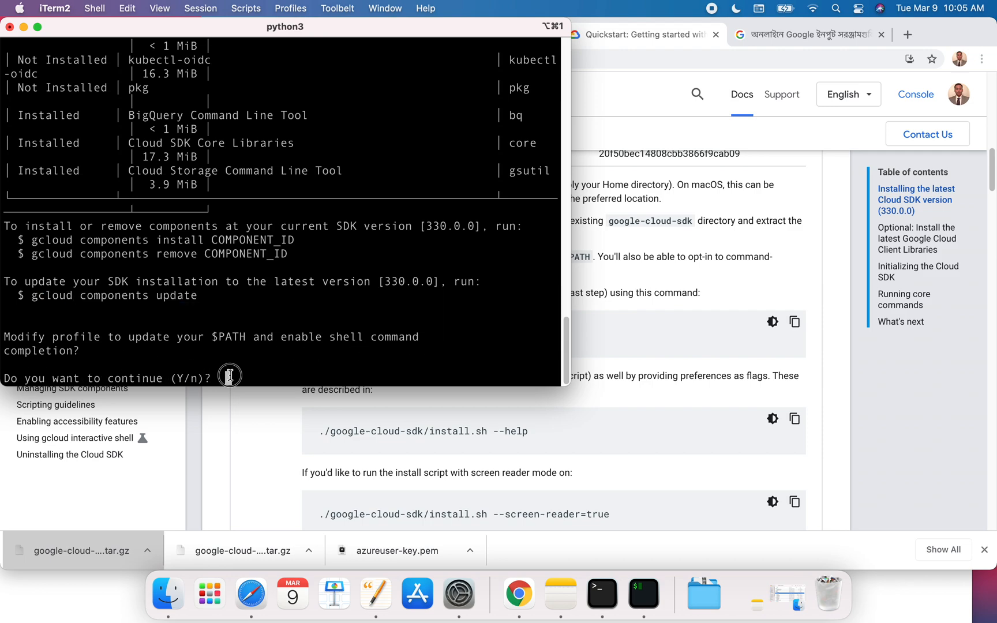
Answer Y to the installer prompt and keep the default .zshrc profile.
type("Y")
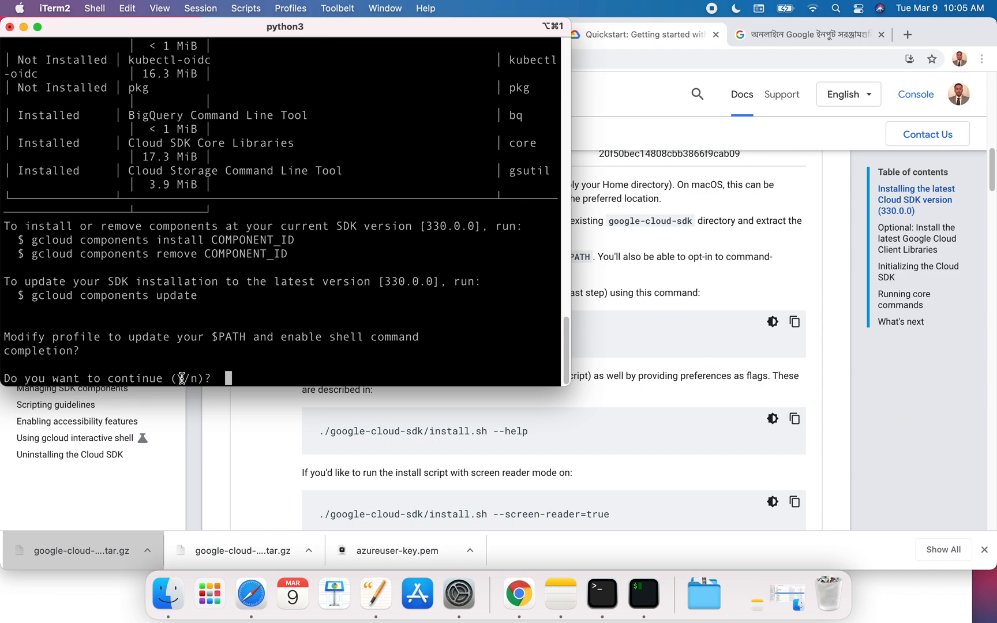
mouse_move(271, 375)
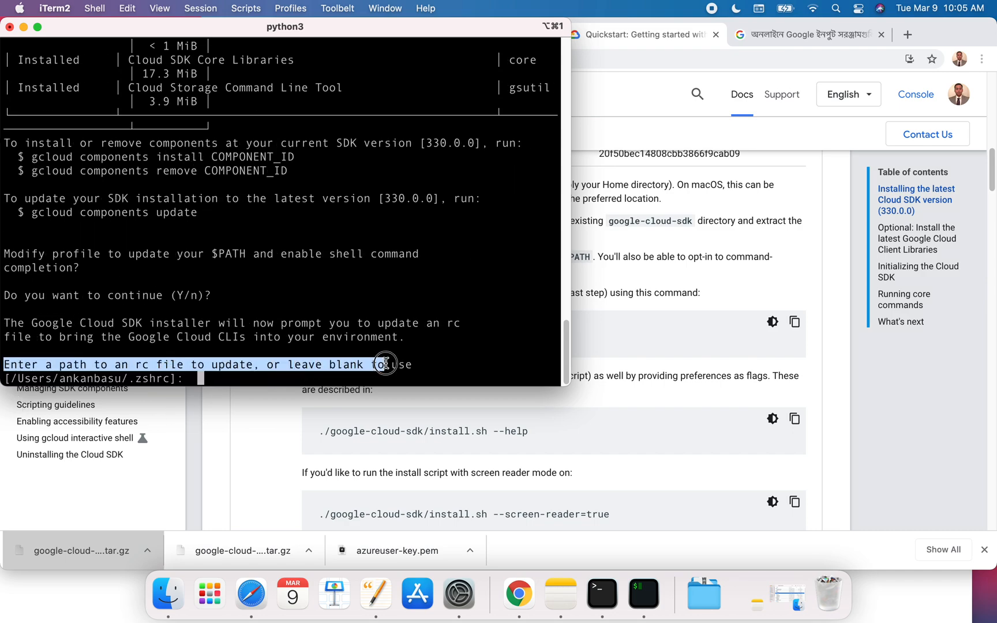
mouse_move(407, 365)
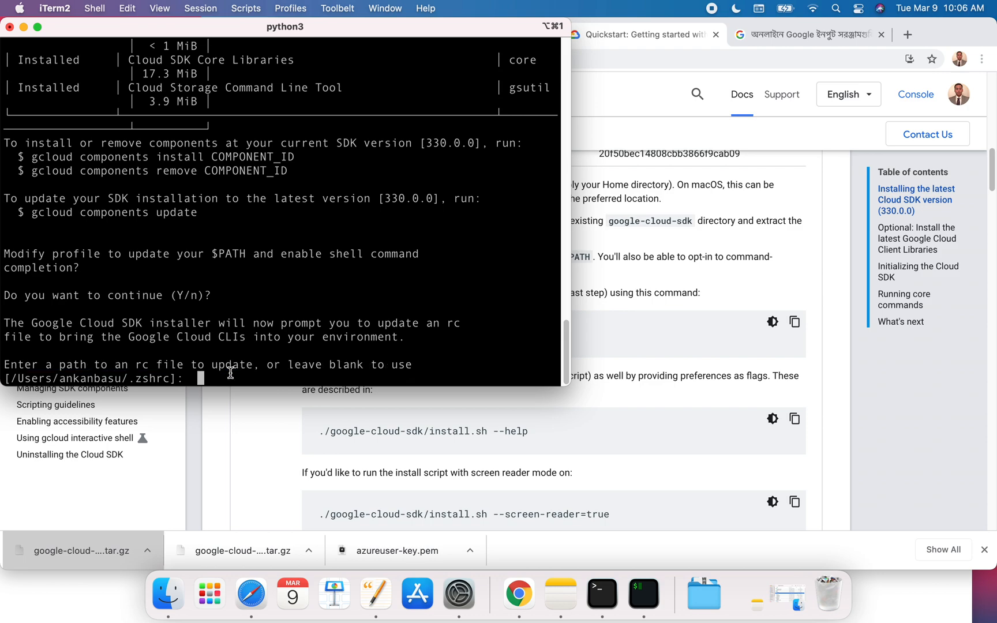
key("enter")
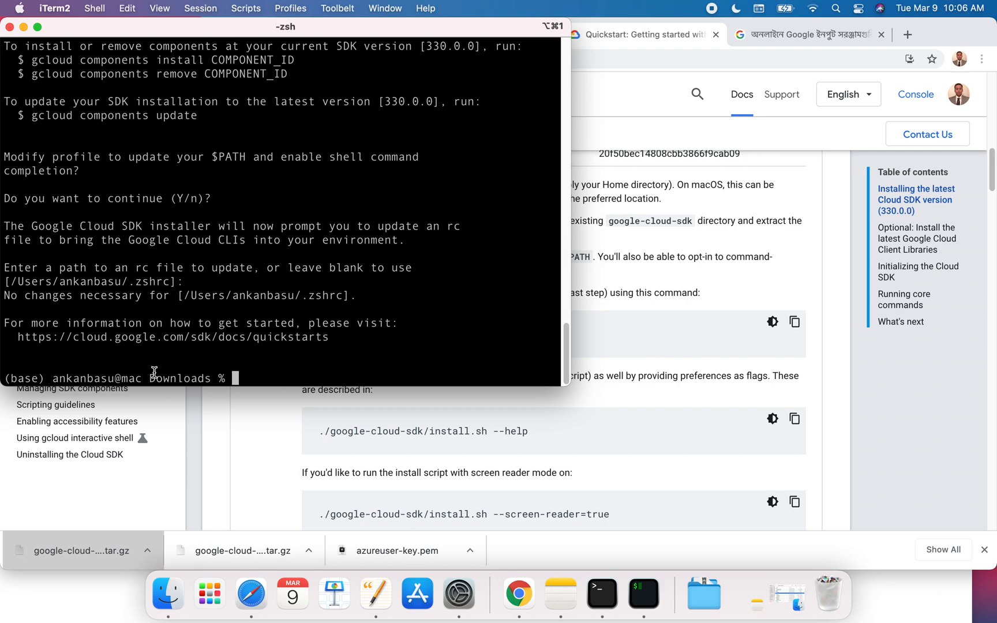
mouse_move(240, 353)
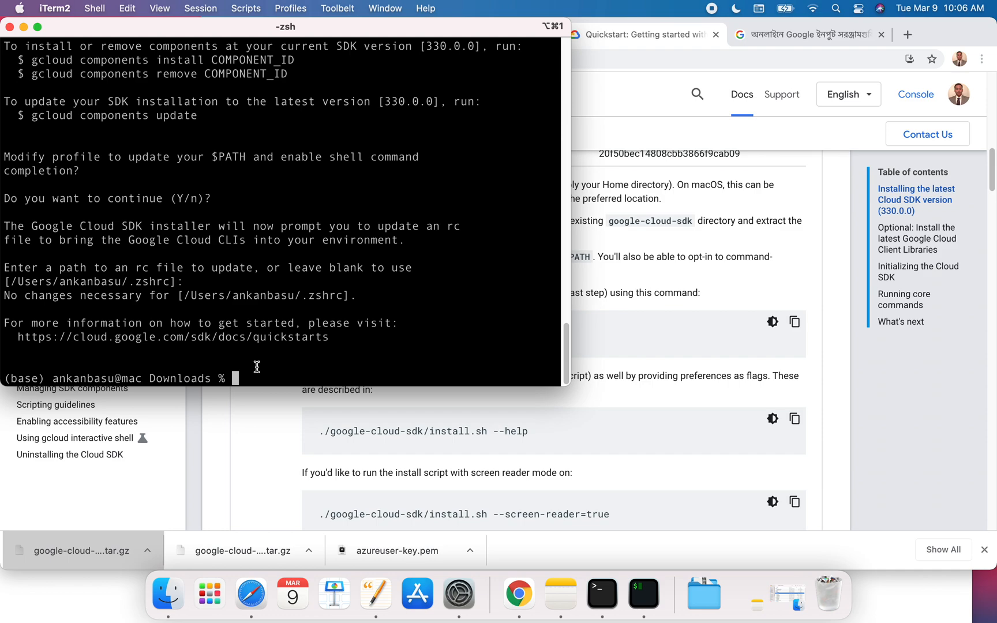
mouse_move(532, 433)
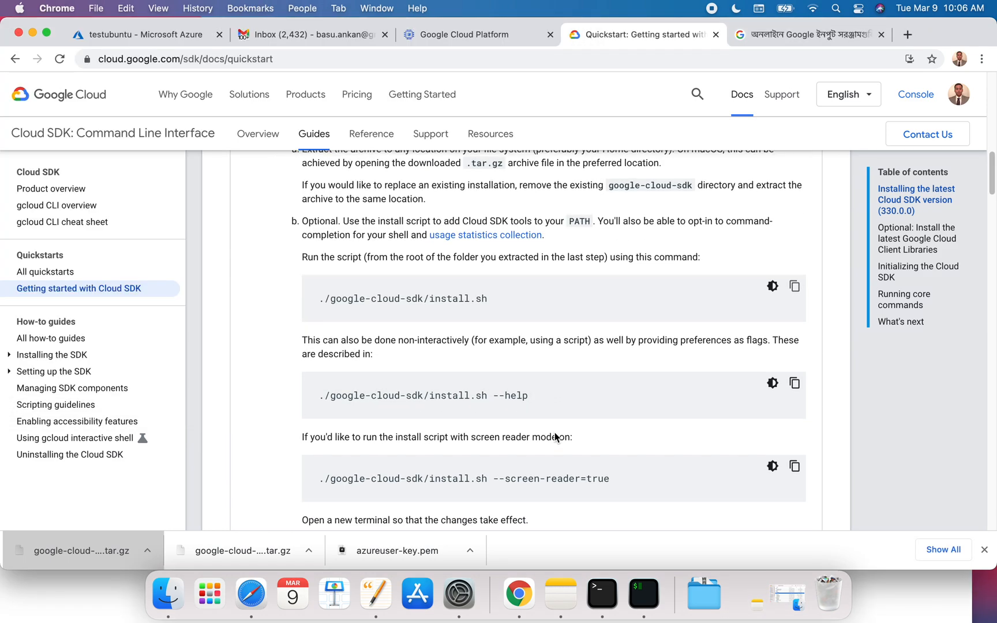
Copy the ./google-cloud-sdk/bin/gcloud init command from the quickstart.
scroll("down", 3)
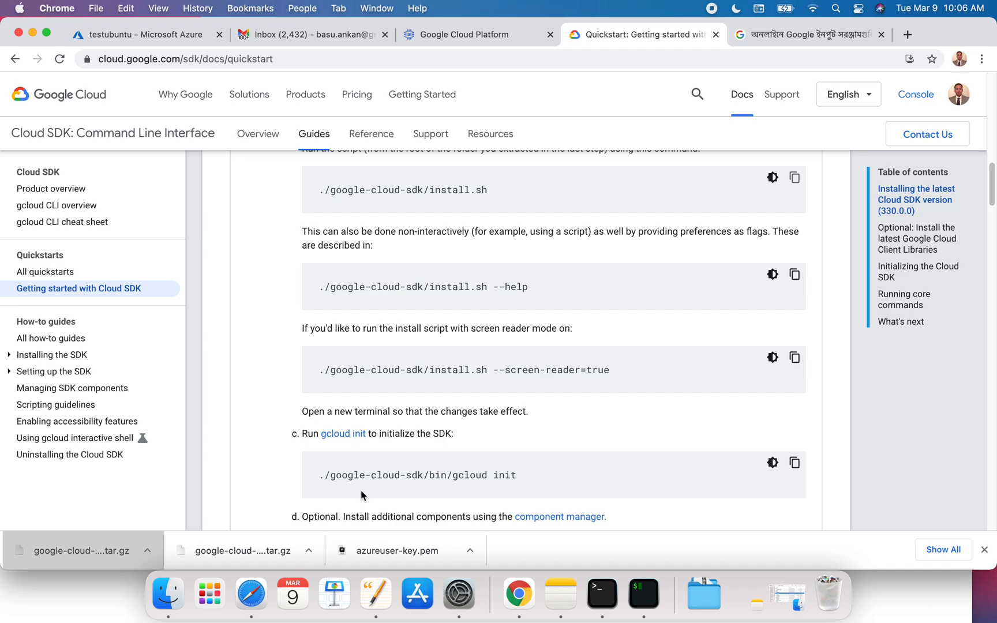
mouse_move(556, 469)
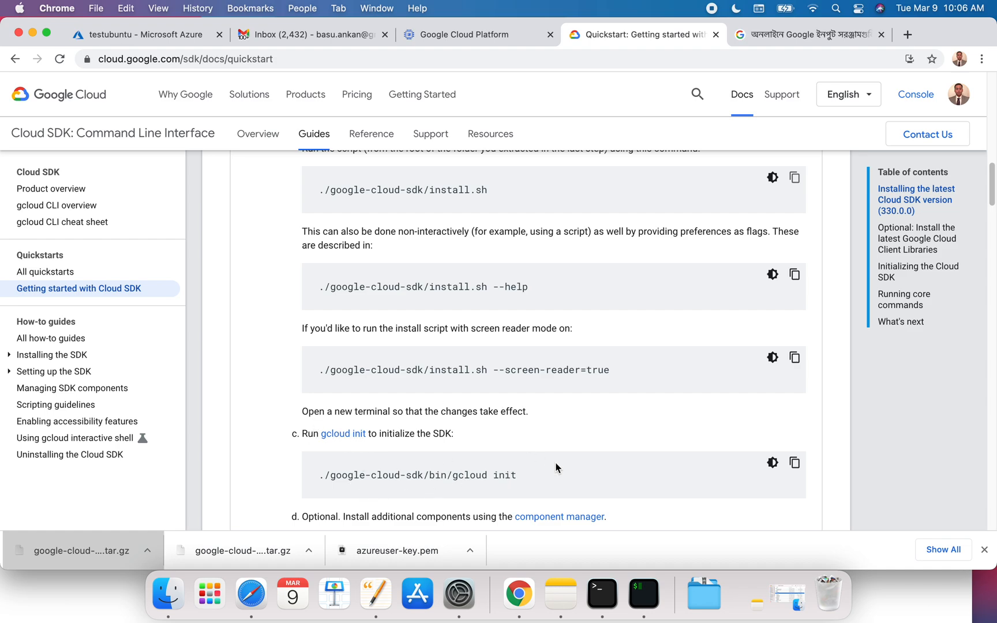
mouse_move(793, 463)
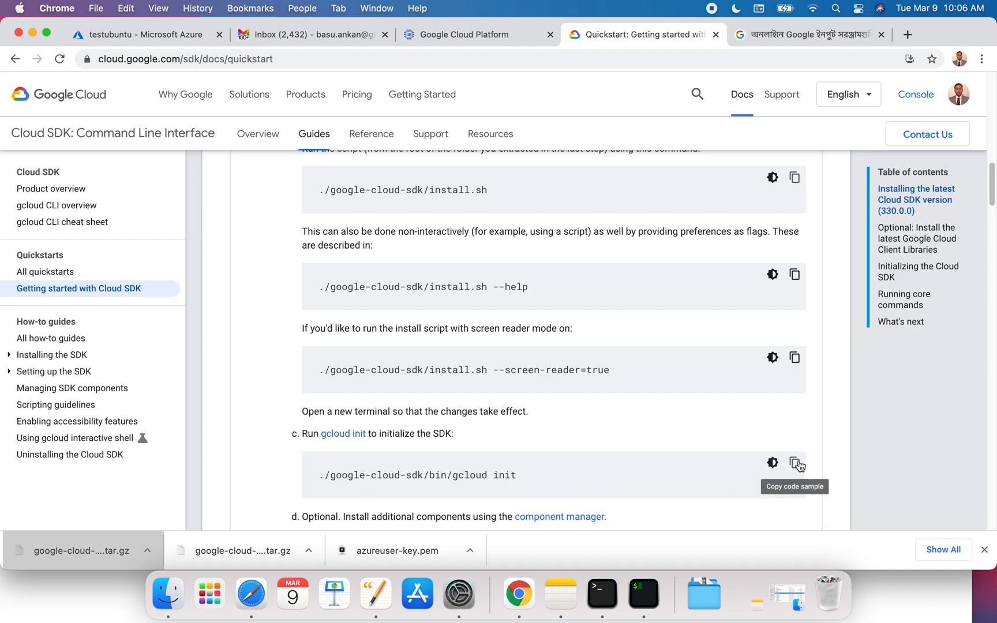
left_click(795, 463)
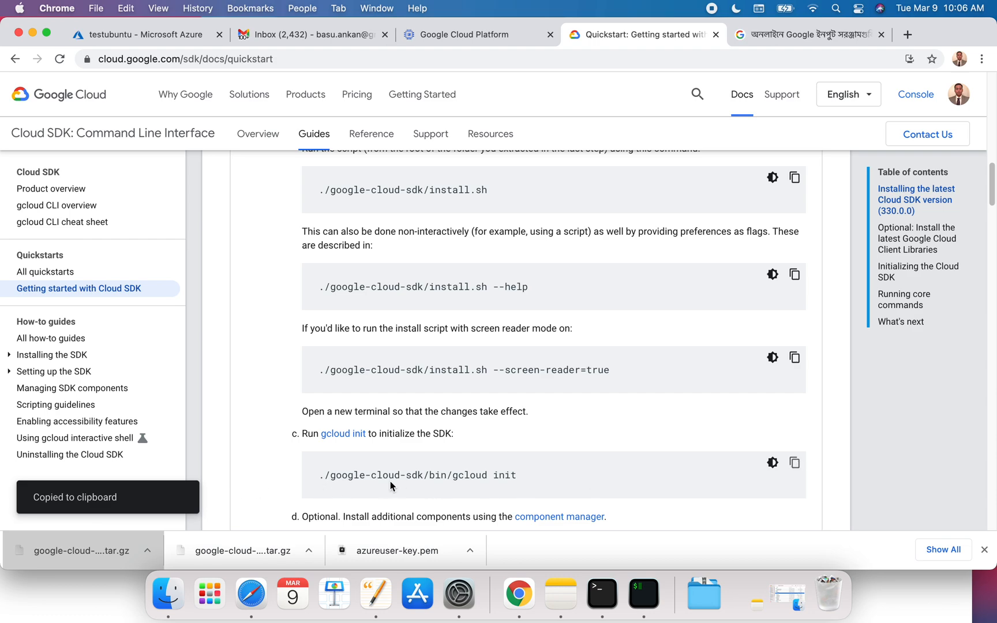
mouse_move(523, 489)
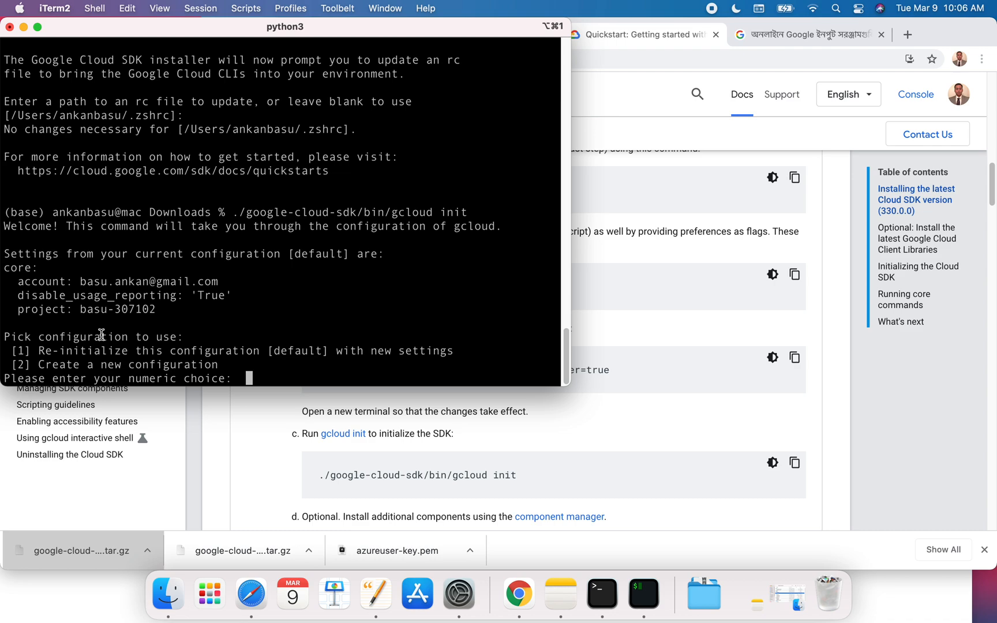
mouse_move(45, 353)
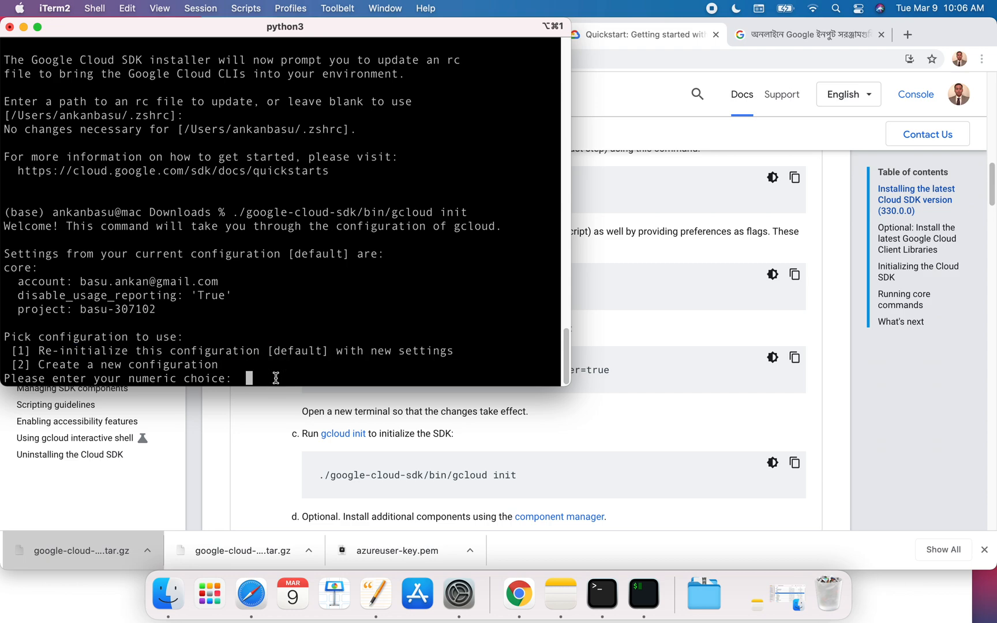
Answer gcloud init with 1 to re-initialize, 1 for the account and 2 for the basu-app project.
type("1")
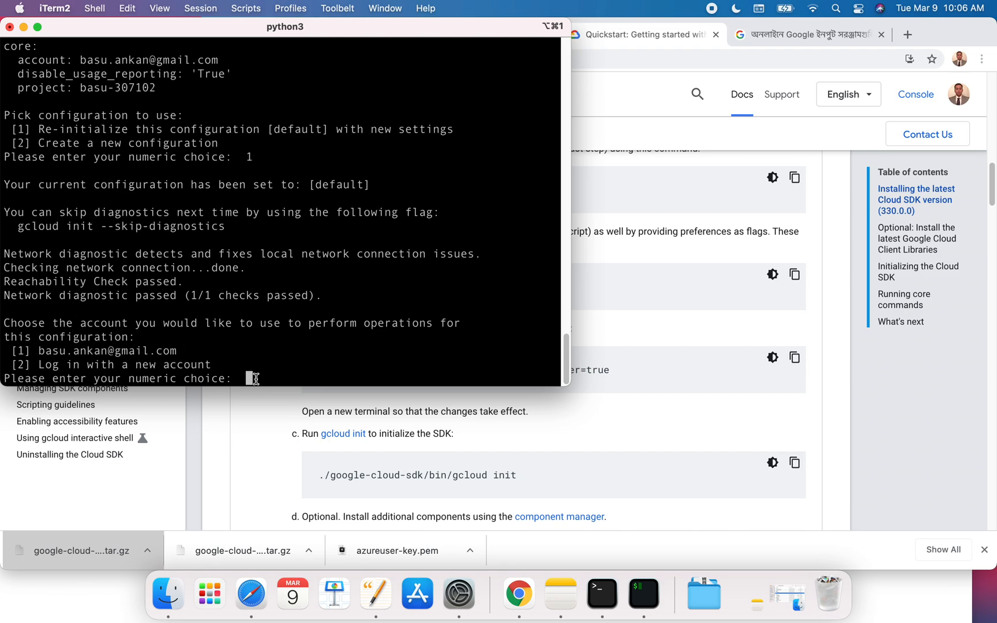
type("1")
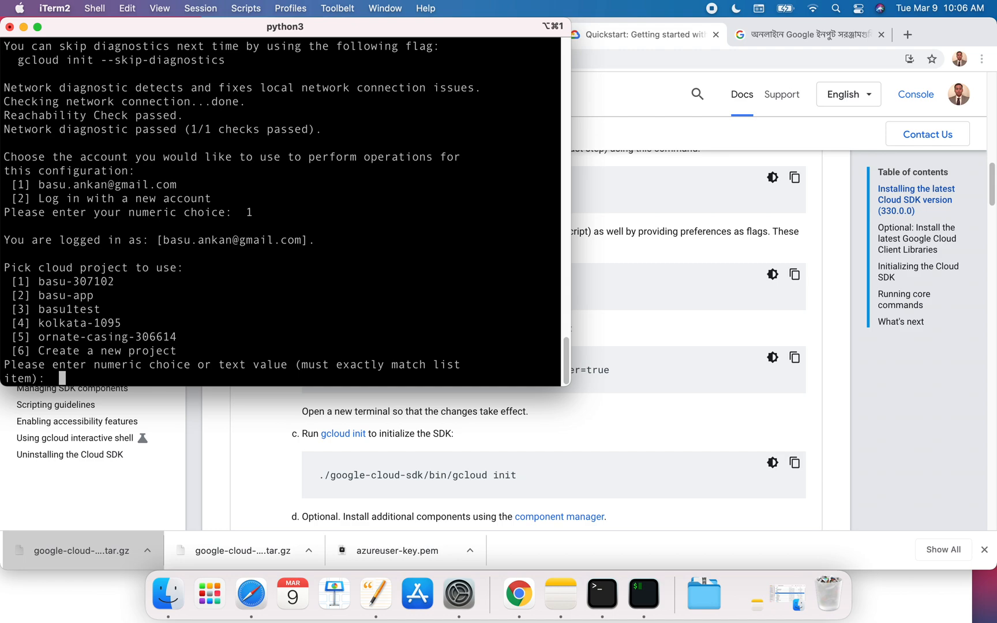
mouse_move(268, 223)
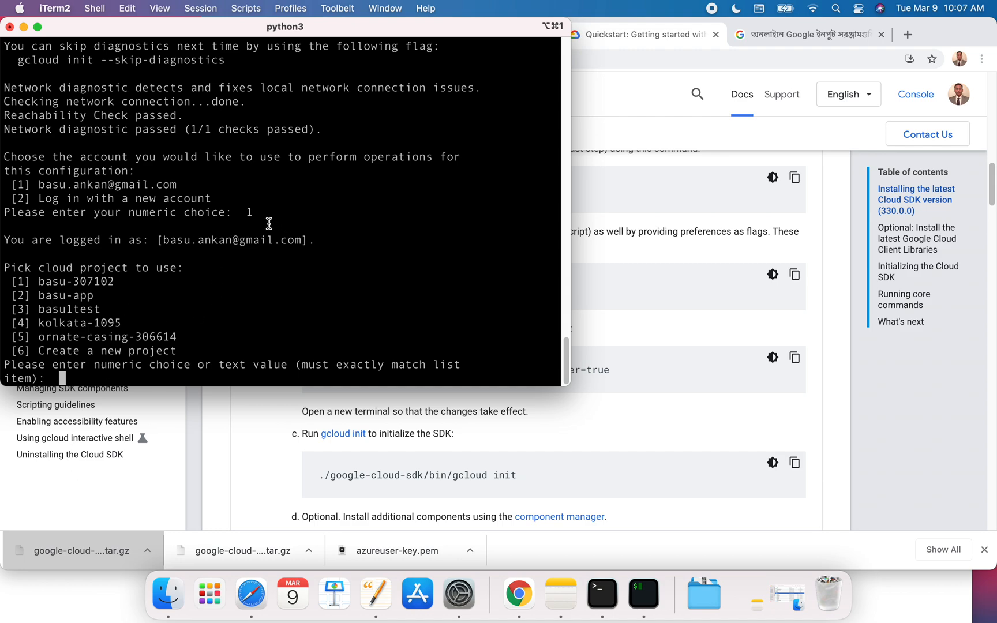
mouse_move(247, 306)
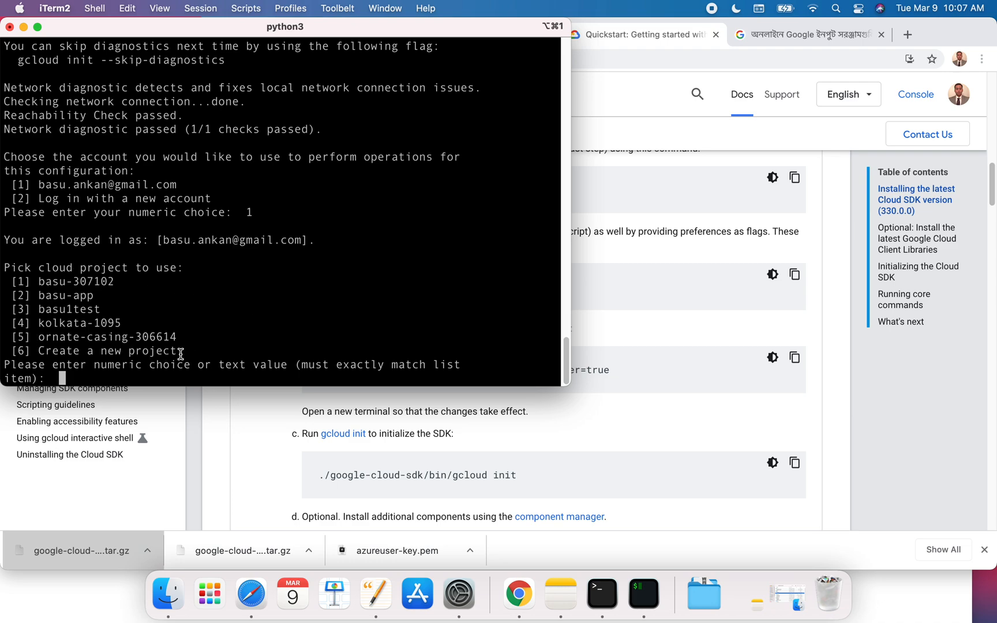
left_click_drag(19, 282, 178, 350)
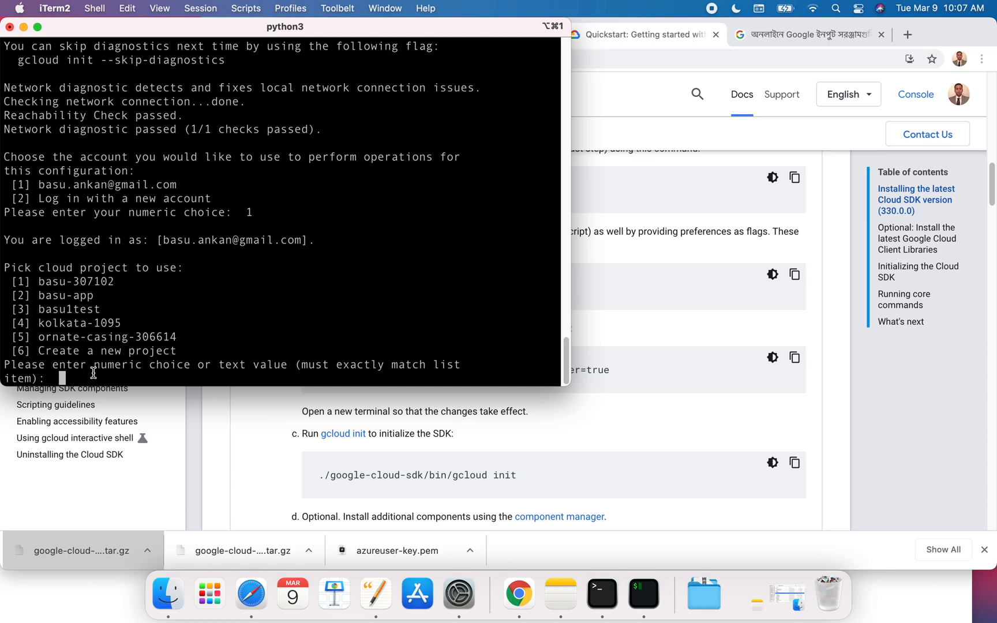
type("2")
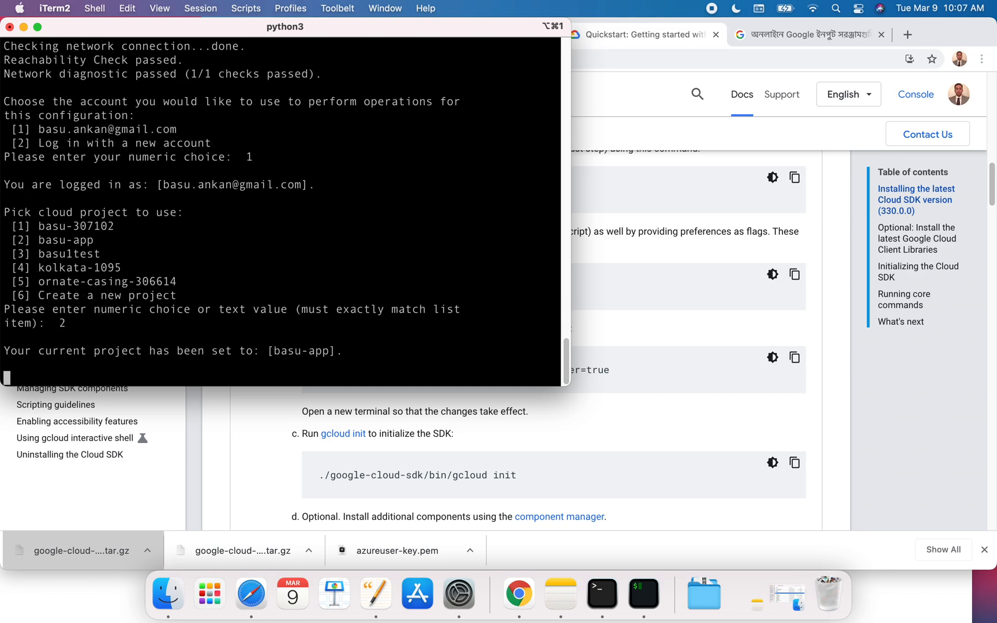
mouse_move(151, 376)
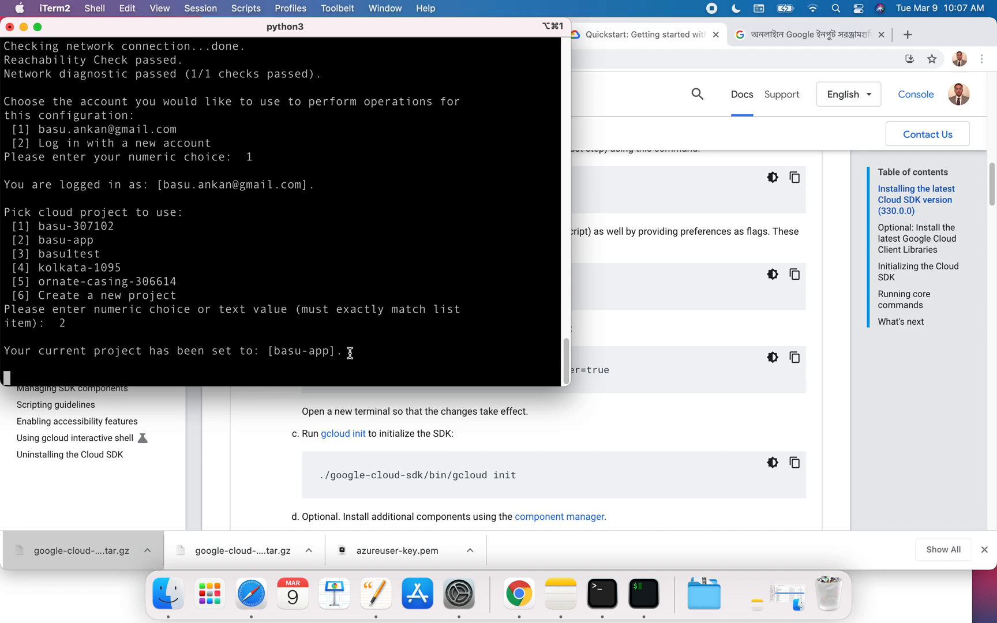
mouse_move(365, 354)
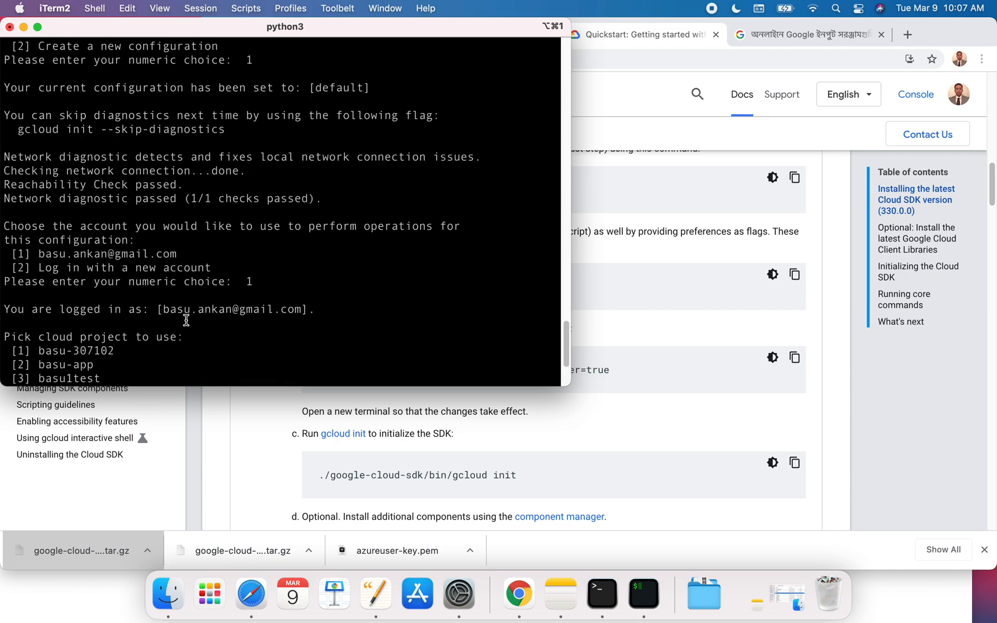
type("2")
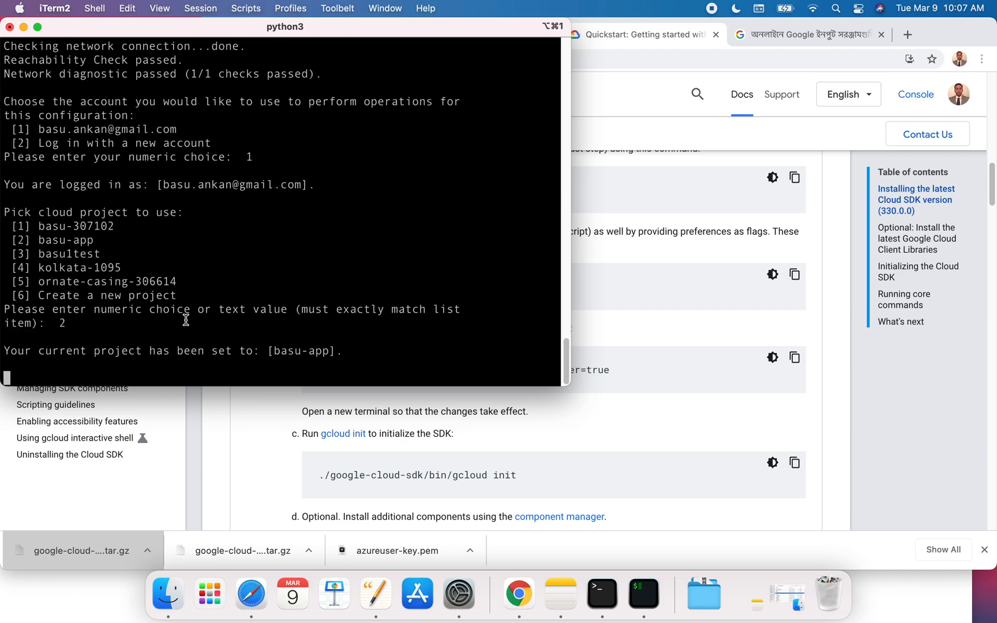
mouse_move(217, 290)
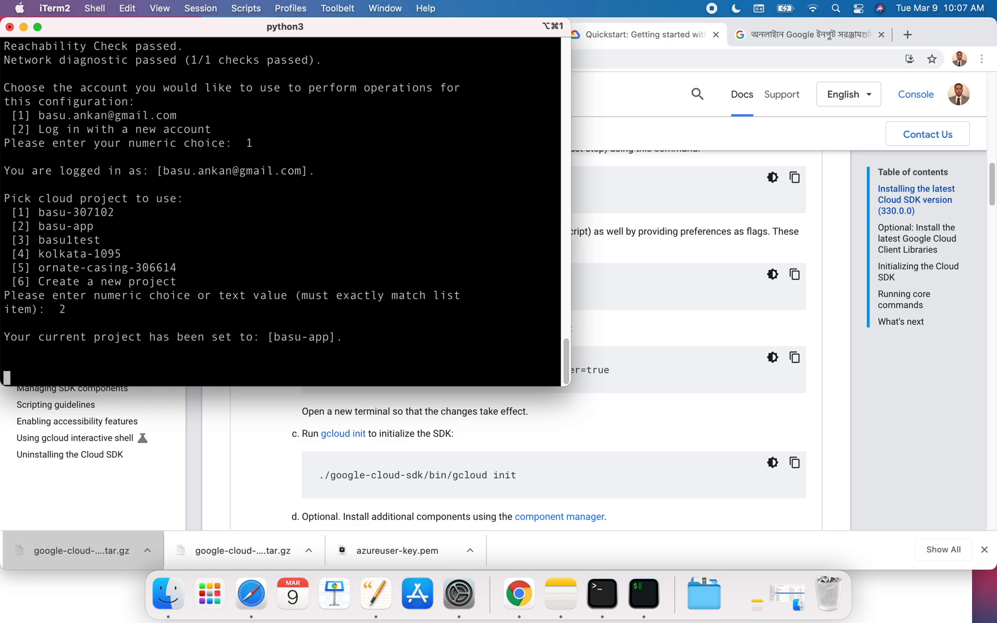
mouse_move(644, 594)
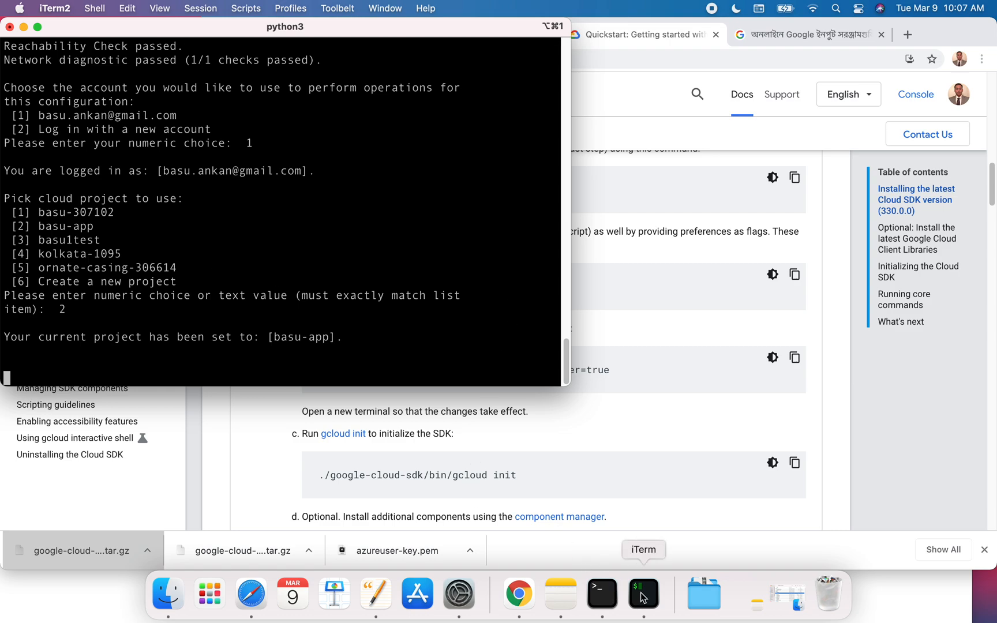
Return to the terminal prompt, start typing gcloud, and reach iTerm2's Dock window options.
right_click(644, 594)
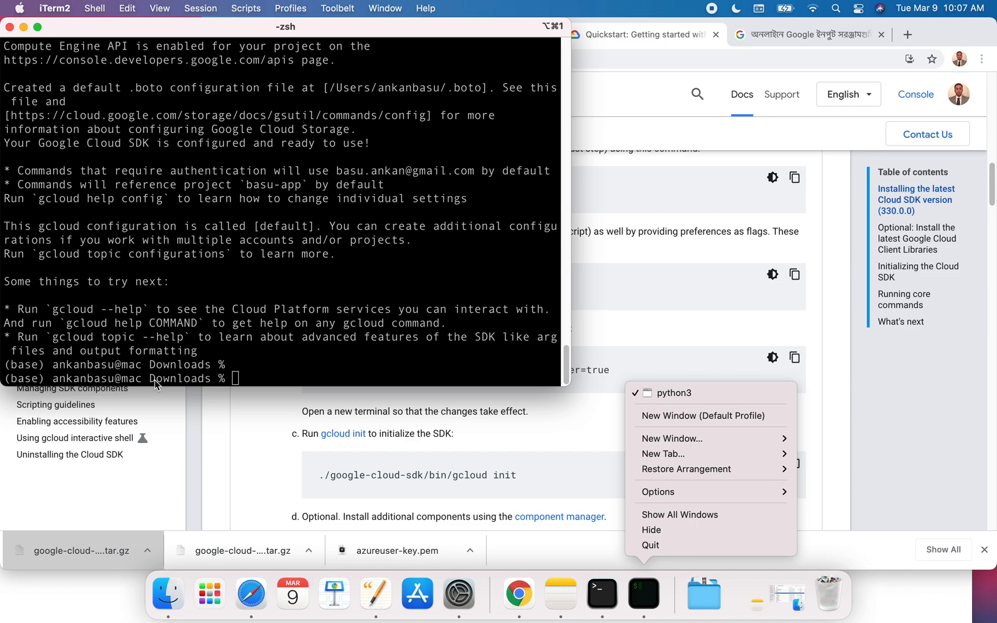
left_click(275, 375)
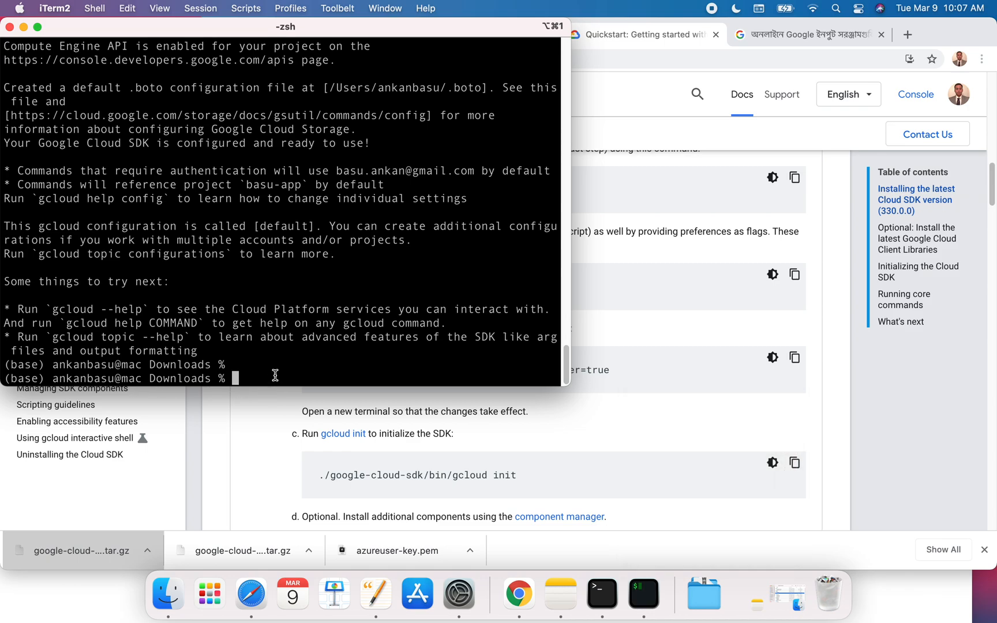
key("enter")
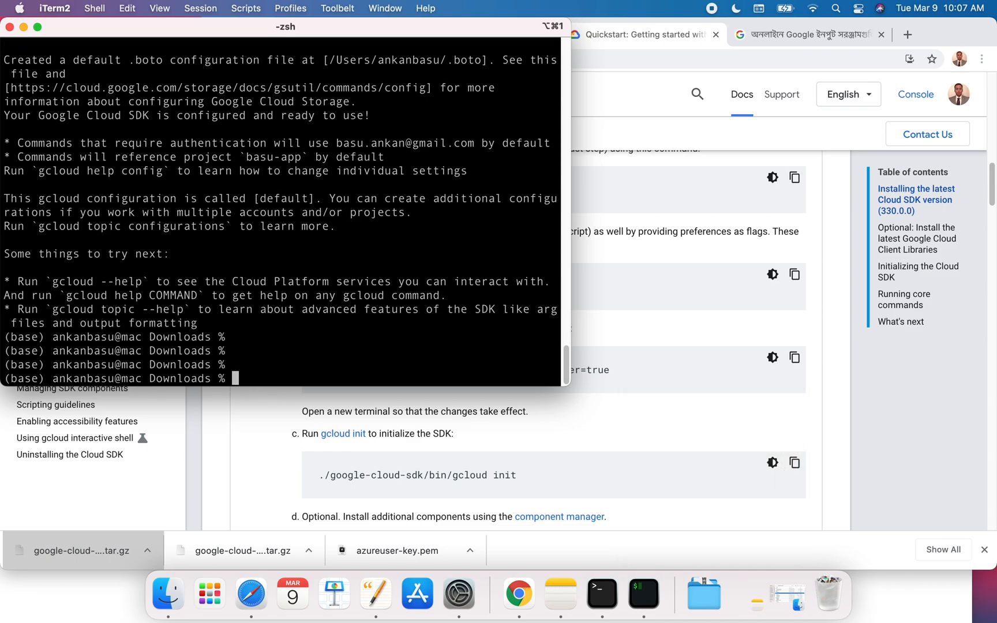
type("g")
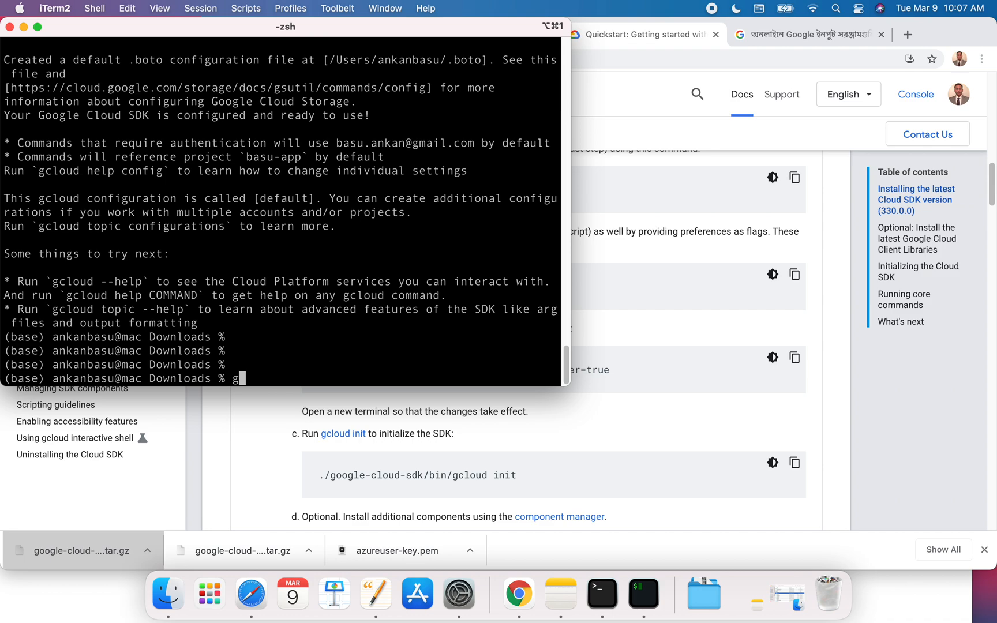
type("clu")
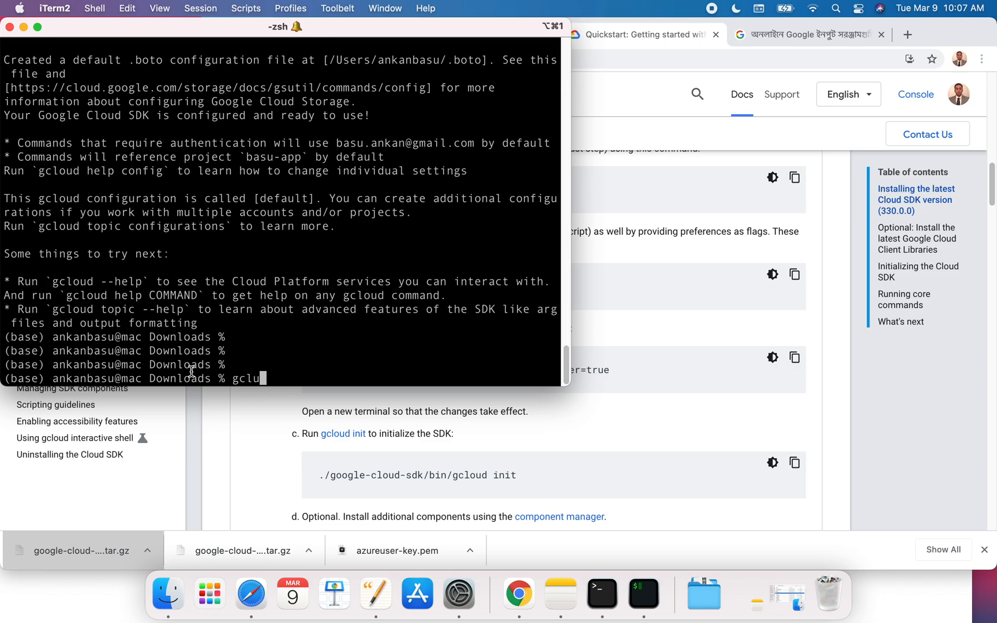
mouse_move(11, 39)
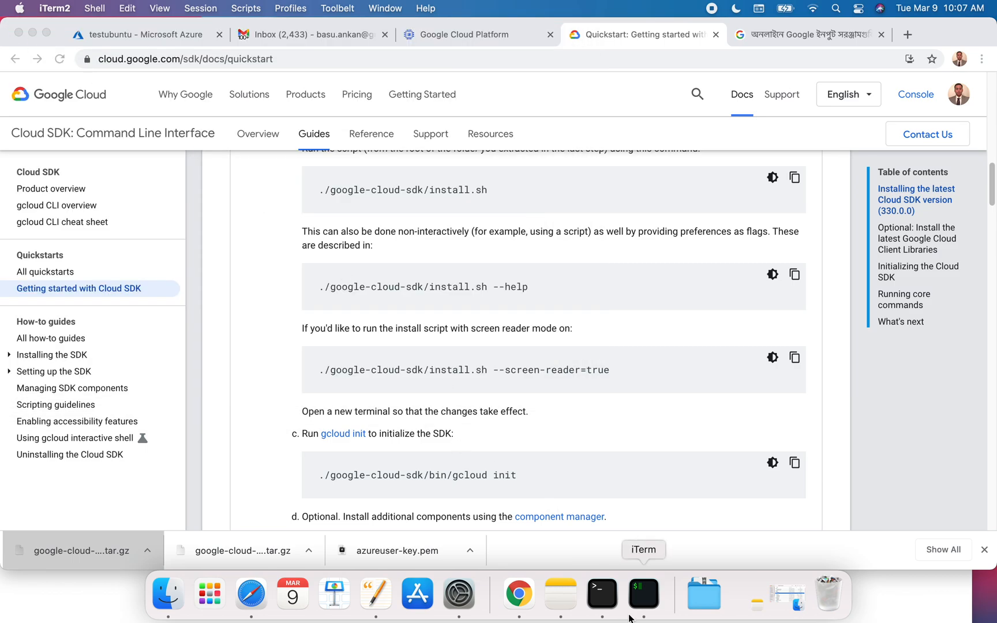
right_click(644, 594)
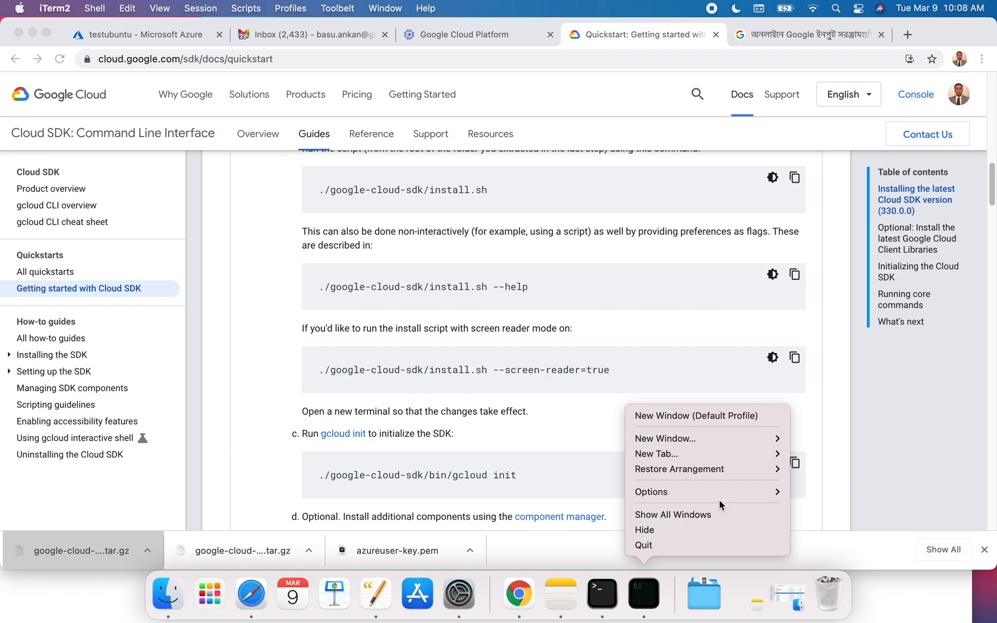
mouse_move(693, 438)
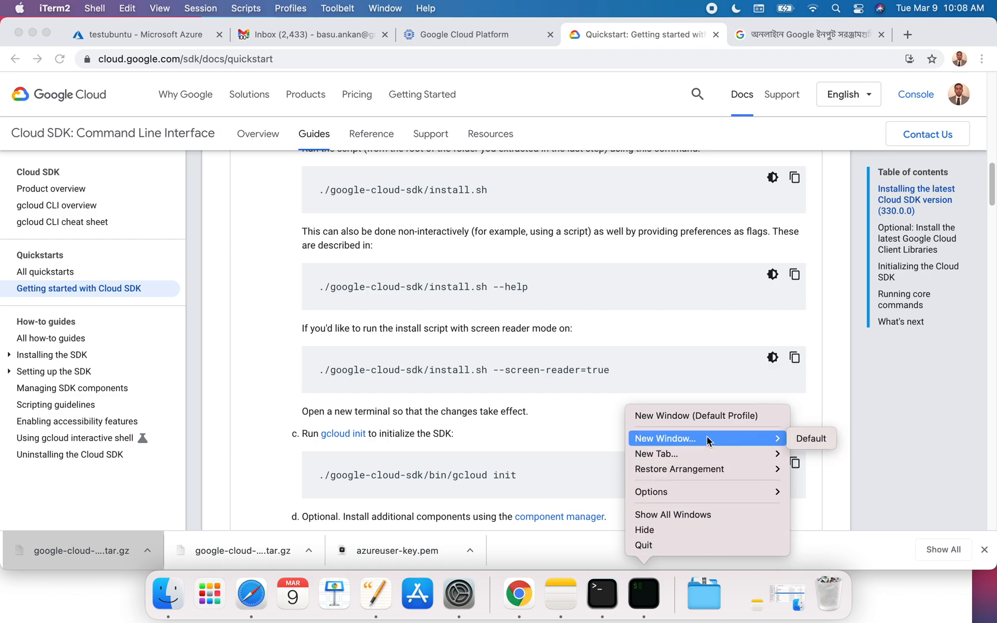
mouse_move(774, 446)
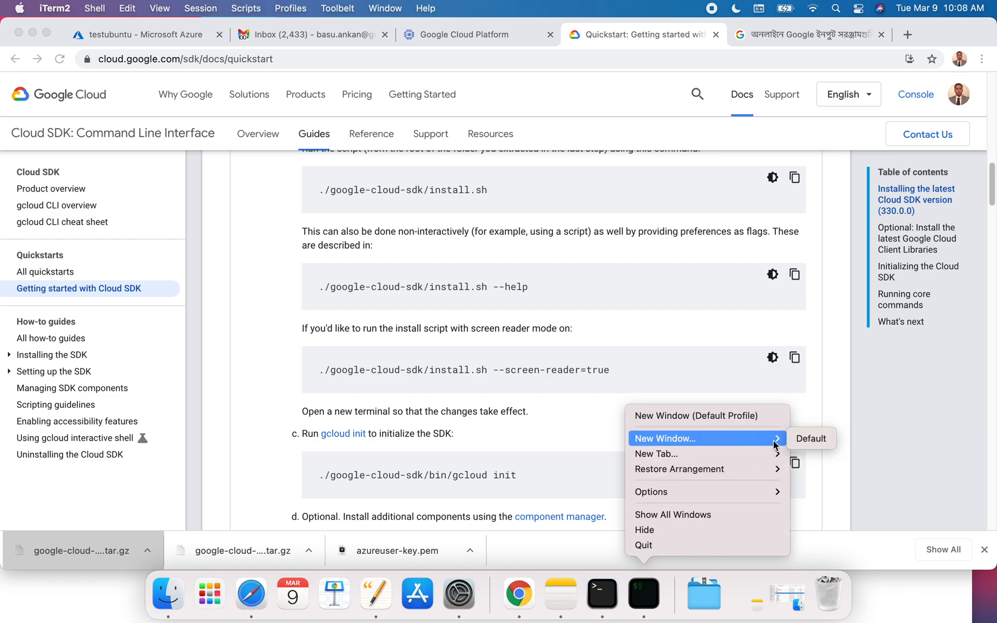
mouse_move(650, 593)
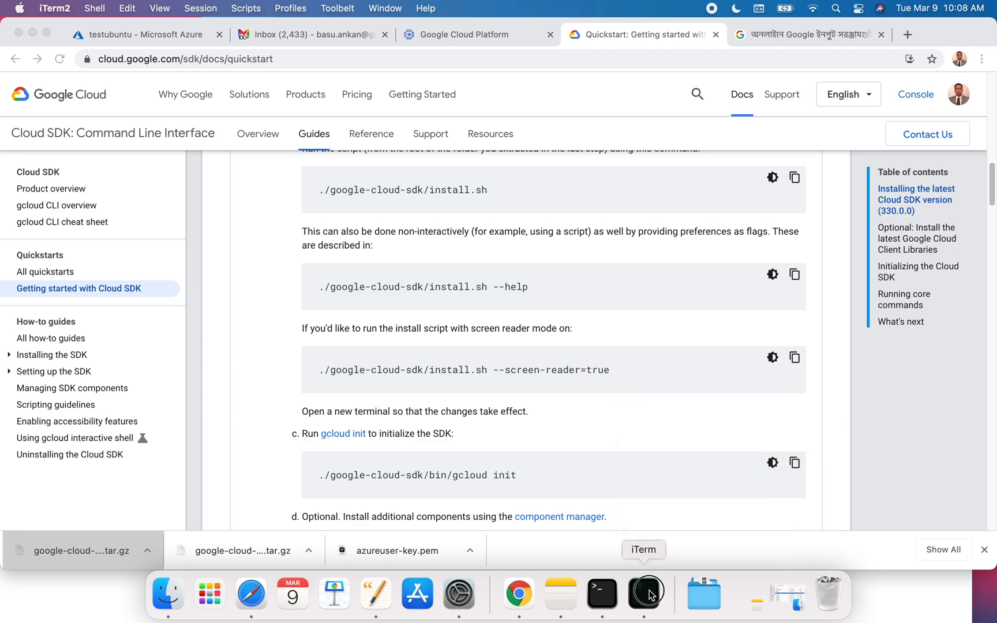
Run gcloud init in a new iTerm2 window.
left_click(645, 593)
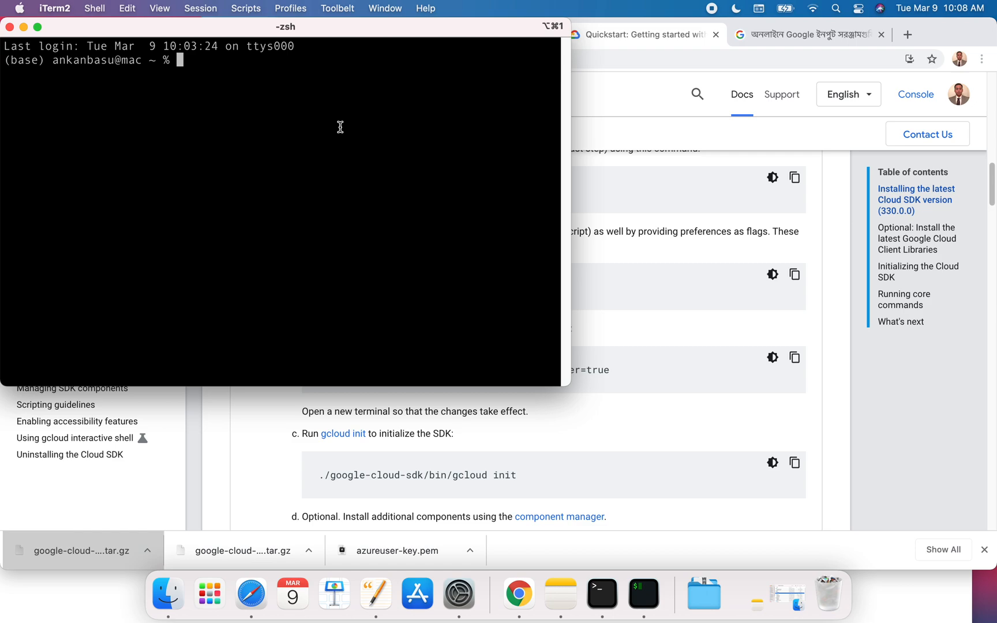
type("gcloud")
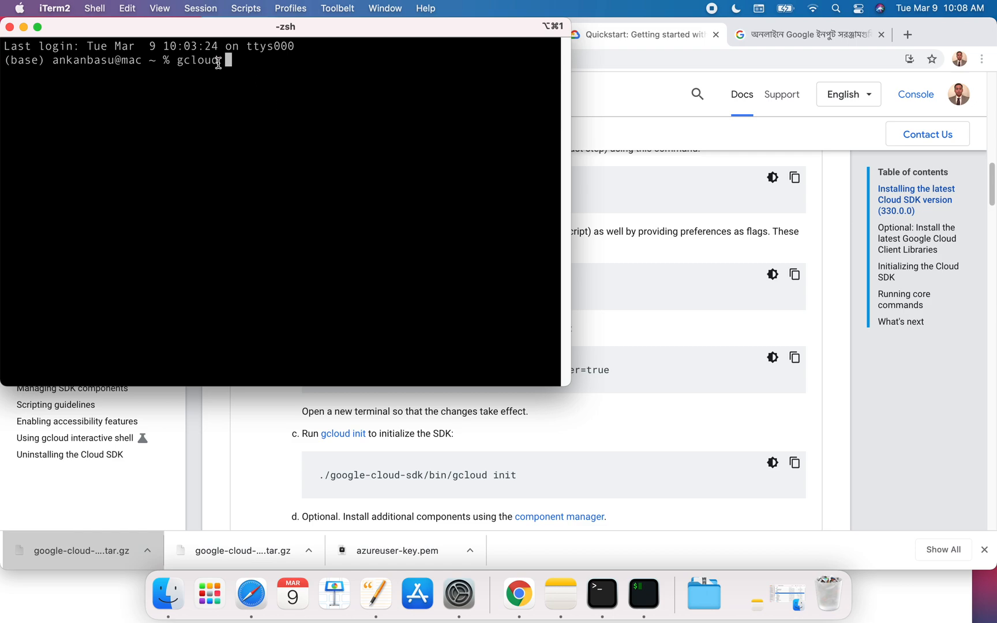
double_click(194, 60)
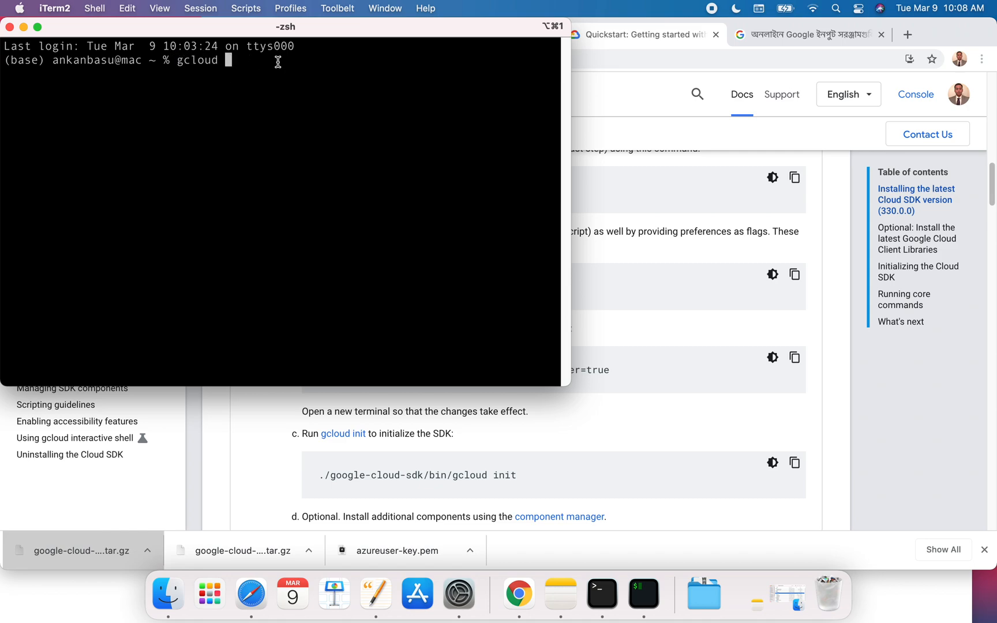
type("init")
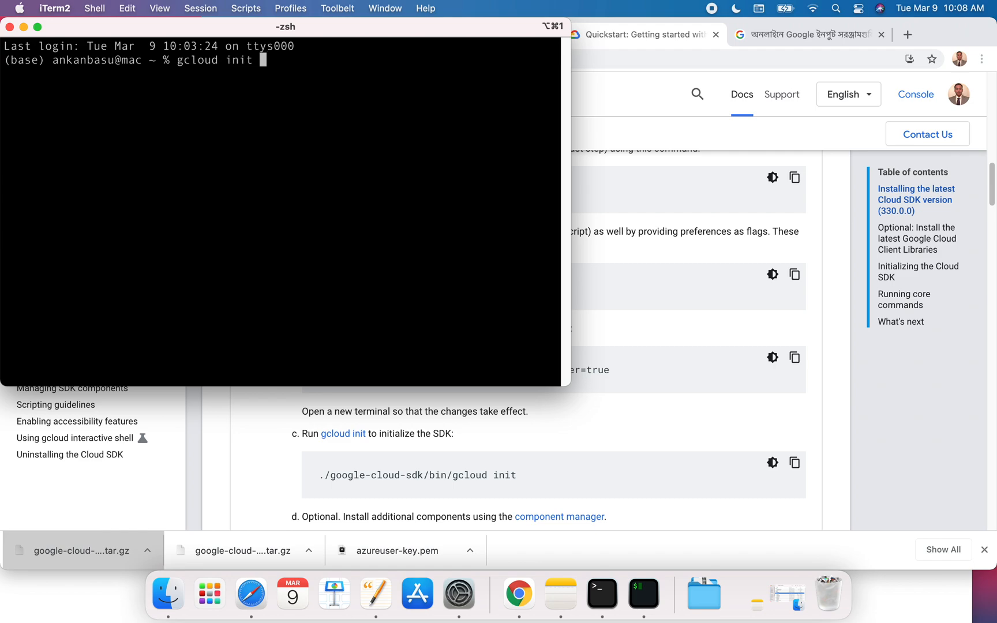
key("enter")
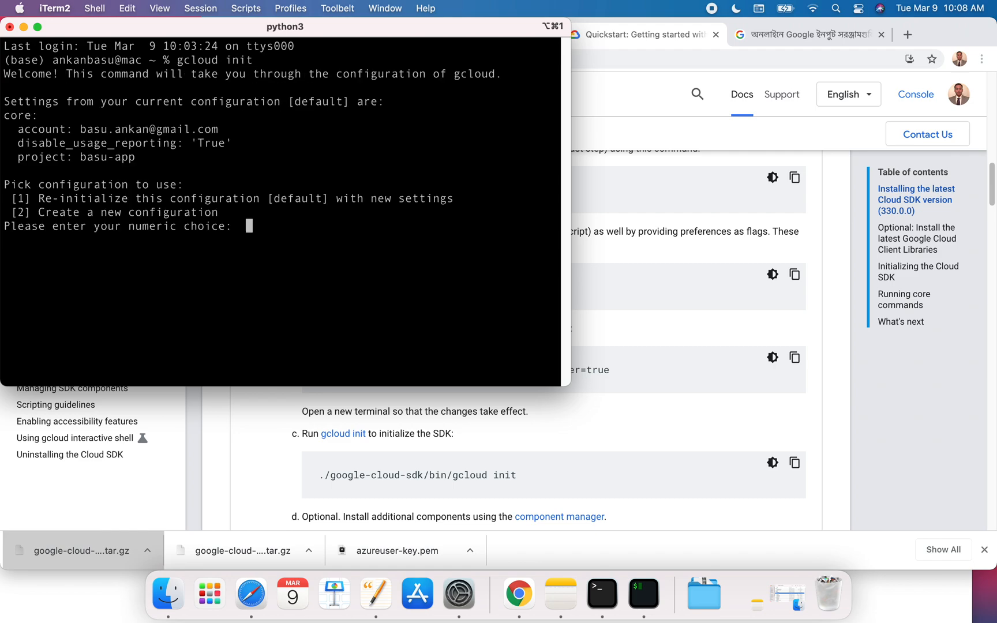
Answer 1 to re-initialize, 1 for the account and 2 for the basu-app project.
type("1")
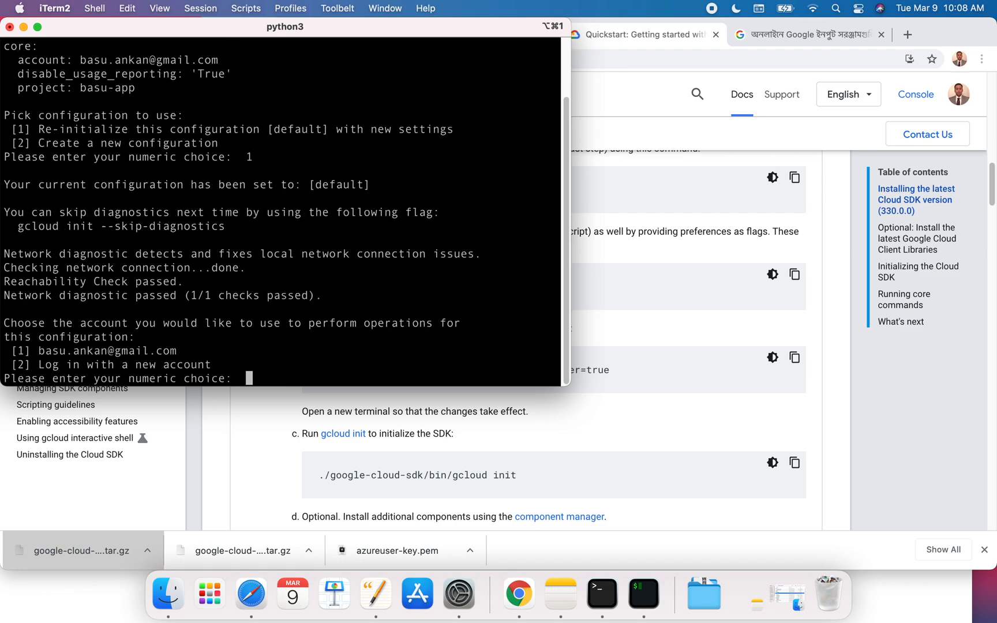
type("1")
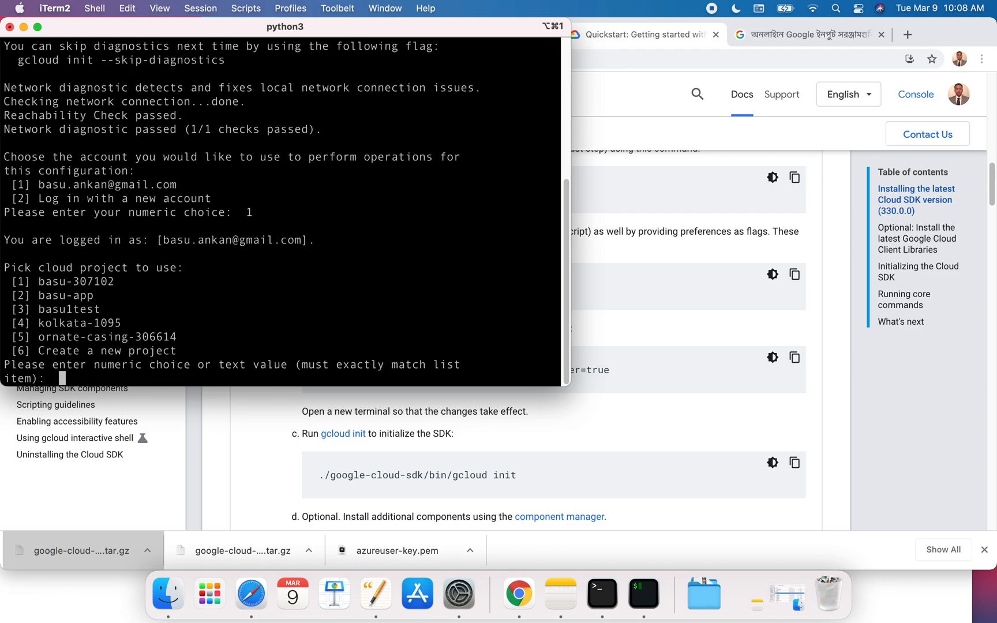
type("2")
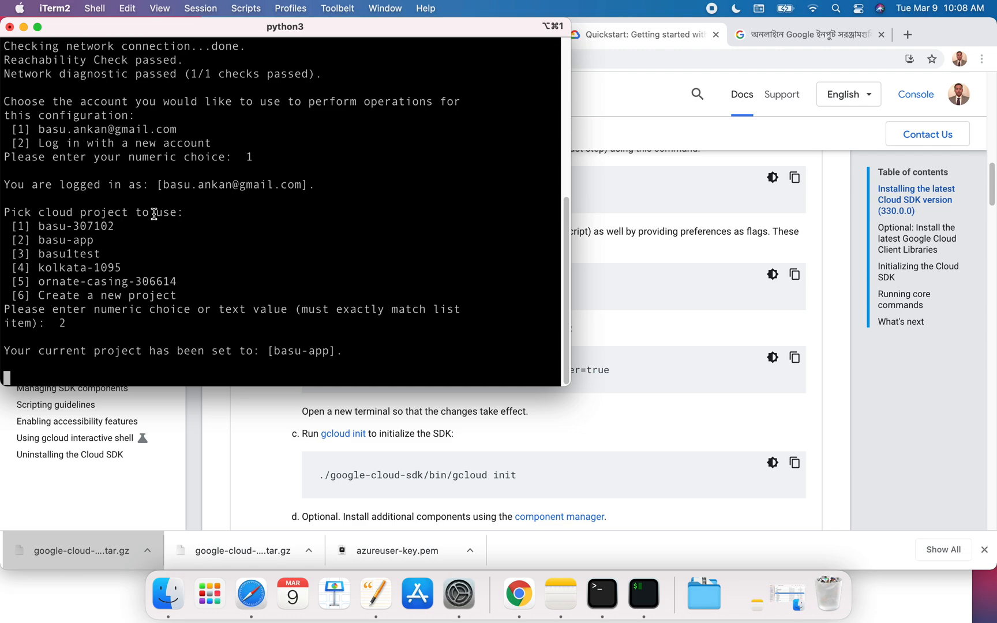
mouse_move(166, 224)
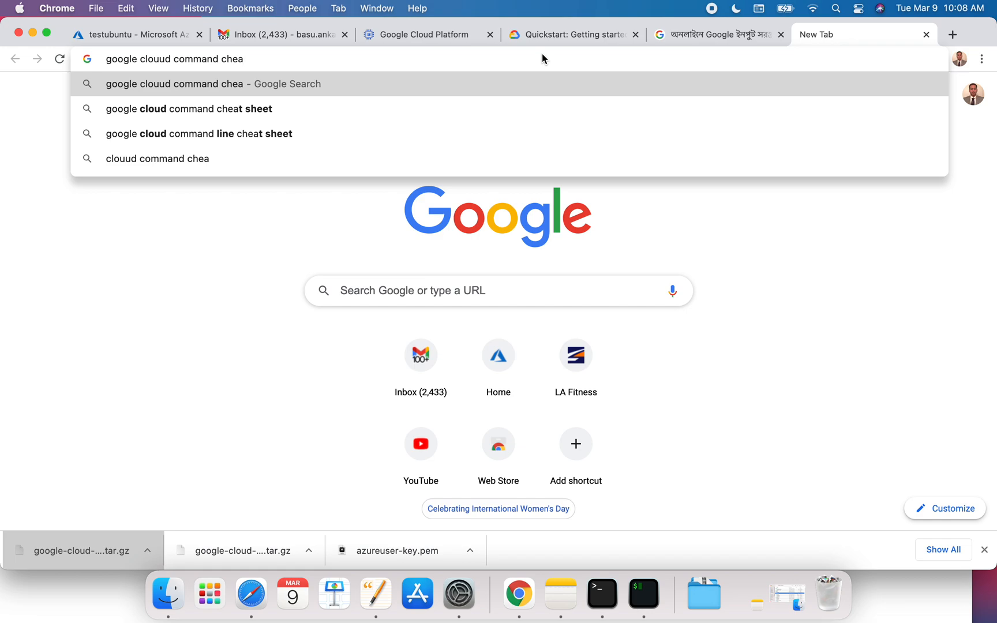
Search 'google cloud command cheat sheet' and open the gcloud command-line tool cheat sheet result.
left_click(189, 108)
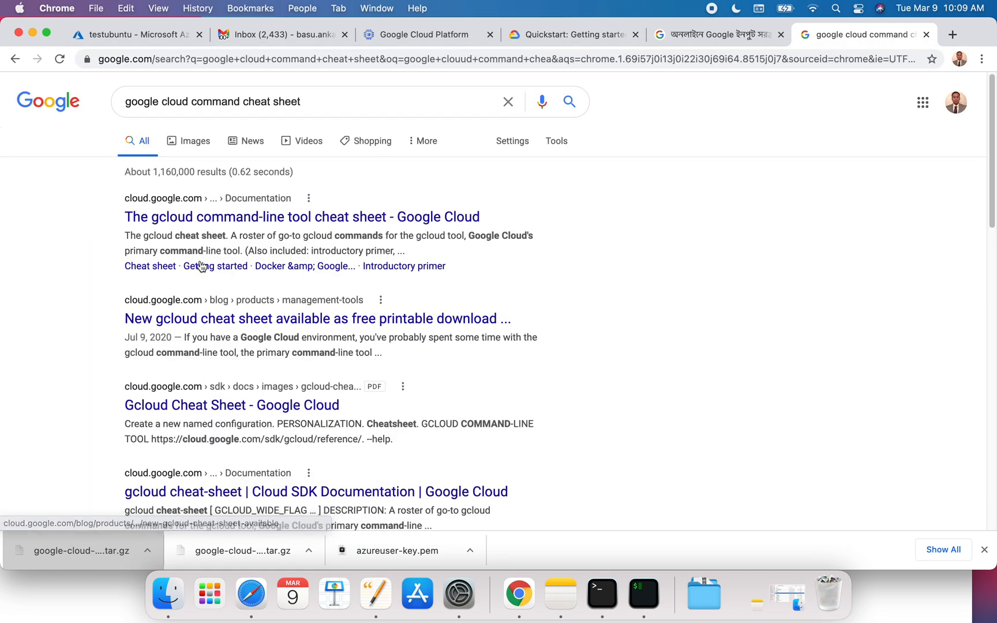
left_click(301, 217)
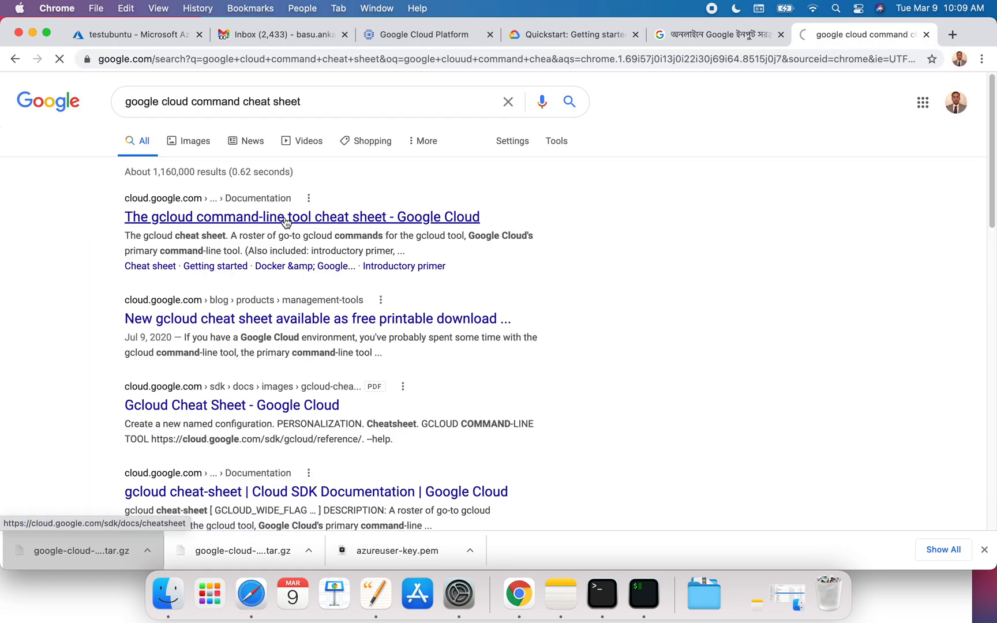
left_click(301, 217)
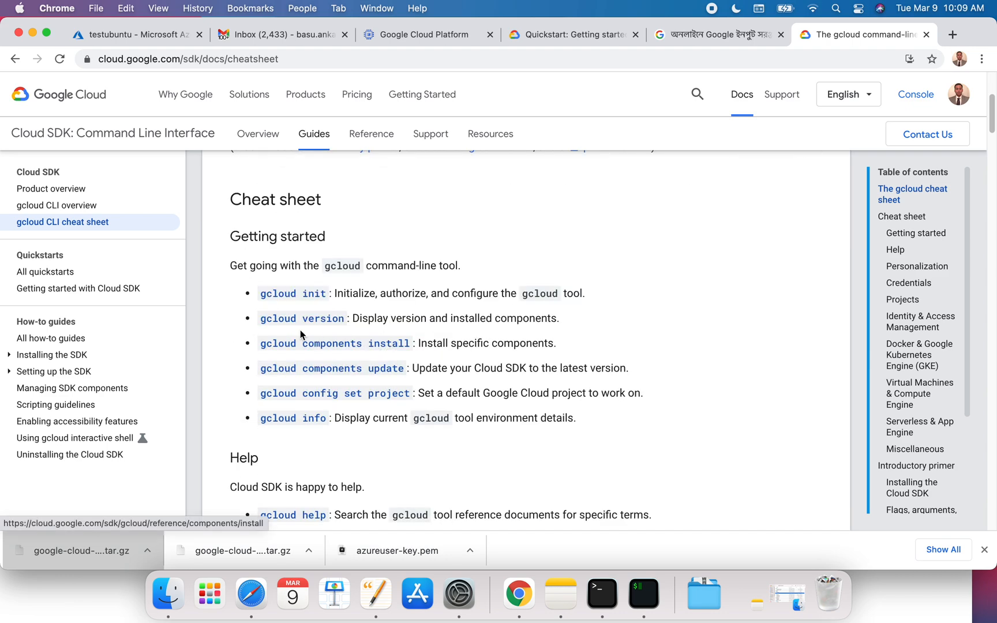
mouse_move(342, 316)
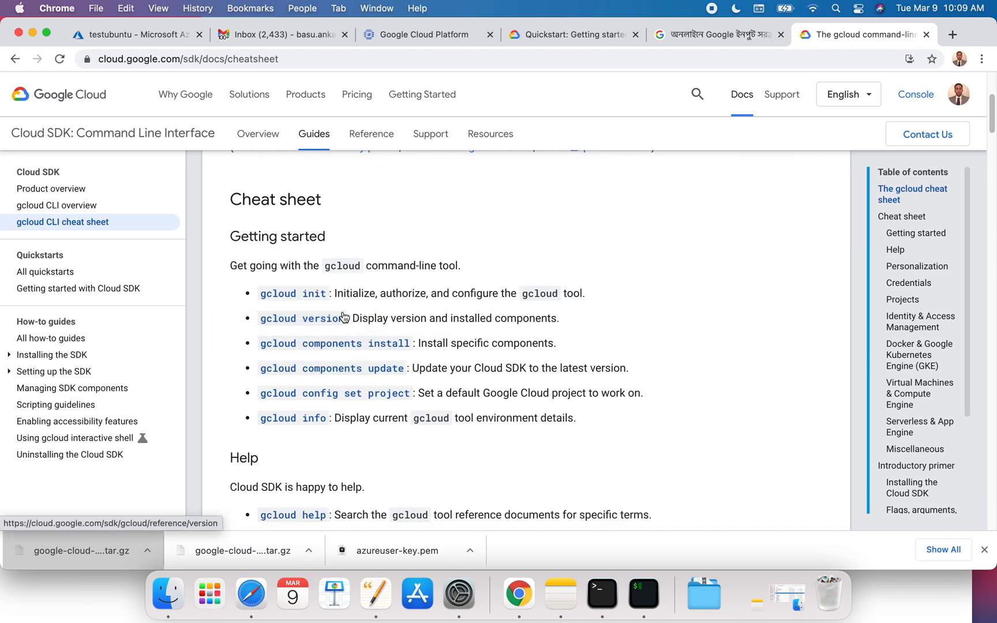
mouse_move(302, 318)
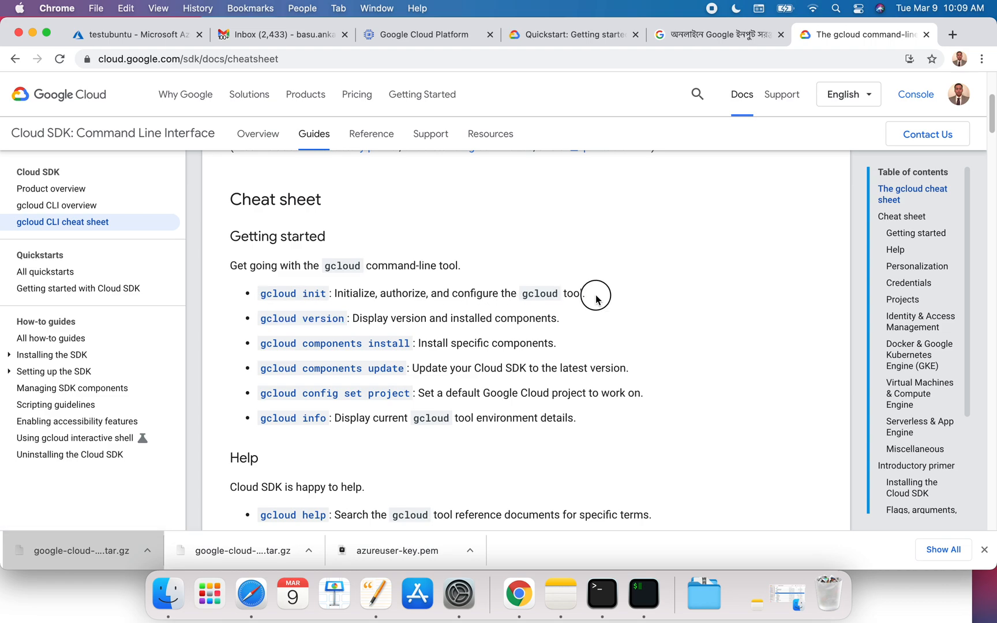
left_click_drag(260, 293, 580, 293)
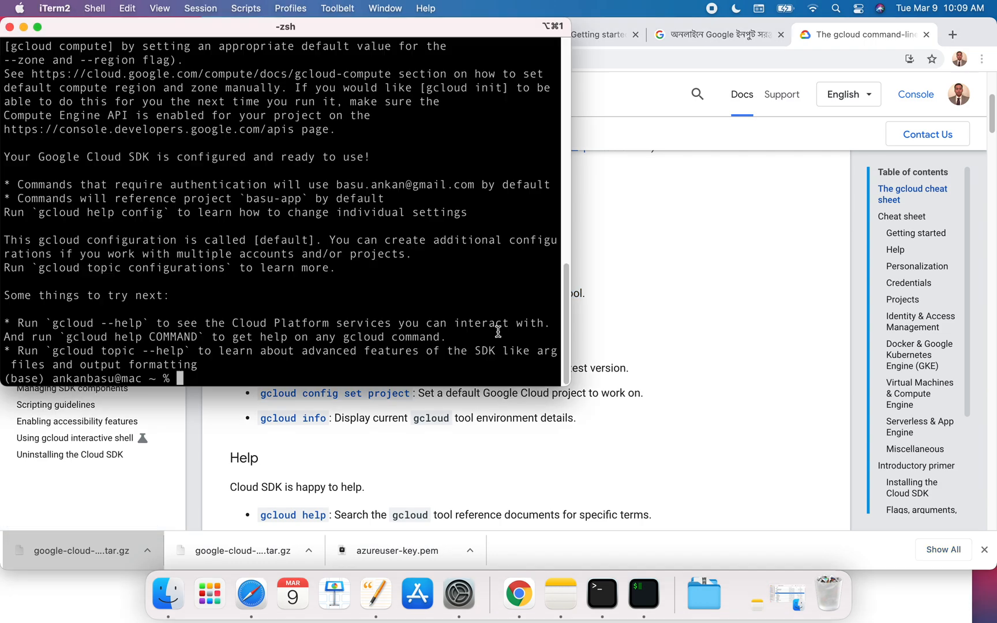
Run gcloud version at the zsh prompt.
type("g")
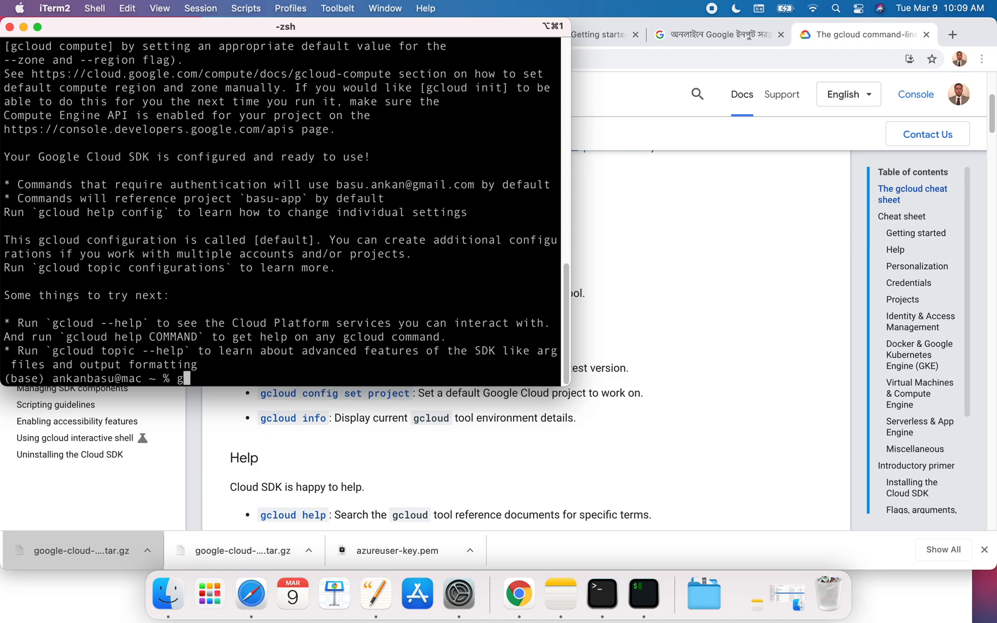
type("cloud ver")
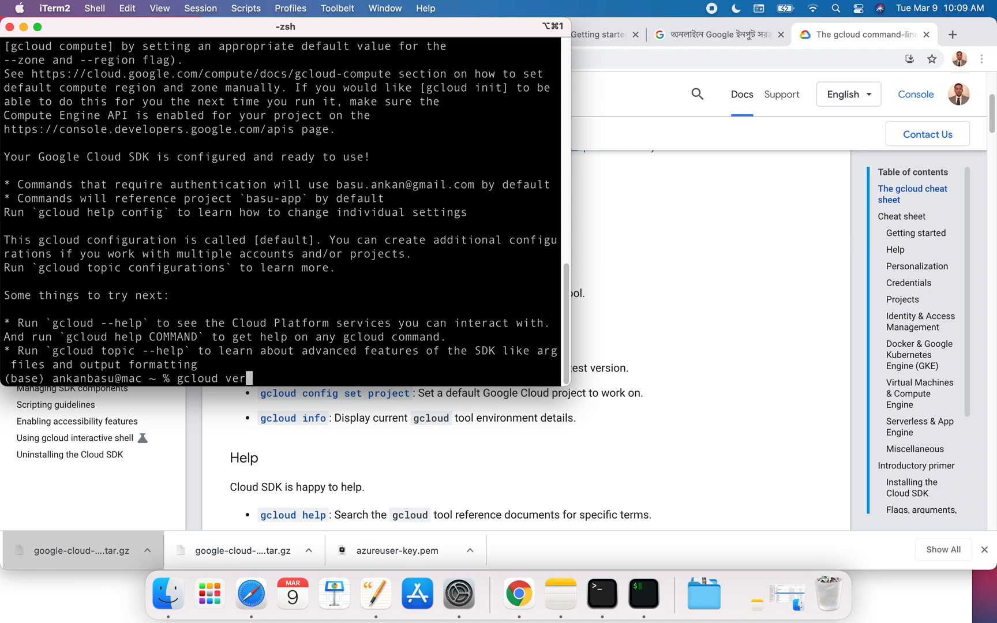
key("Enter")
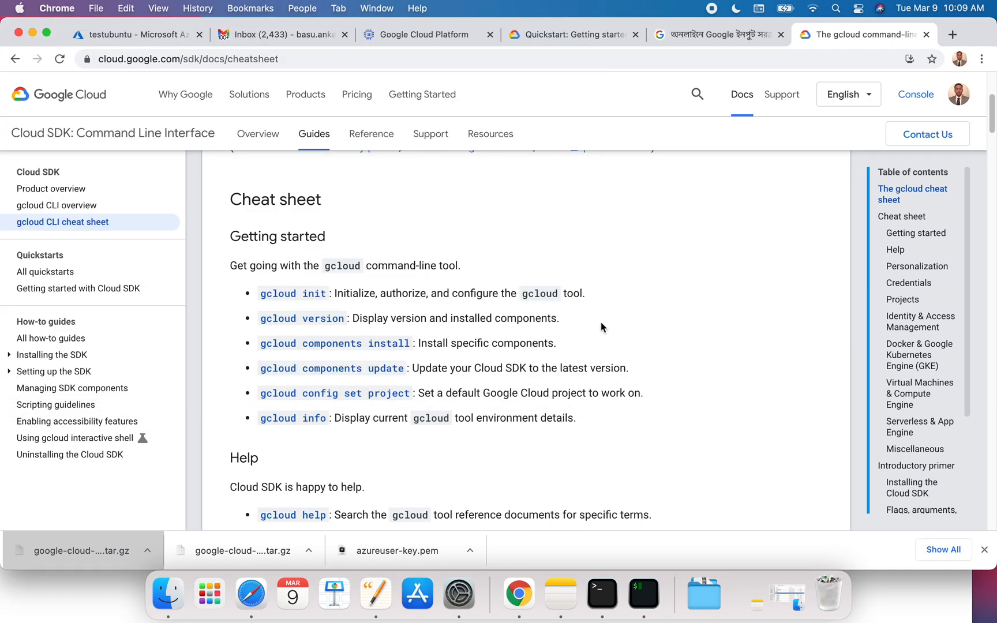
mouse_move(516, 347)
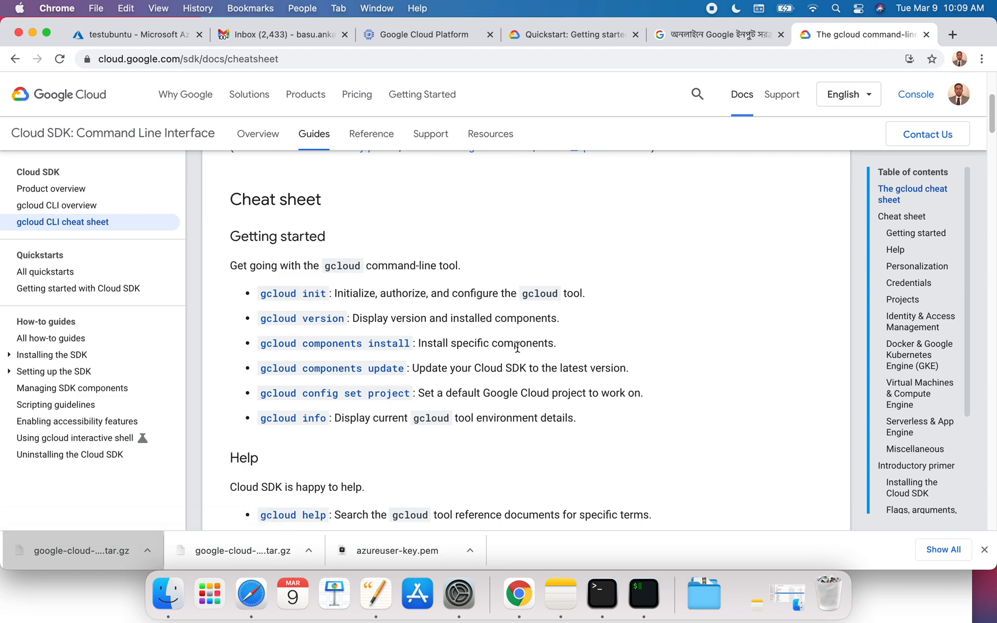
mouse_move(419, 381)
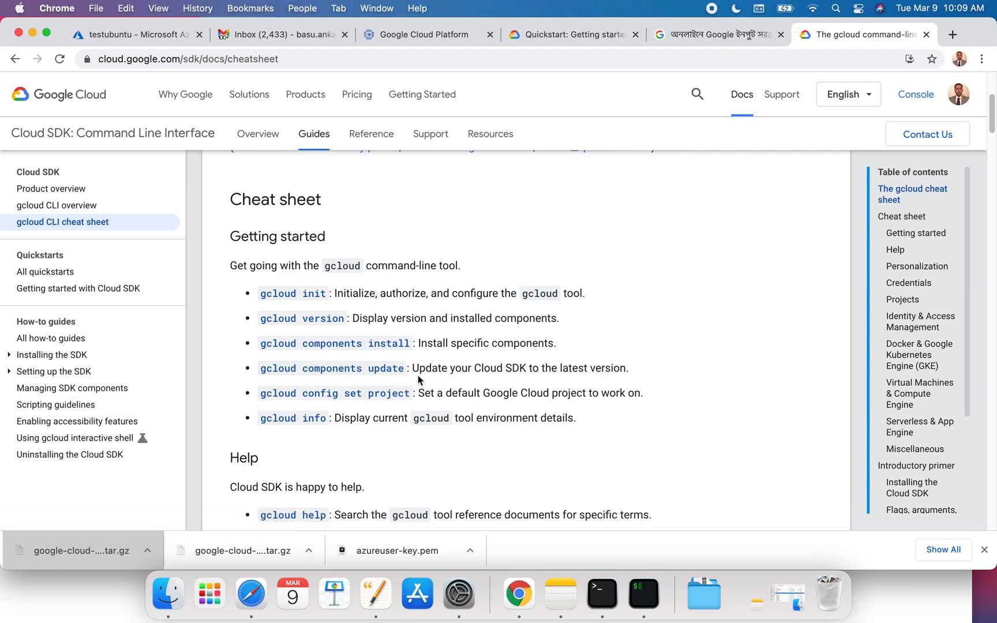
mouse_move(313, 367)
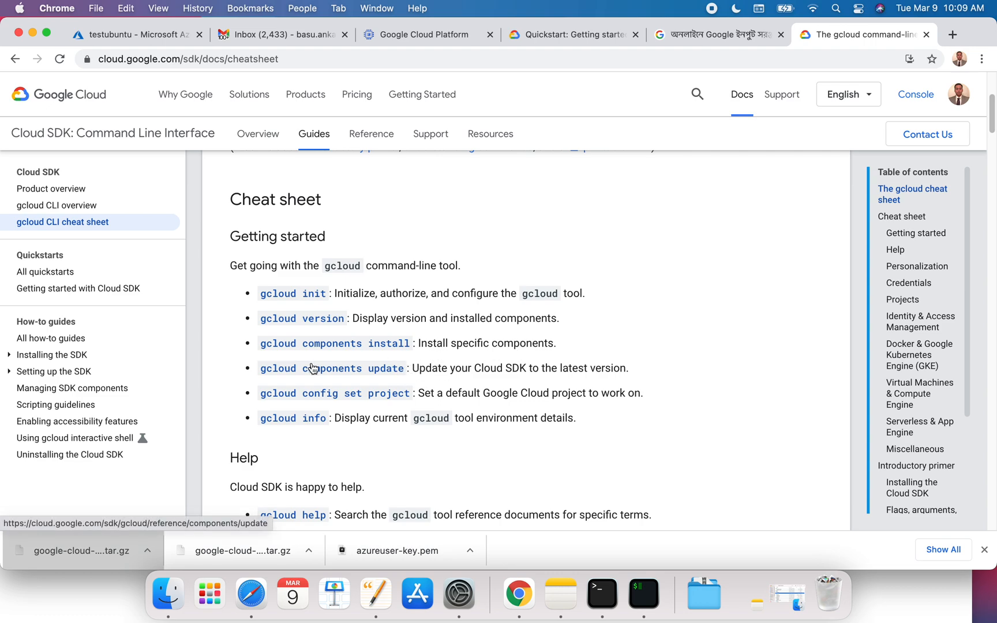
Scroll the cheat sheet down to the Virtual Machines & Compute Engine section.
scroll("down", 3)
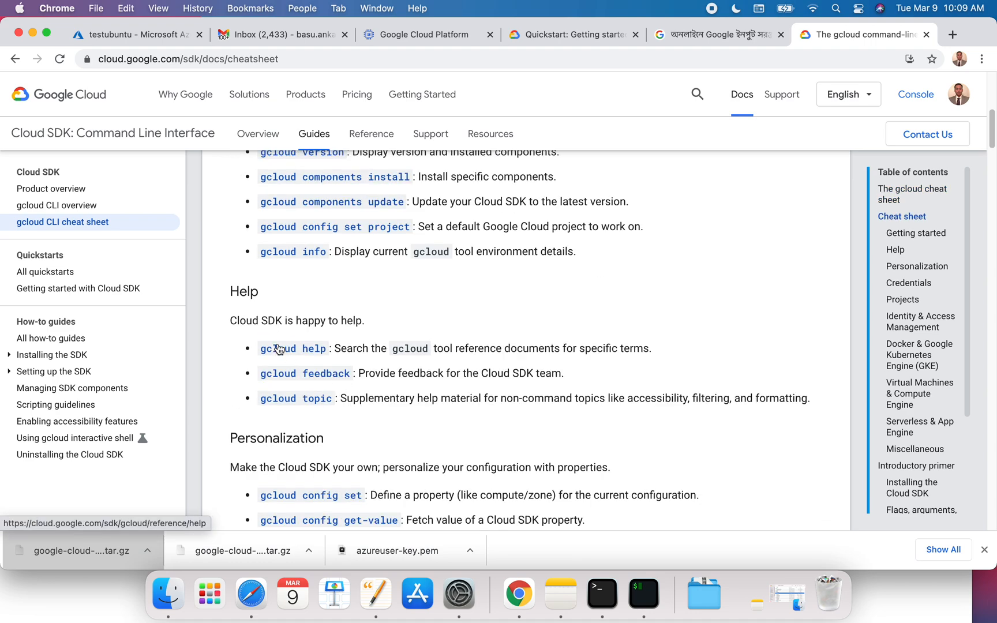
scroll("down", 3)
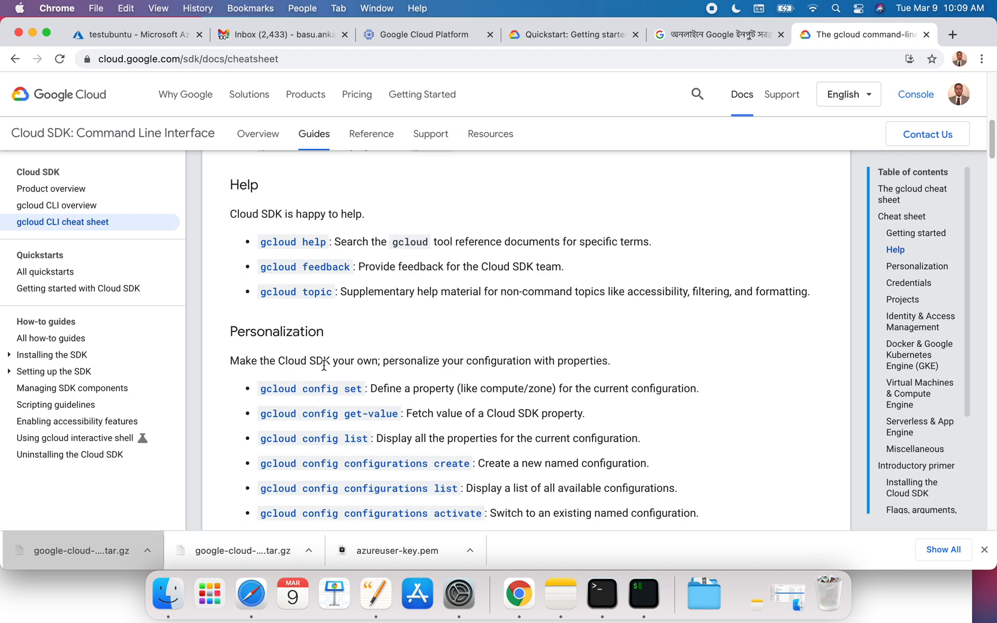
scroll("down", 3)
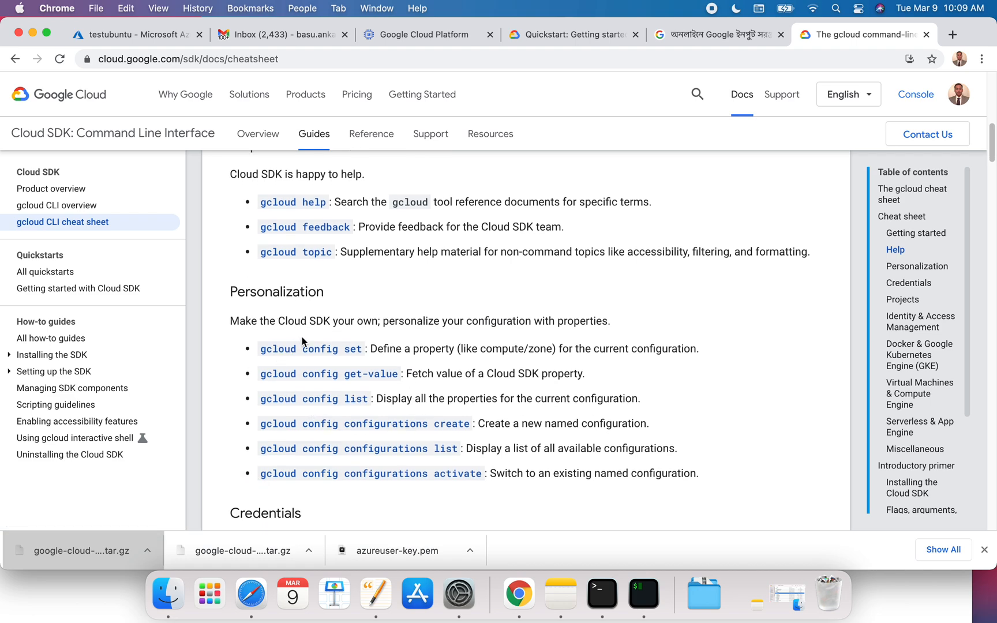
scroll("down", 3)
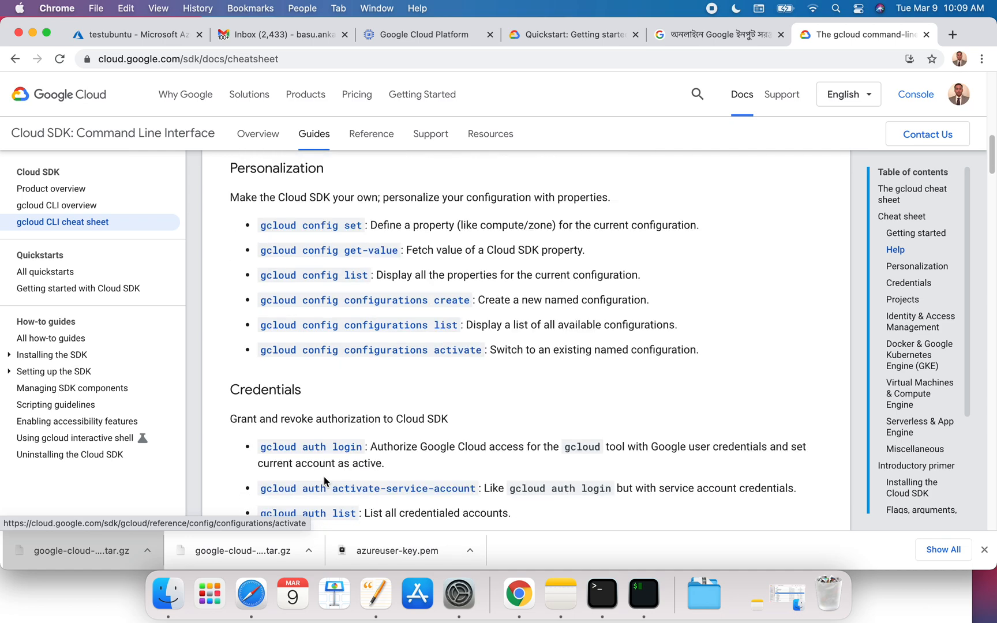
scroll("down", 3)
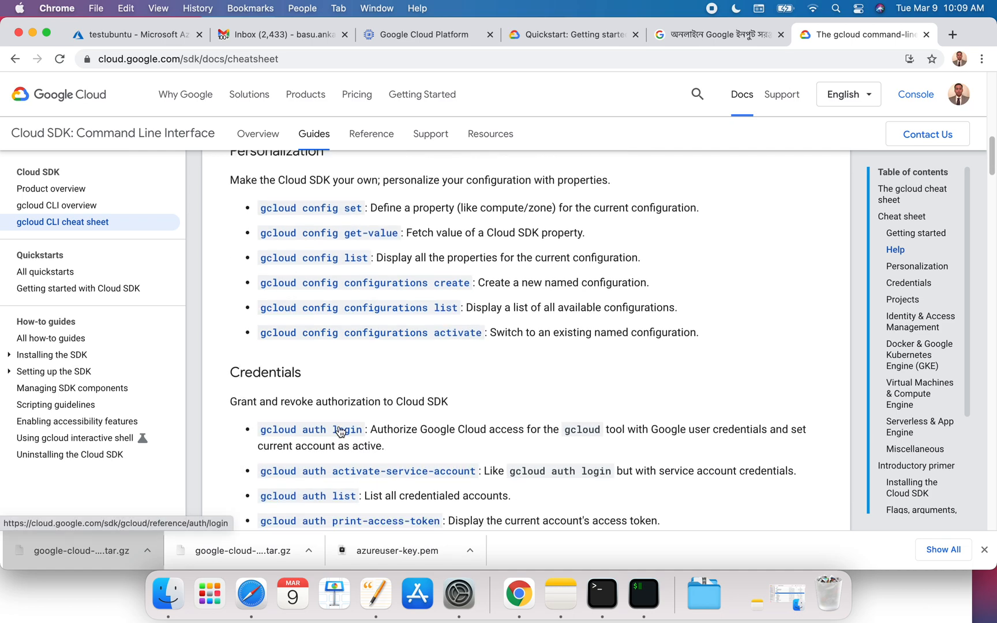
scroll("down", 3)
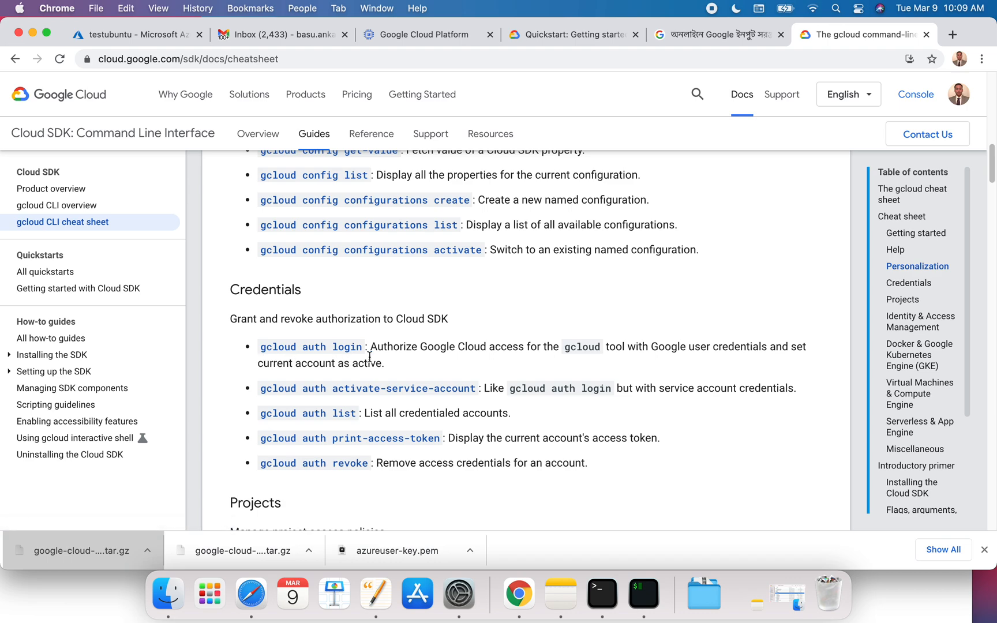
mouse_move(492, 358)
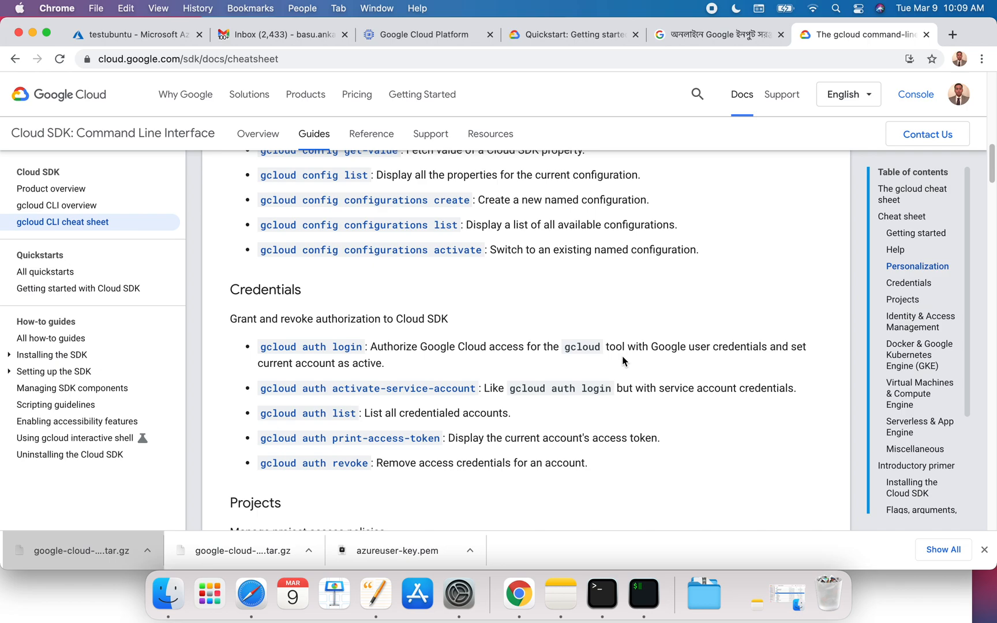
scroll("down", 3)
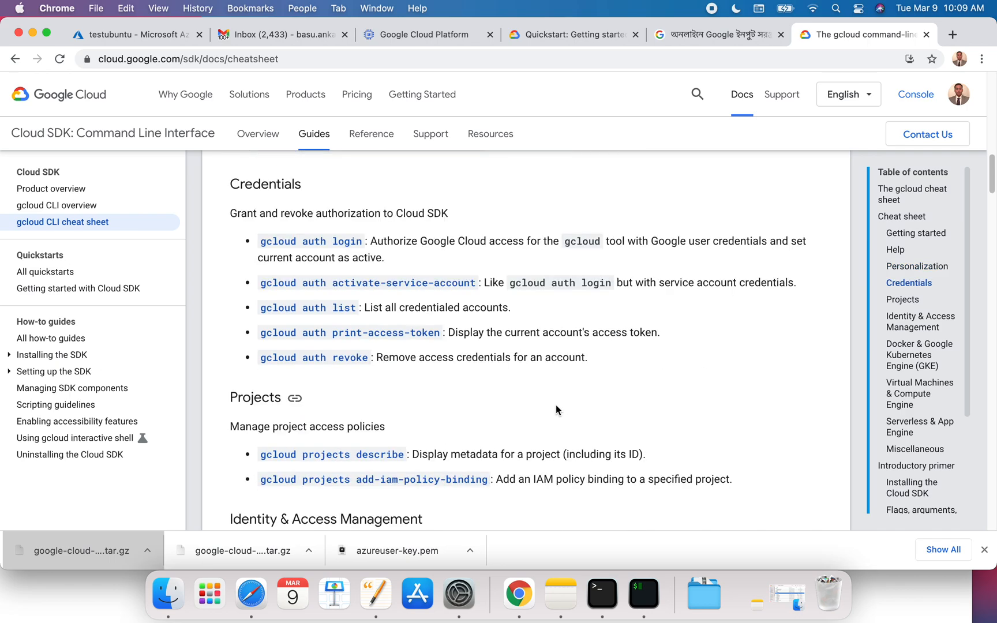
scroll("down", 3)
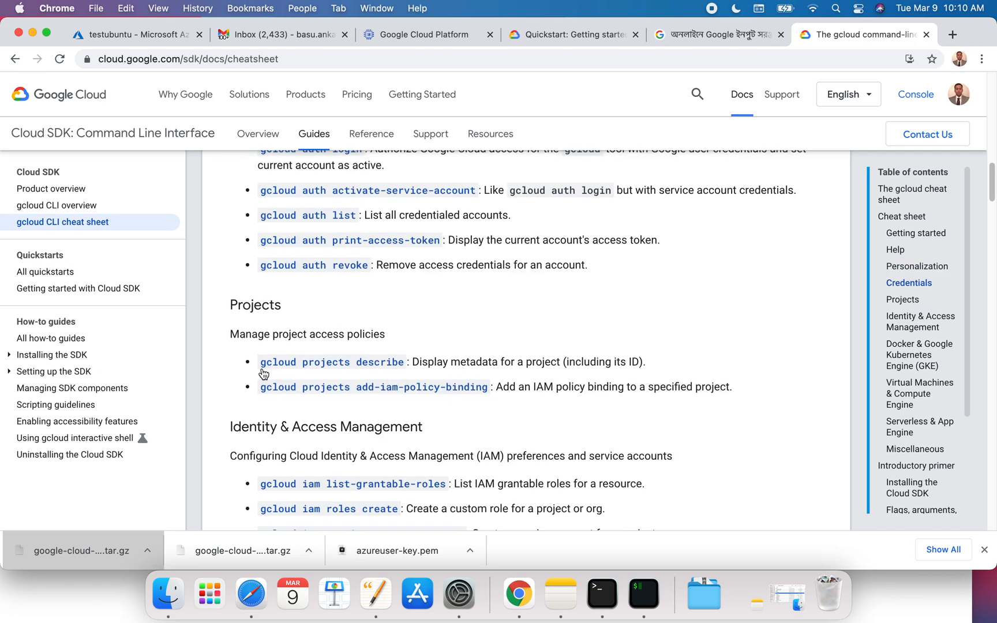
mouse_move(312, 400)
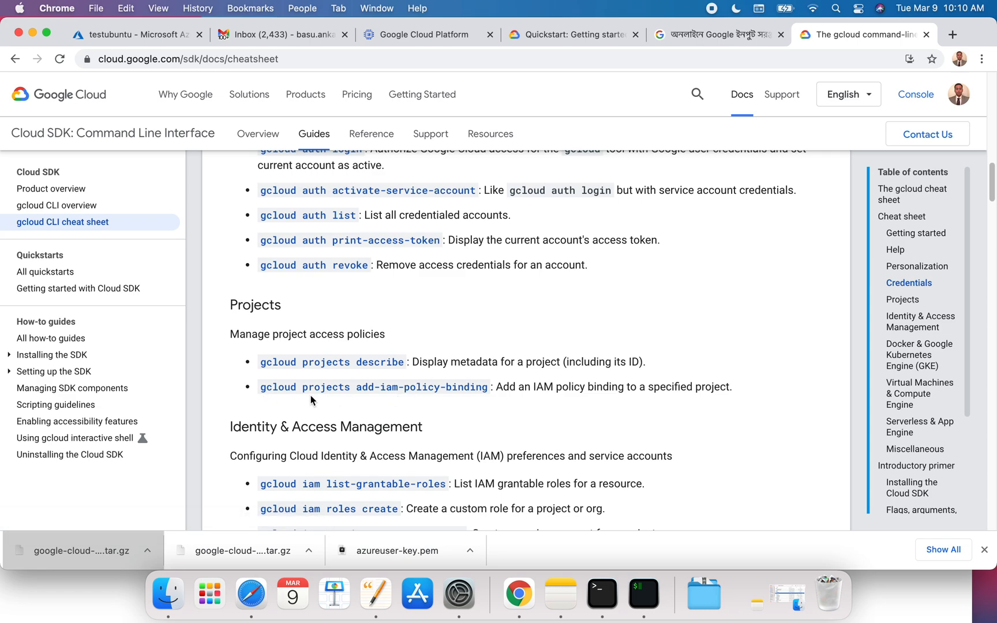
mouse_move(671, 403)
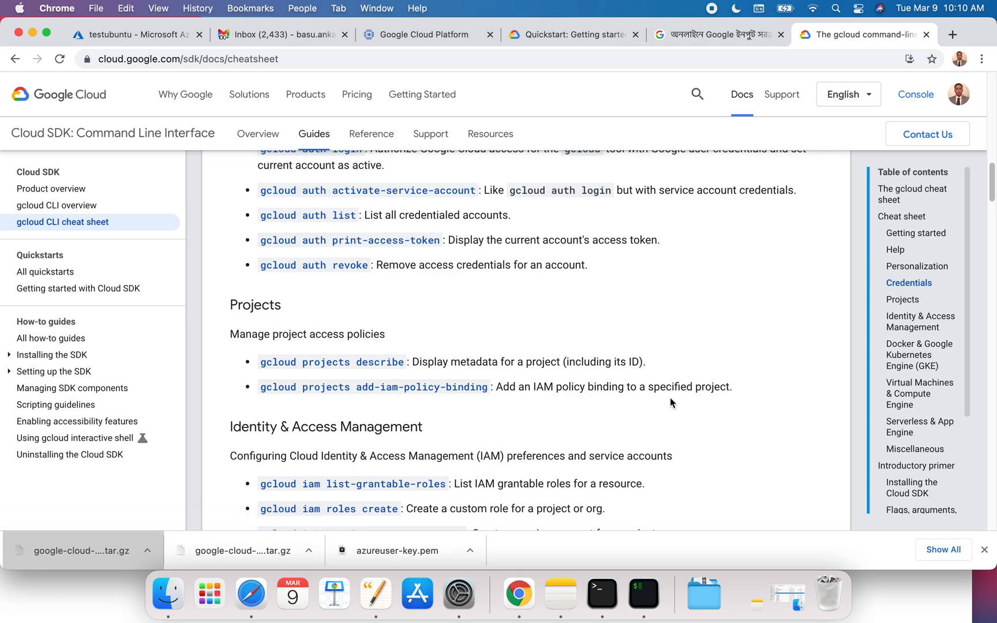
scroll("down", 3)
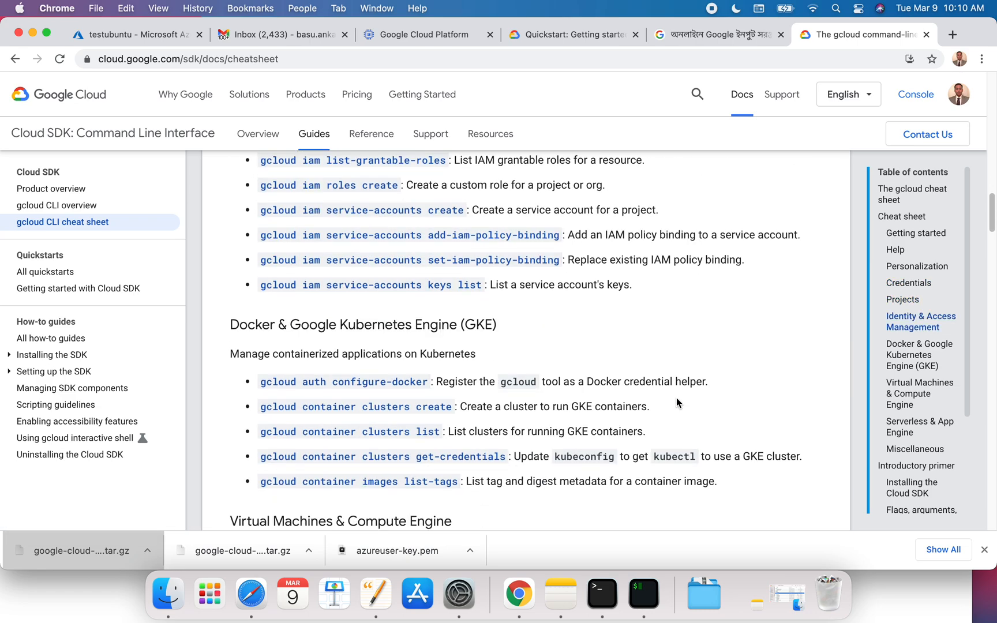
scroll("down", 3)
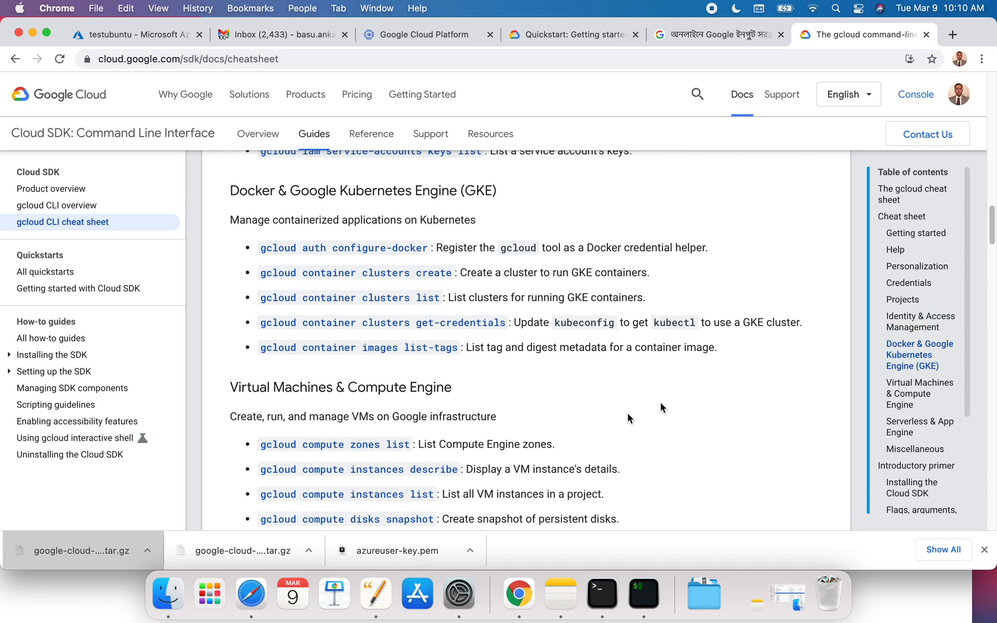
mouse_move(401, 458)
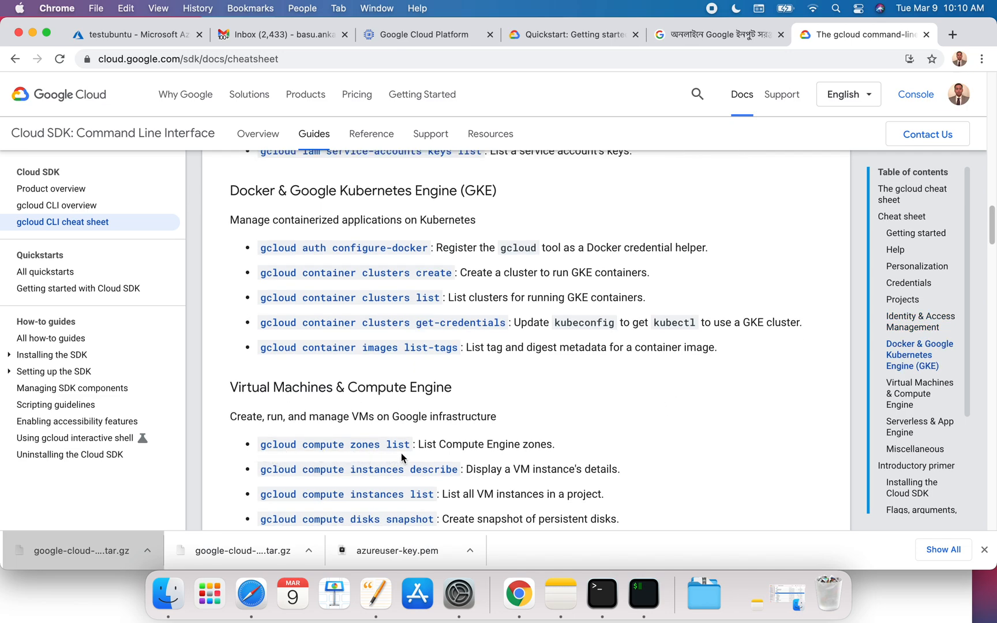
mouse_move(328, 459)
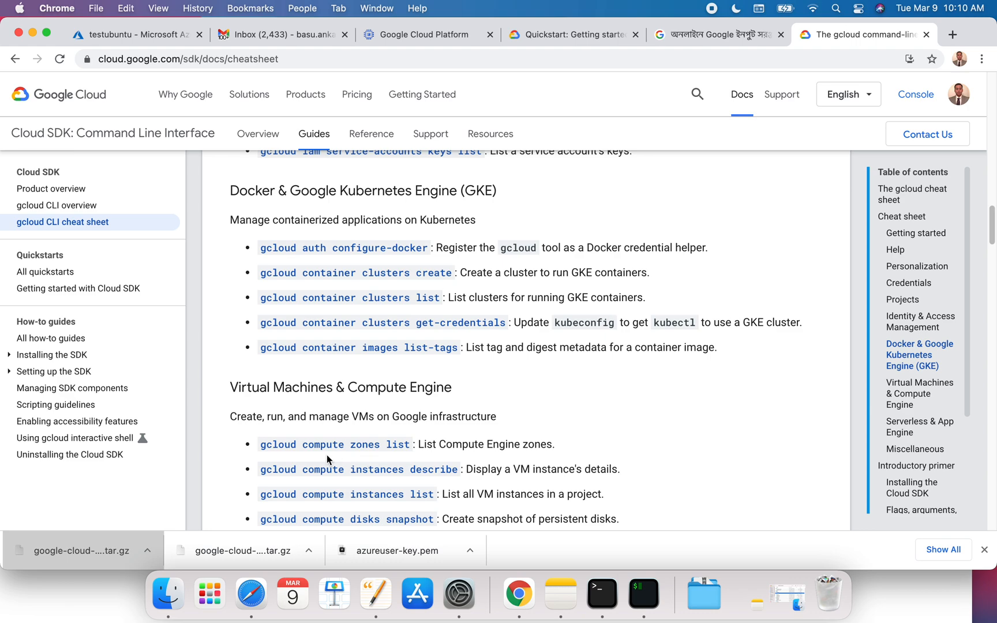
mouse_move(335, 444)
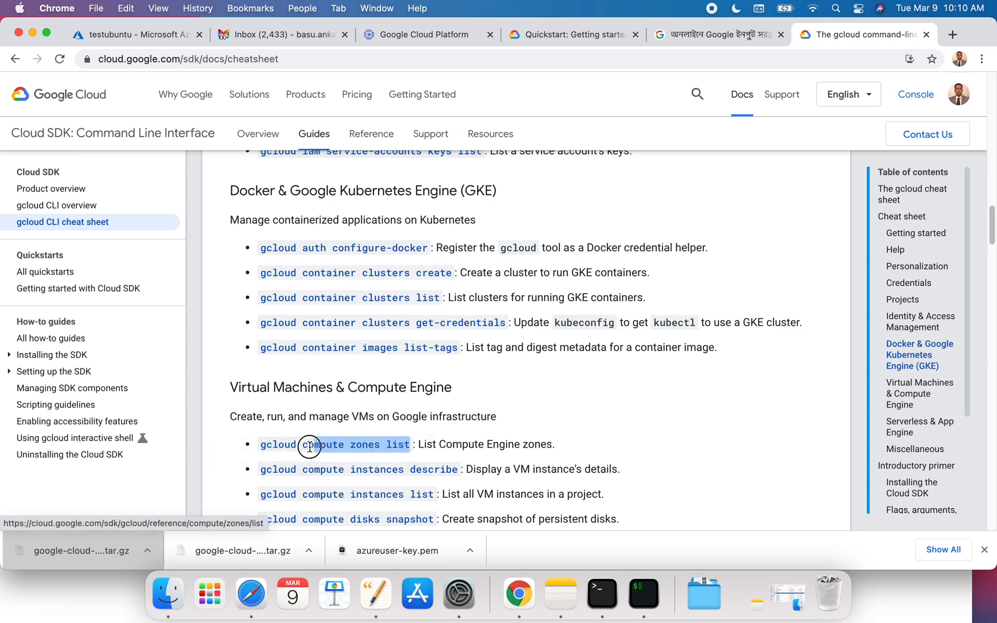
Select the gcloud compute zones list command and copy it from the context menu.
double_click(309, 445)
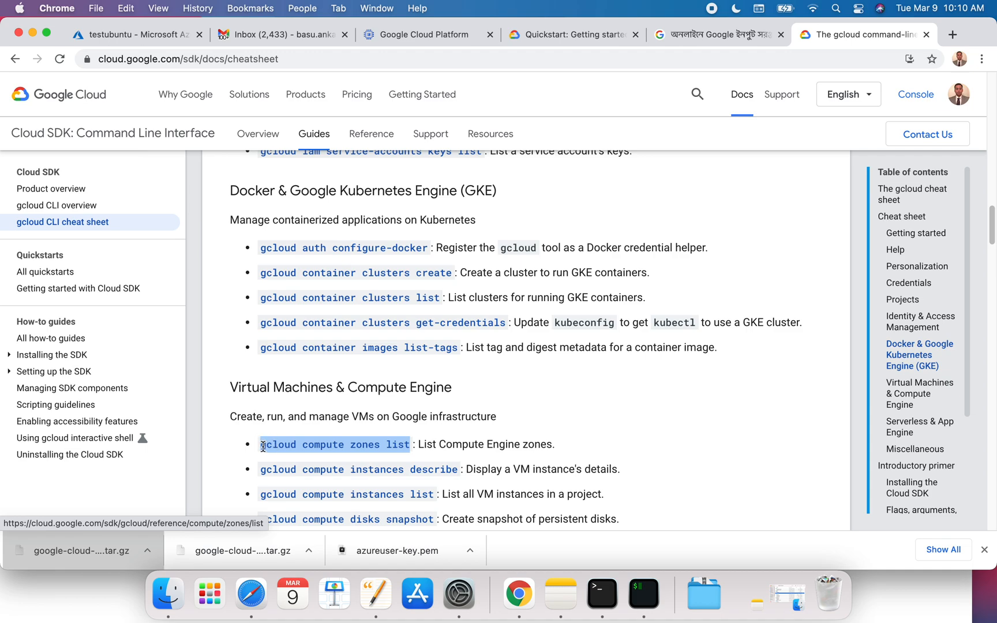
right_click(335, 445)
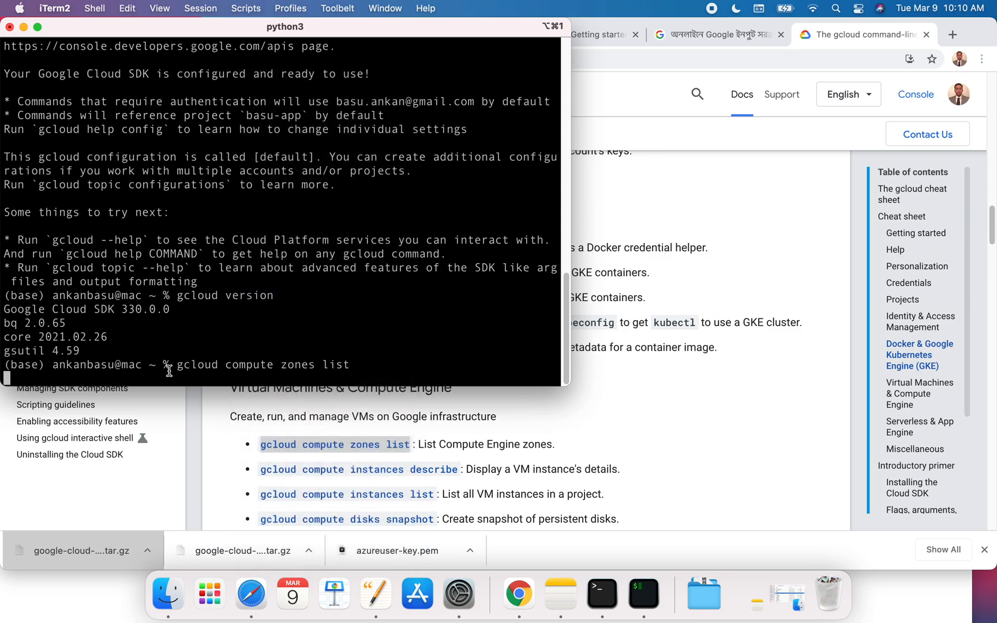
mouse_move(240, 369)
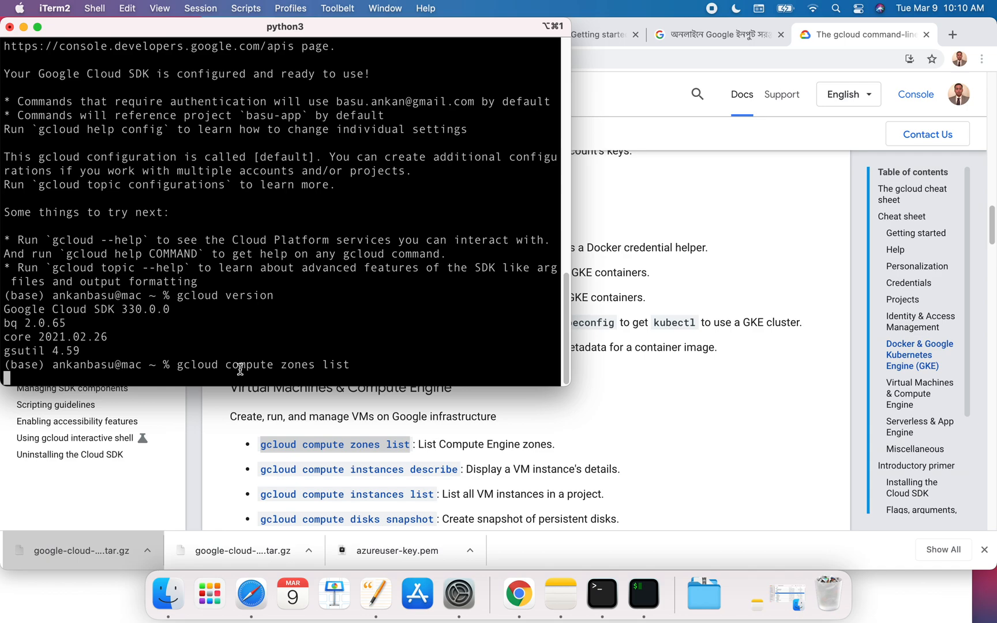
mouse_move(183, 366)
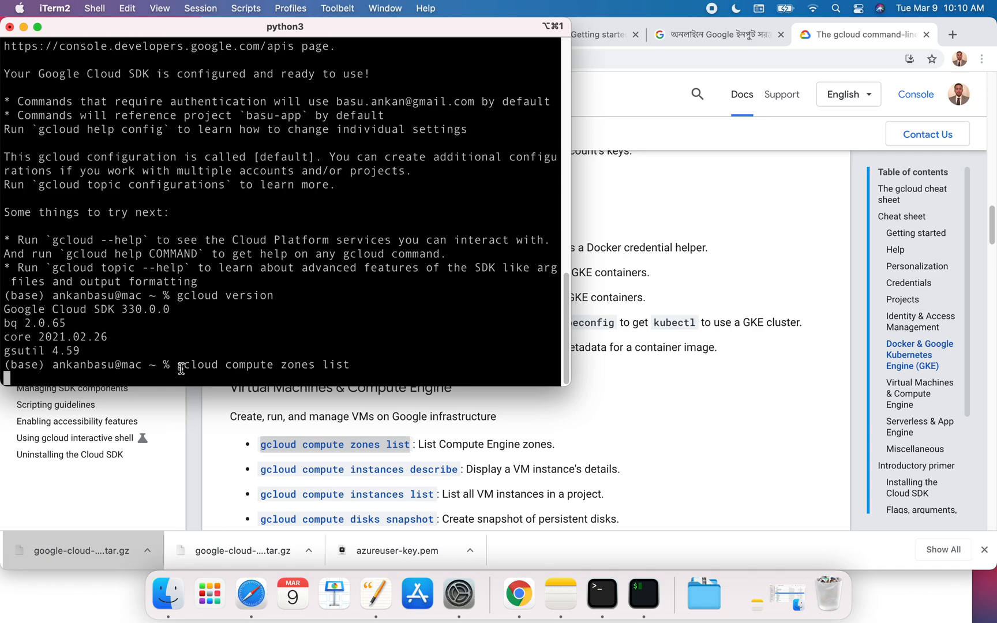
mouse_move(397, 364)
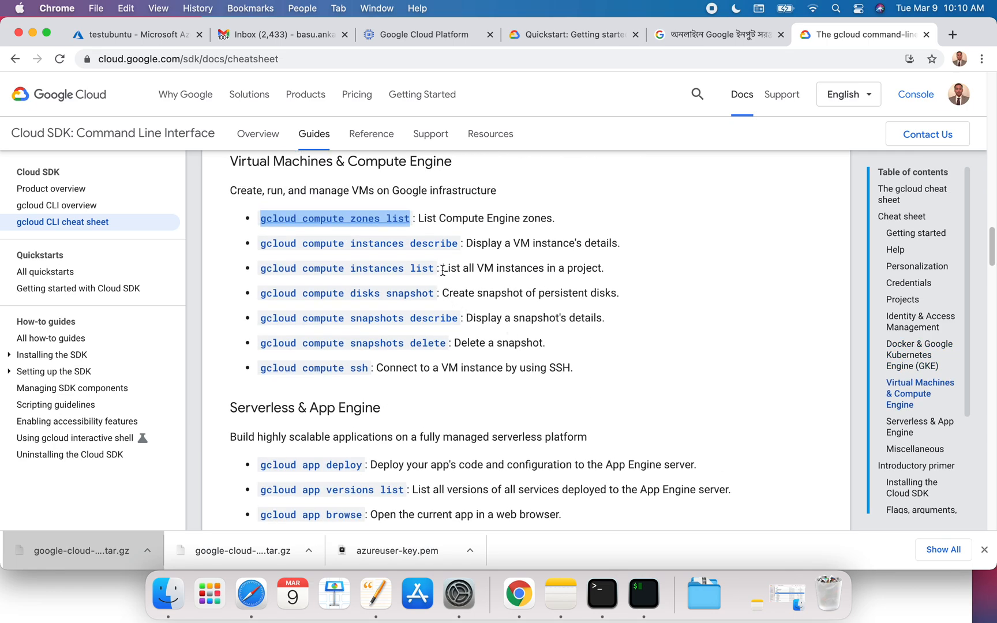
left_click_drag(443, 267, 603, 267)
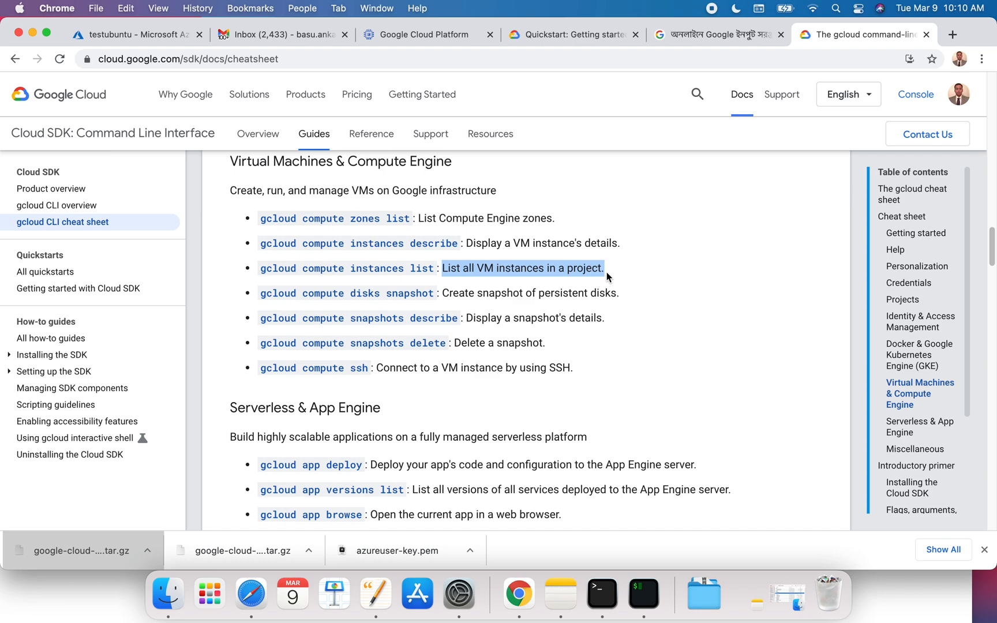
mouse_move(475, 247)
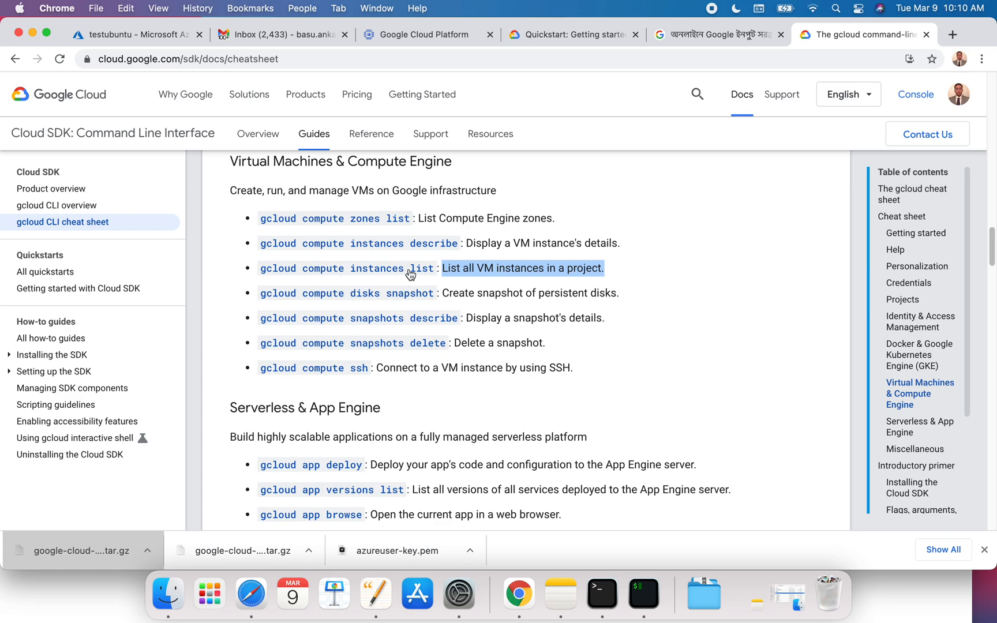
mouse_move(481, 307)
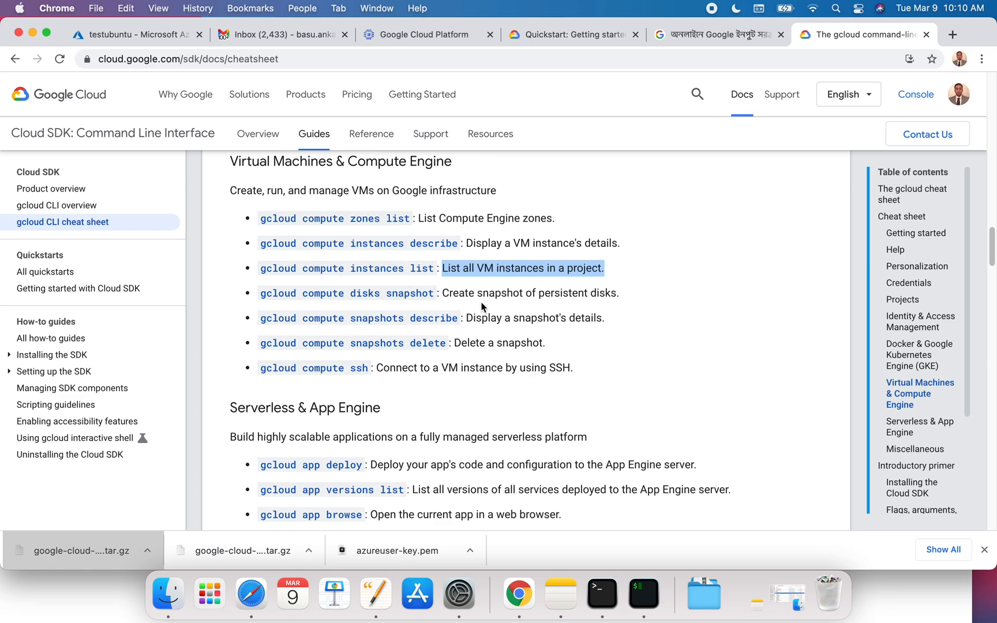
scroll("down", 3)
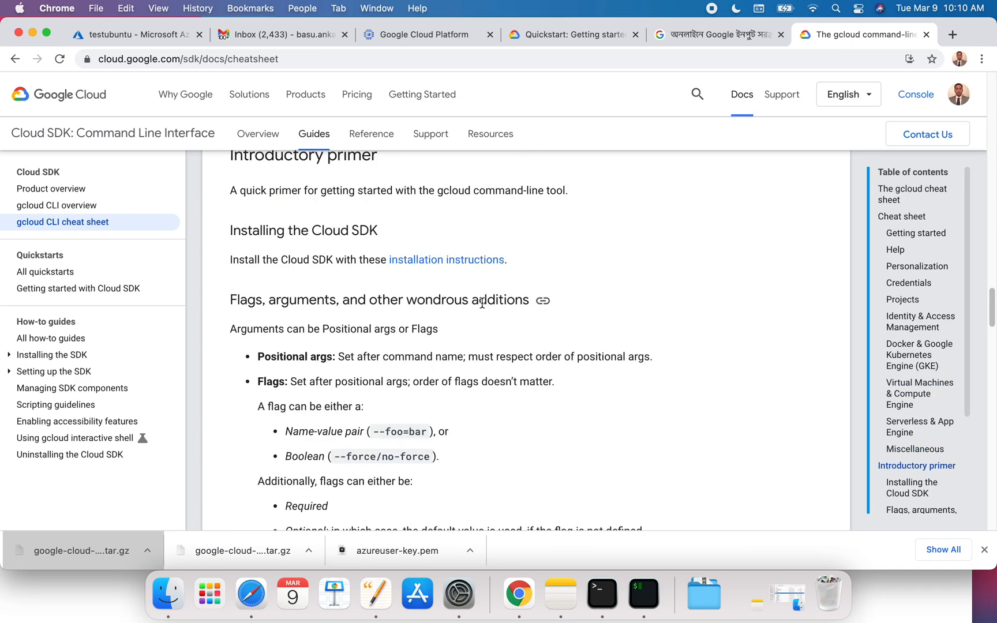
scroll("down", 3)
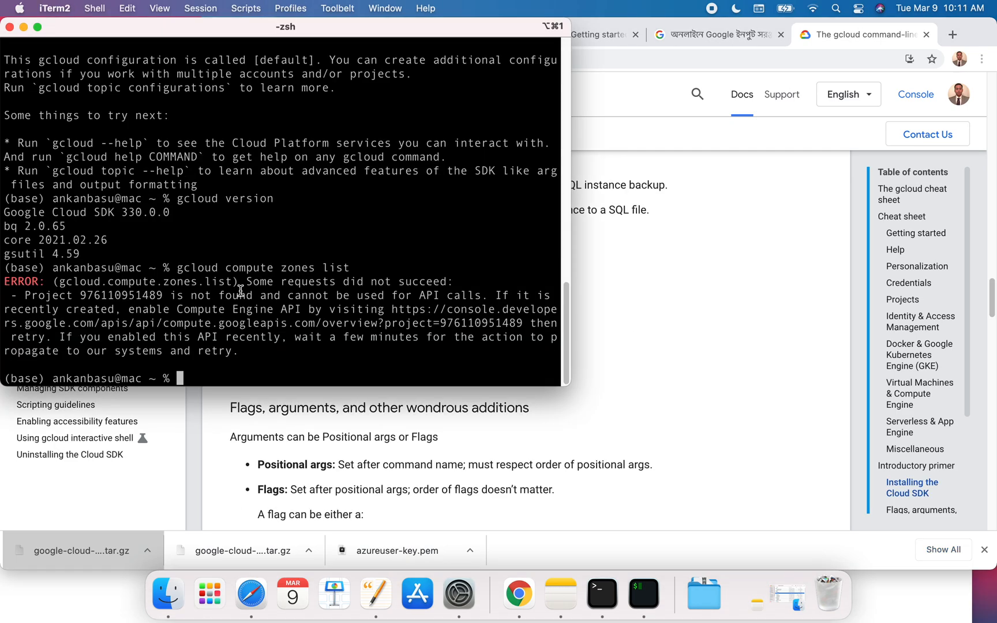
mouse_move(253, 359)
type("gcloud compute zones list")
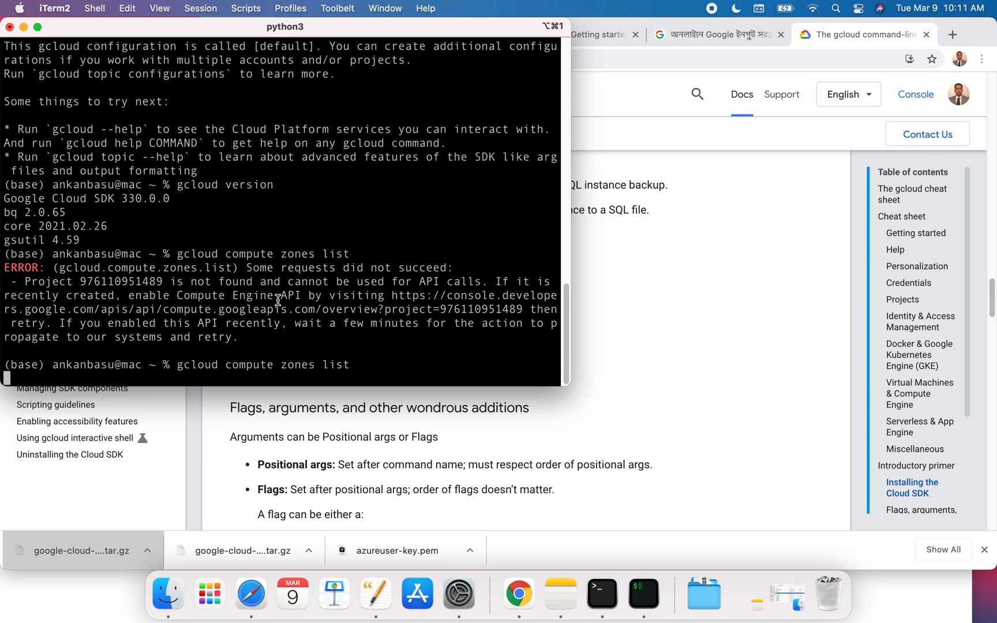
Highlight the error text about enabling the Compute Engine API and its retry advice.
left_click_drag(277, 295, 534, 323)
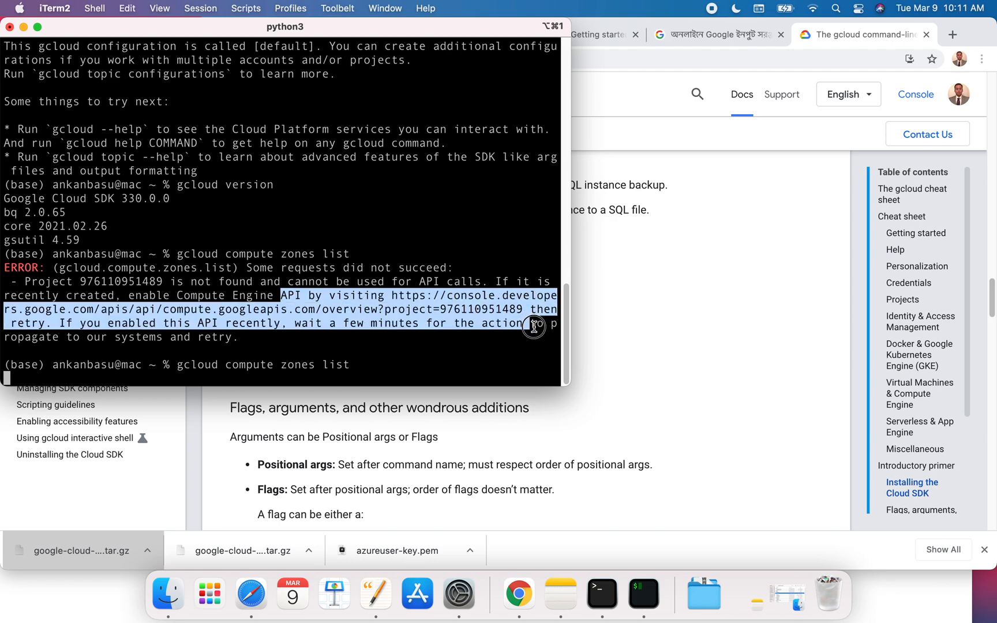
left_click_drag(534, 326, 299, 323)
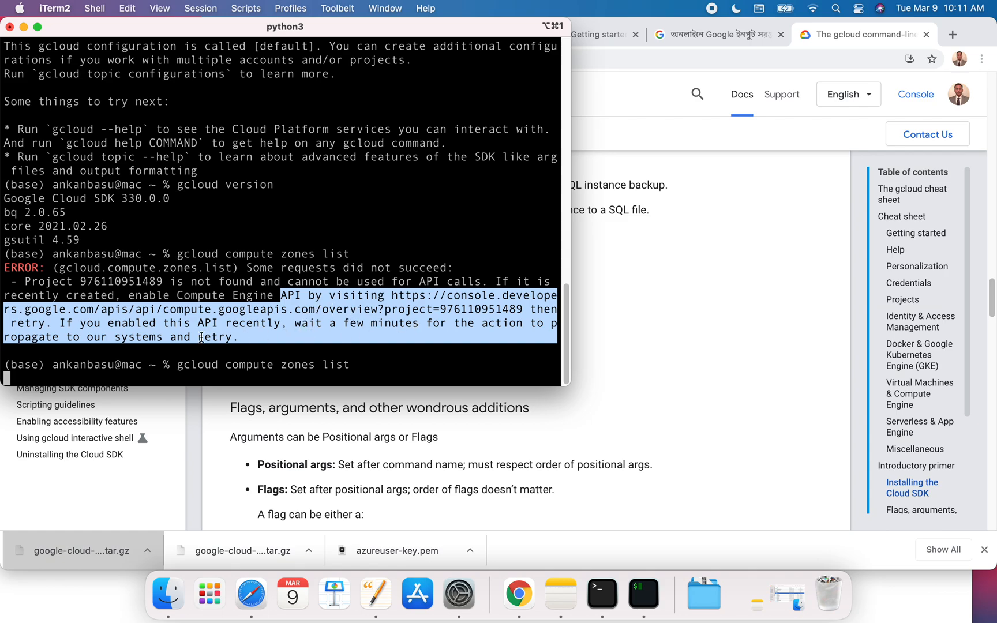
mouse_move(182, 313)
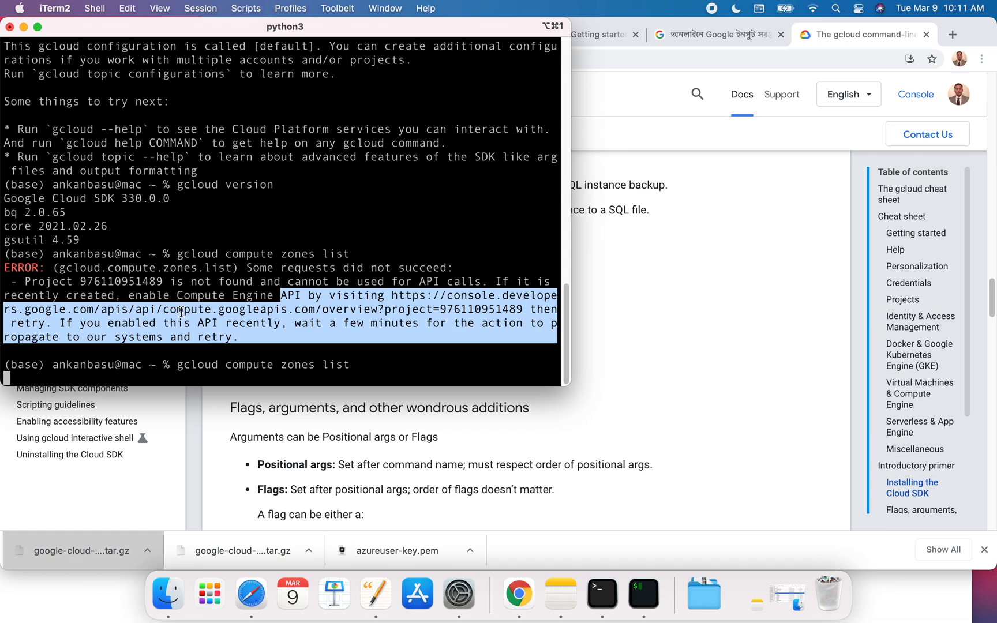
mouse_move(585, 324)
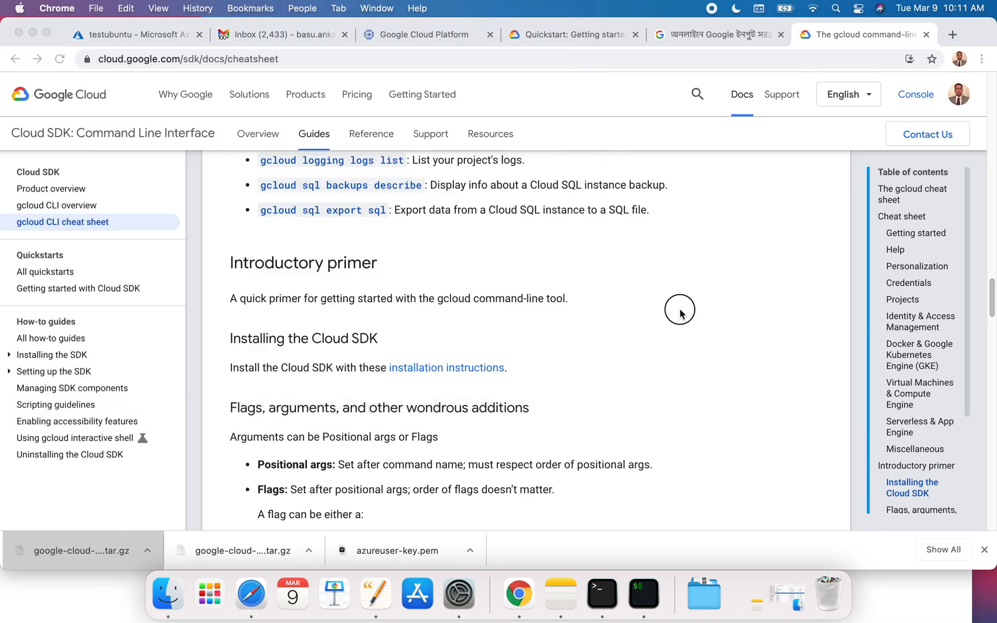
mouse_move(549, 315)
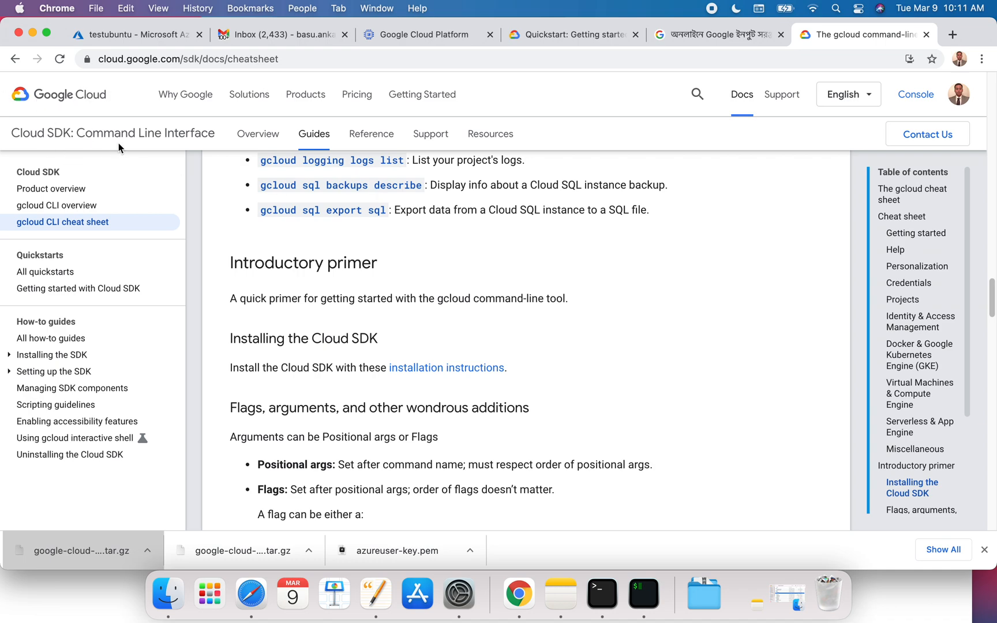
mouse_move(101, 96)
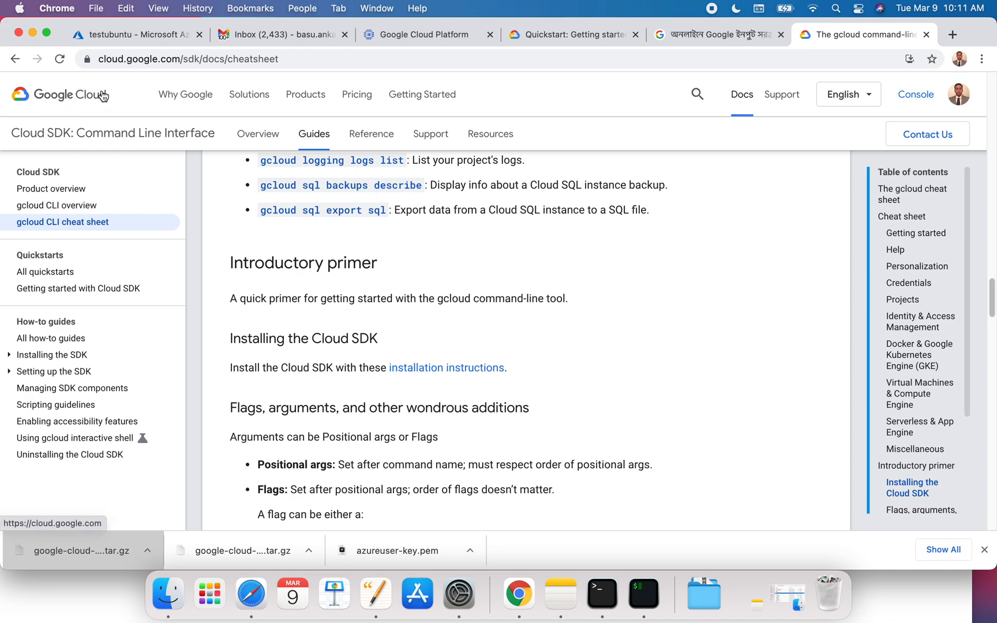